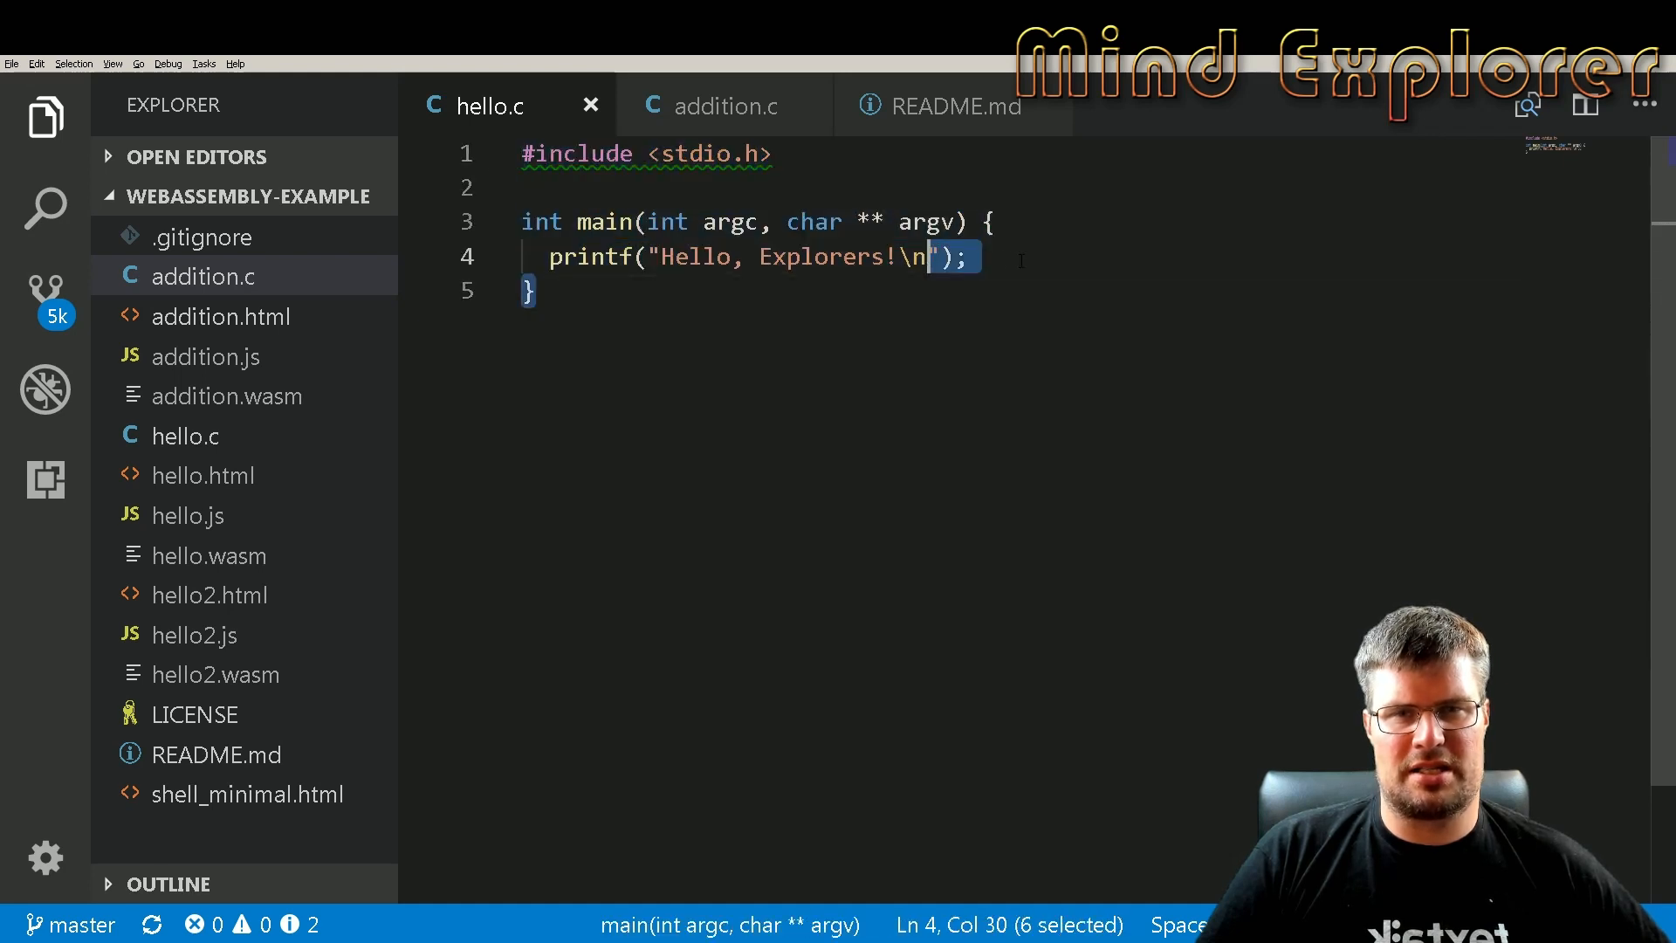
Delete the empty main function so addition.c holds only addition, then view README.md
click(895, 256)
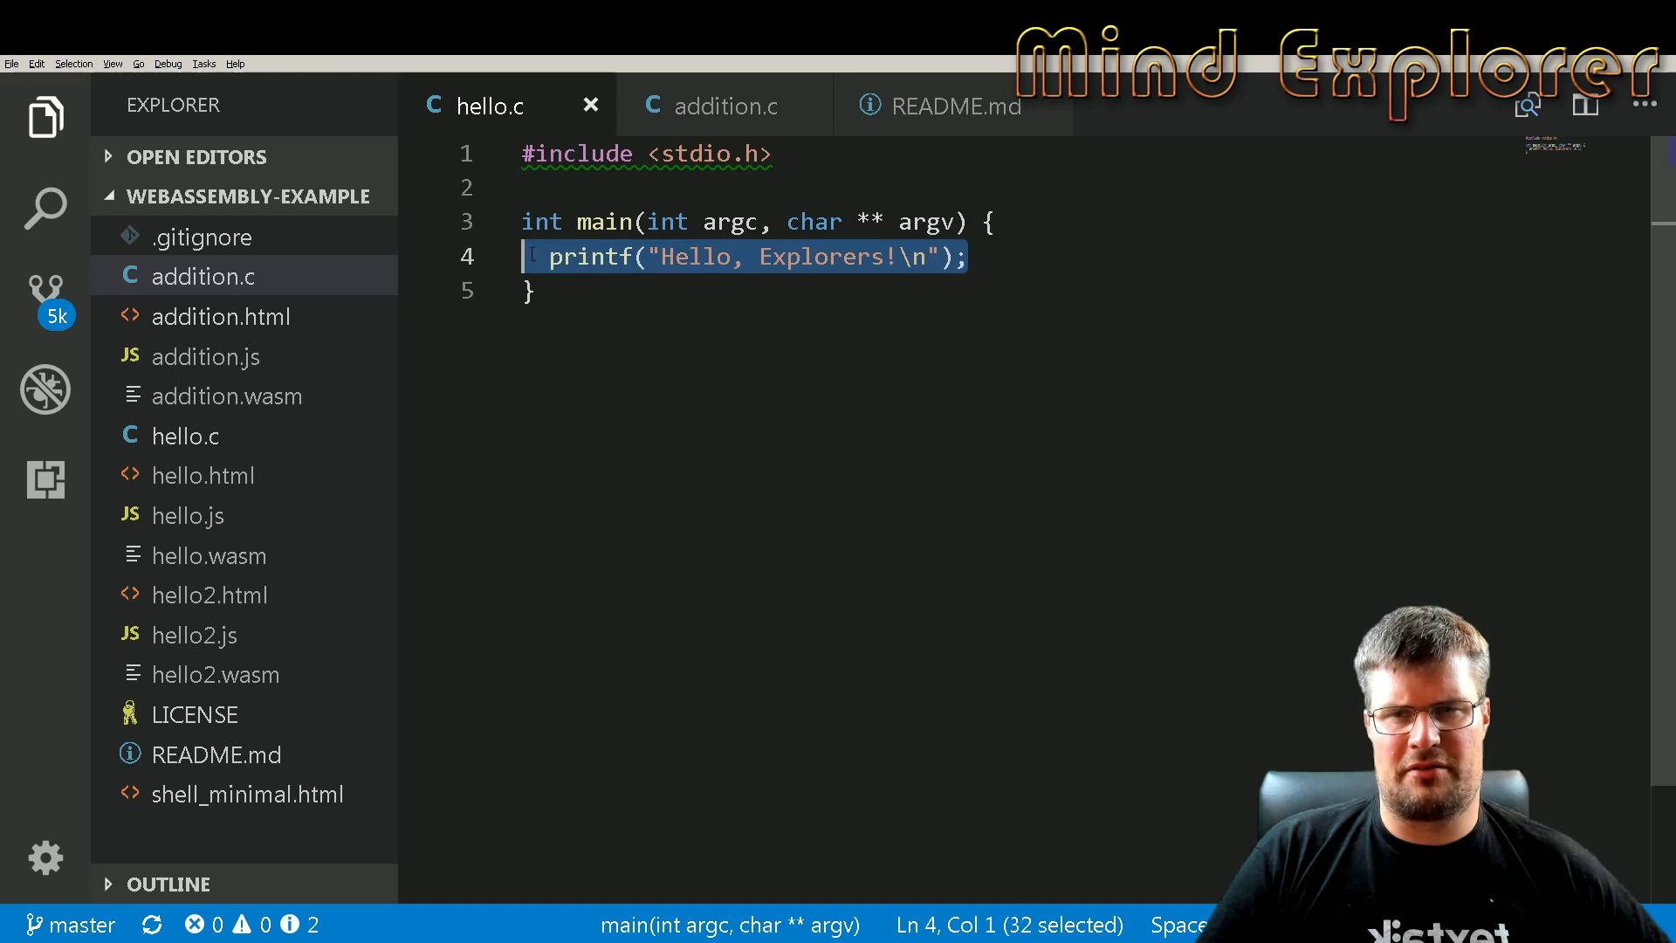
mouse_move(721, 104)
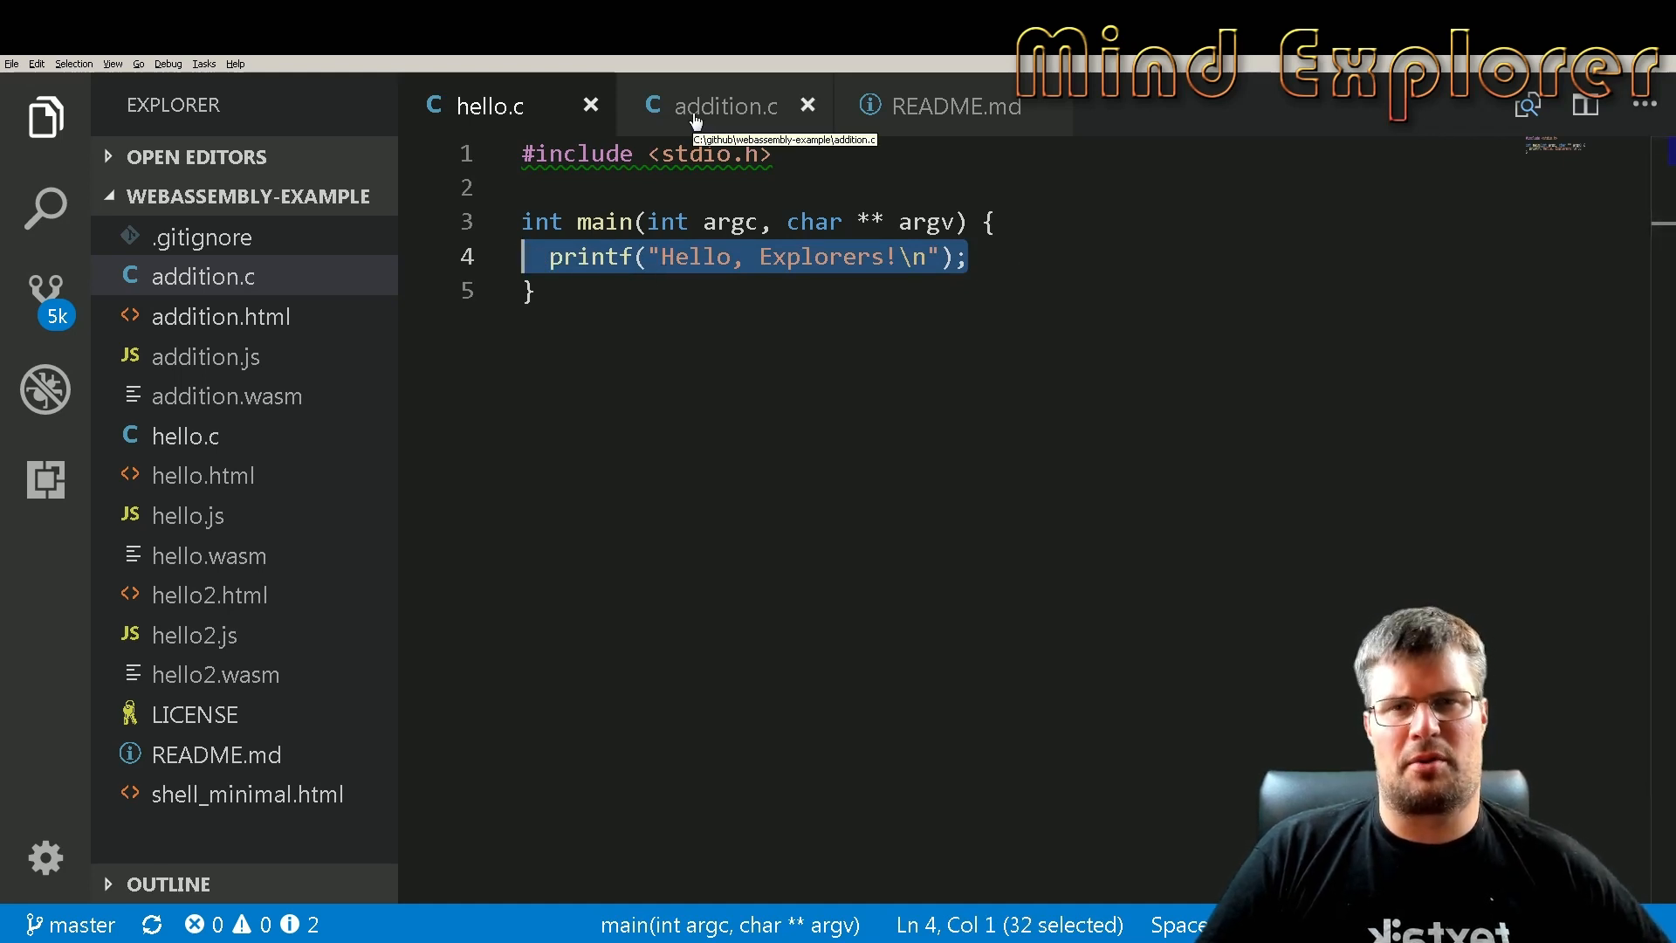
click(725, 105)
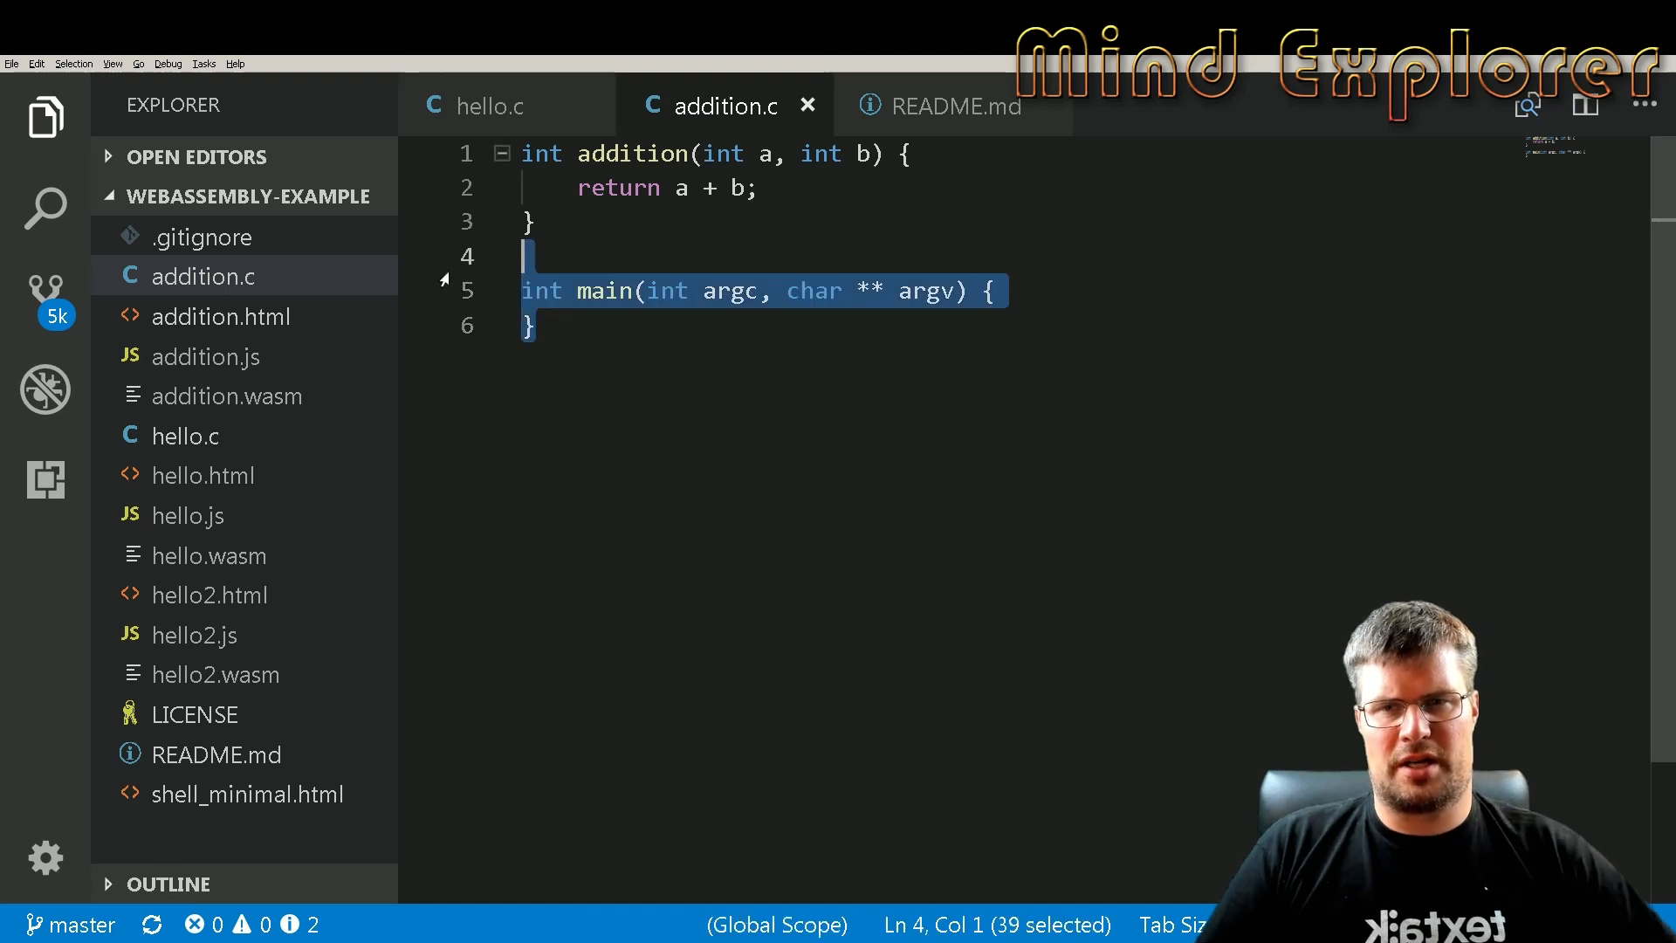
key(Delete)
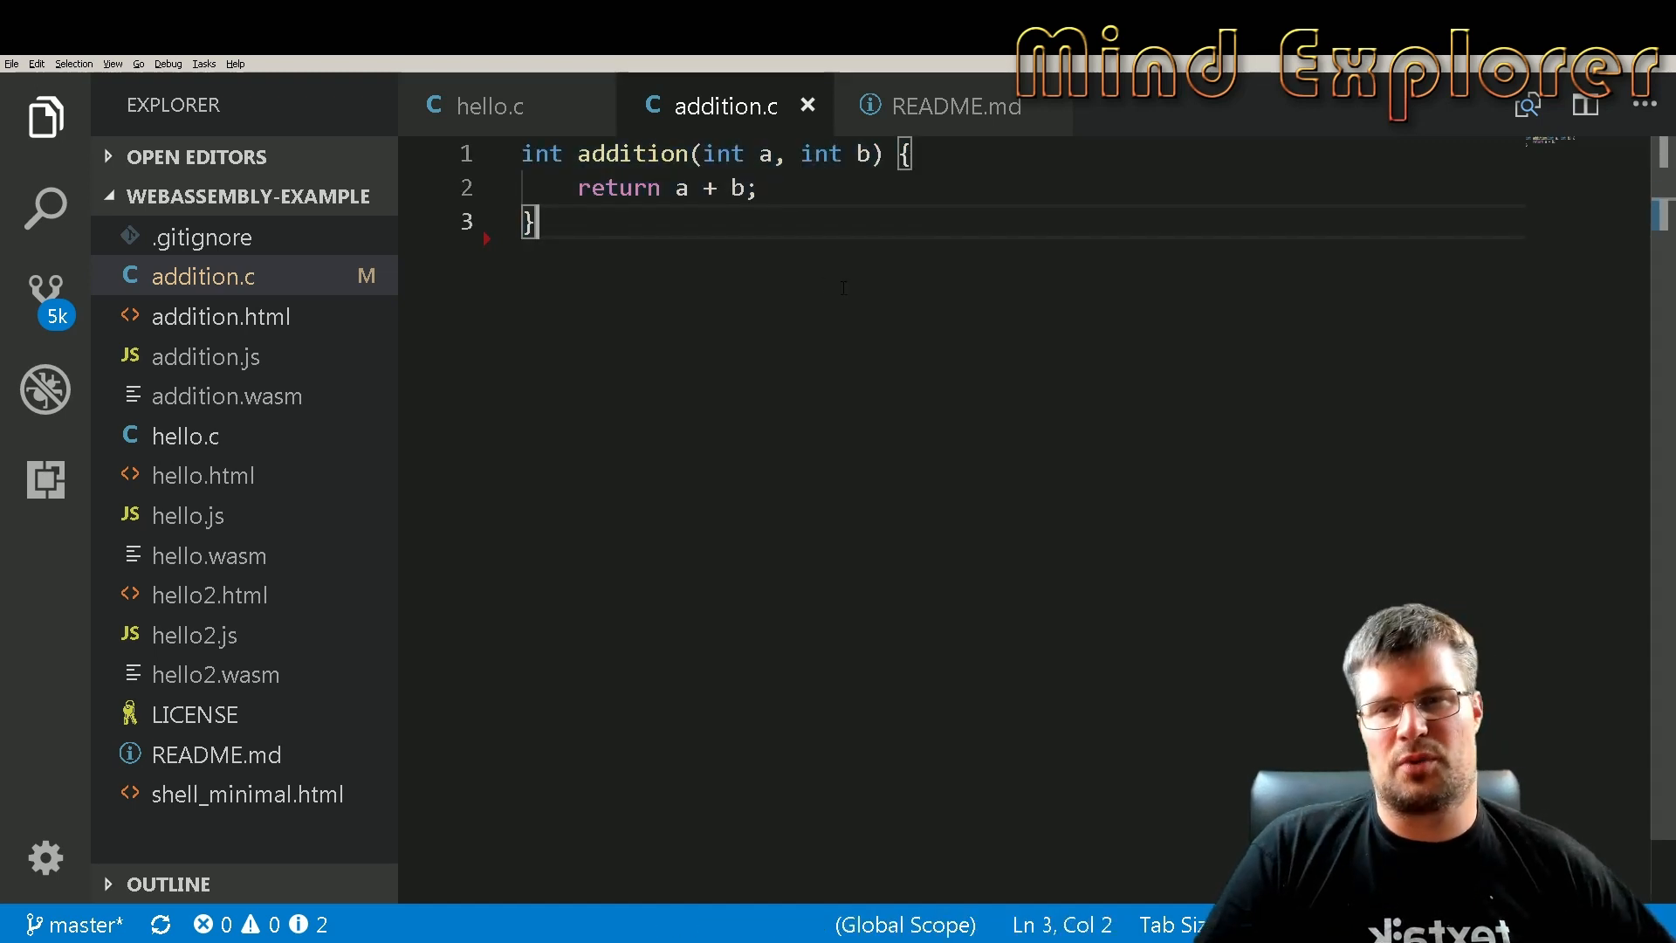
click(949, 105)
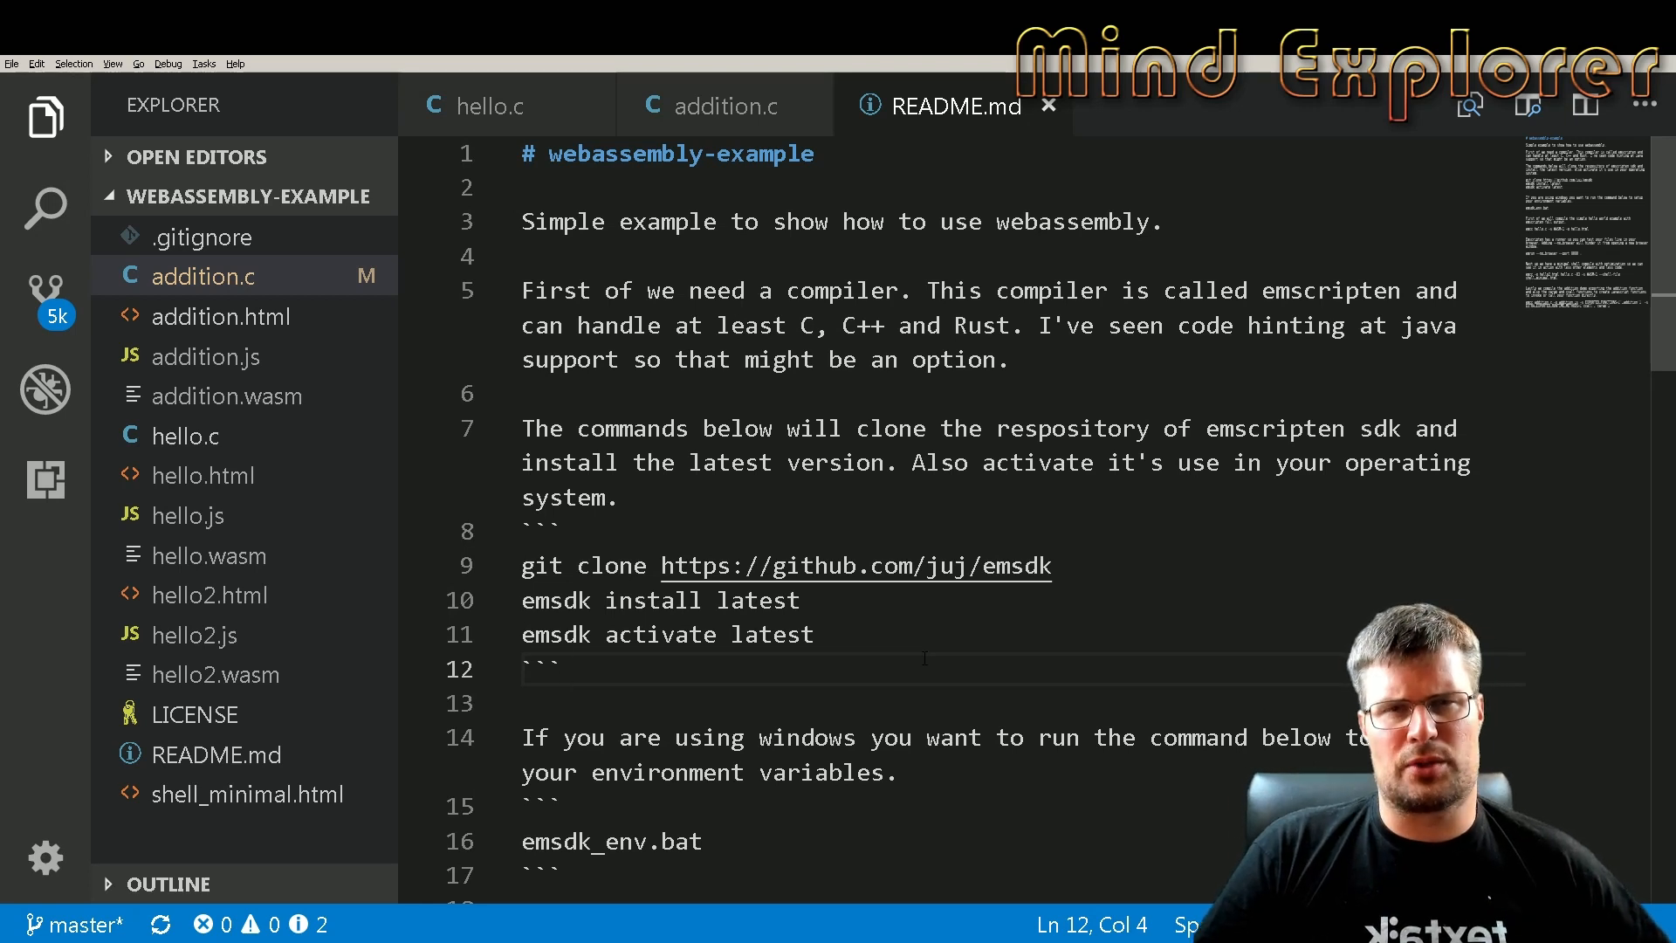
drag(524, 565, 814, 634)
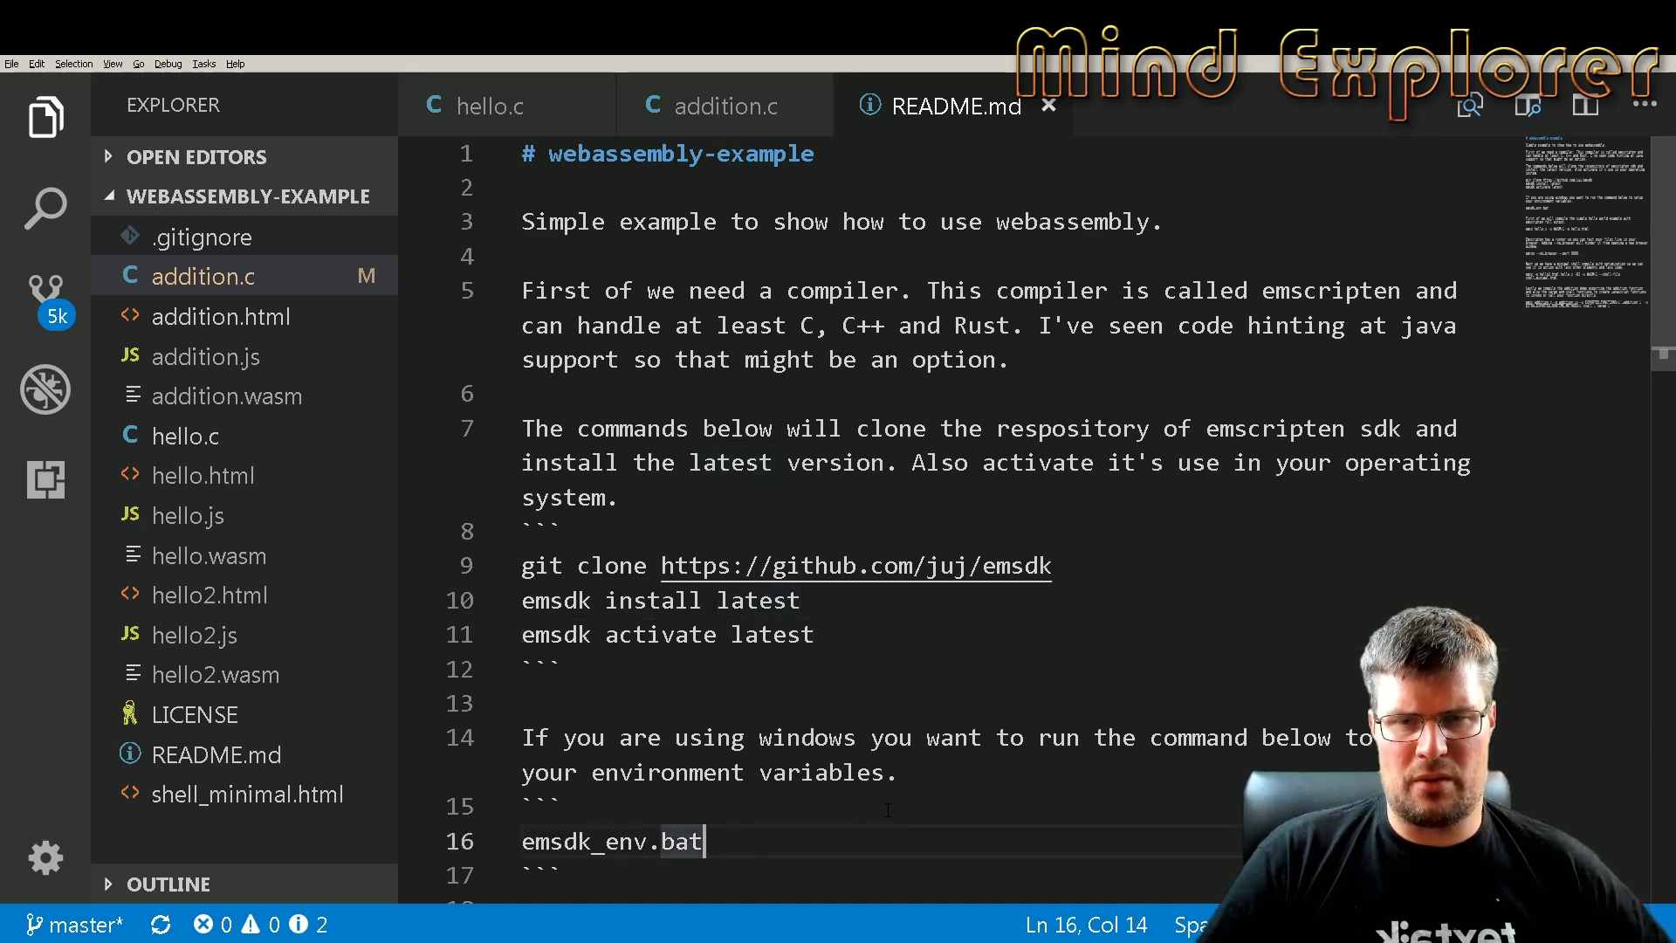
scroll(down, 3)
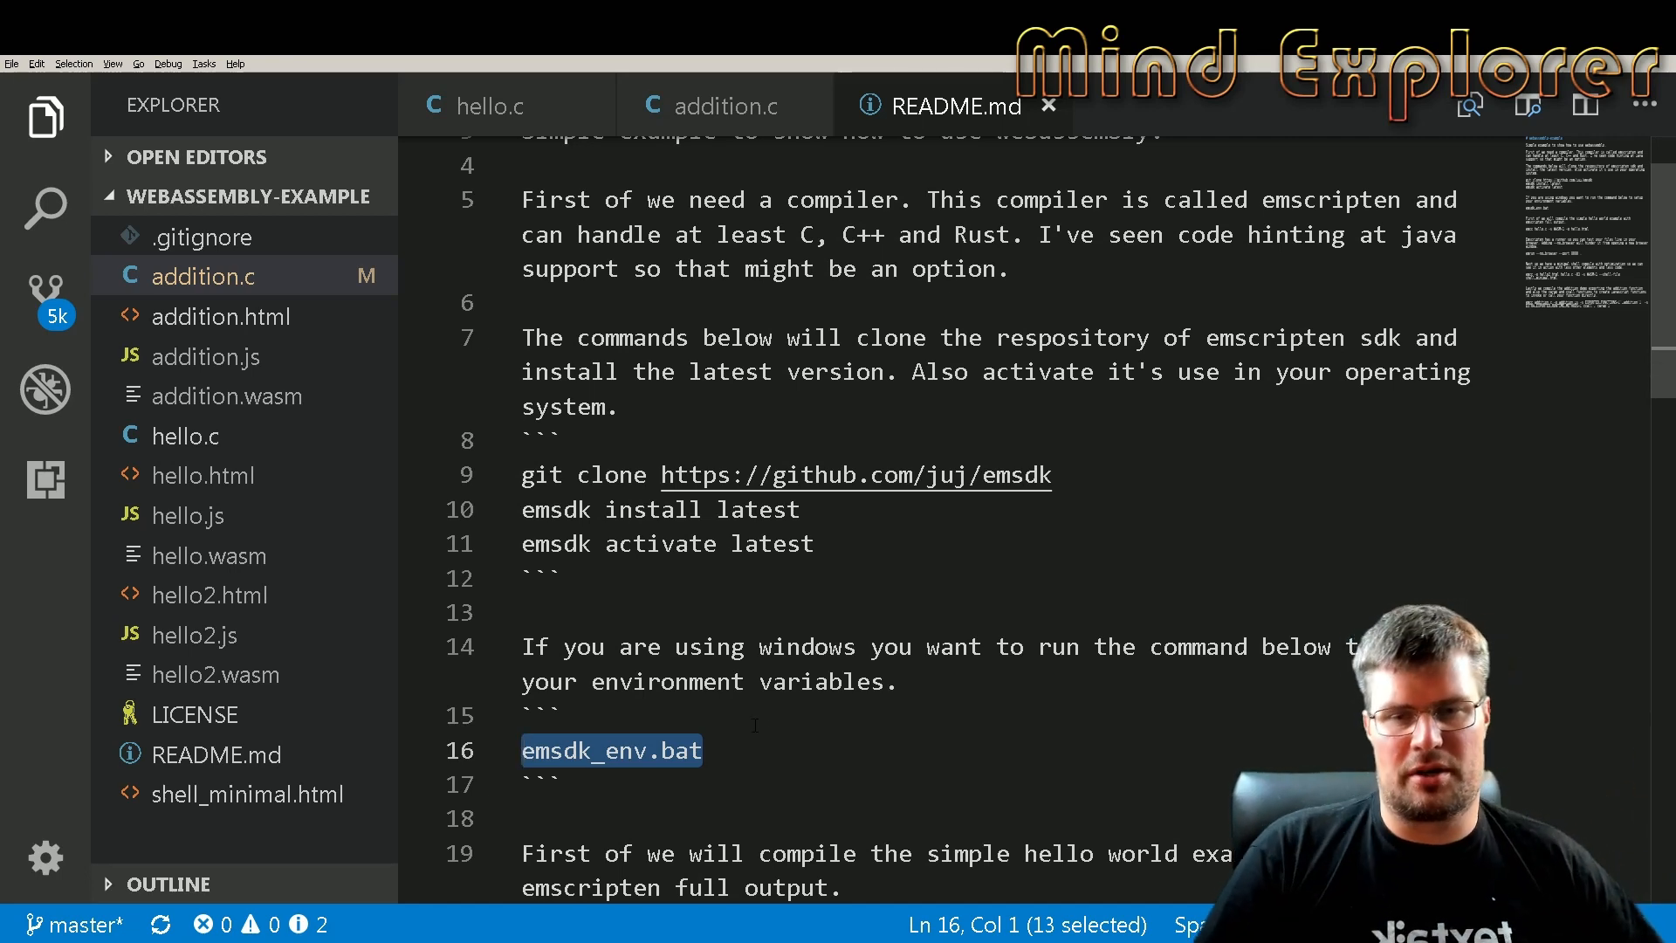
Select the emcc hello.c -s WASM=1 -o hello.html command in README.md
scroll(down, 3)
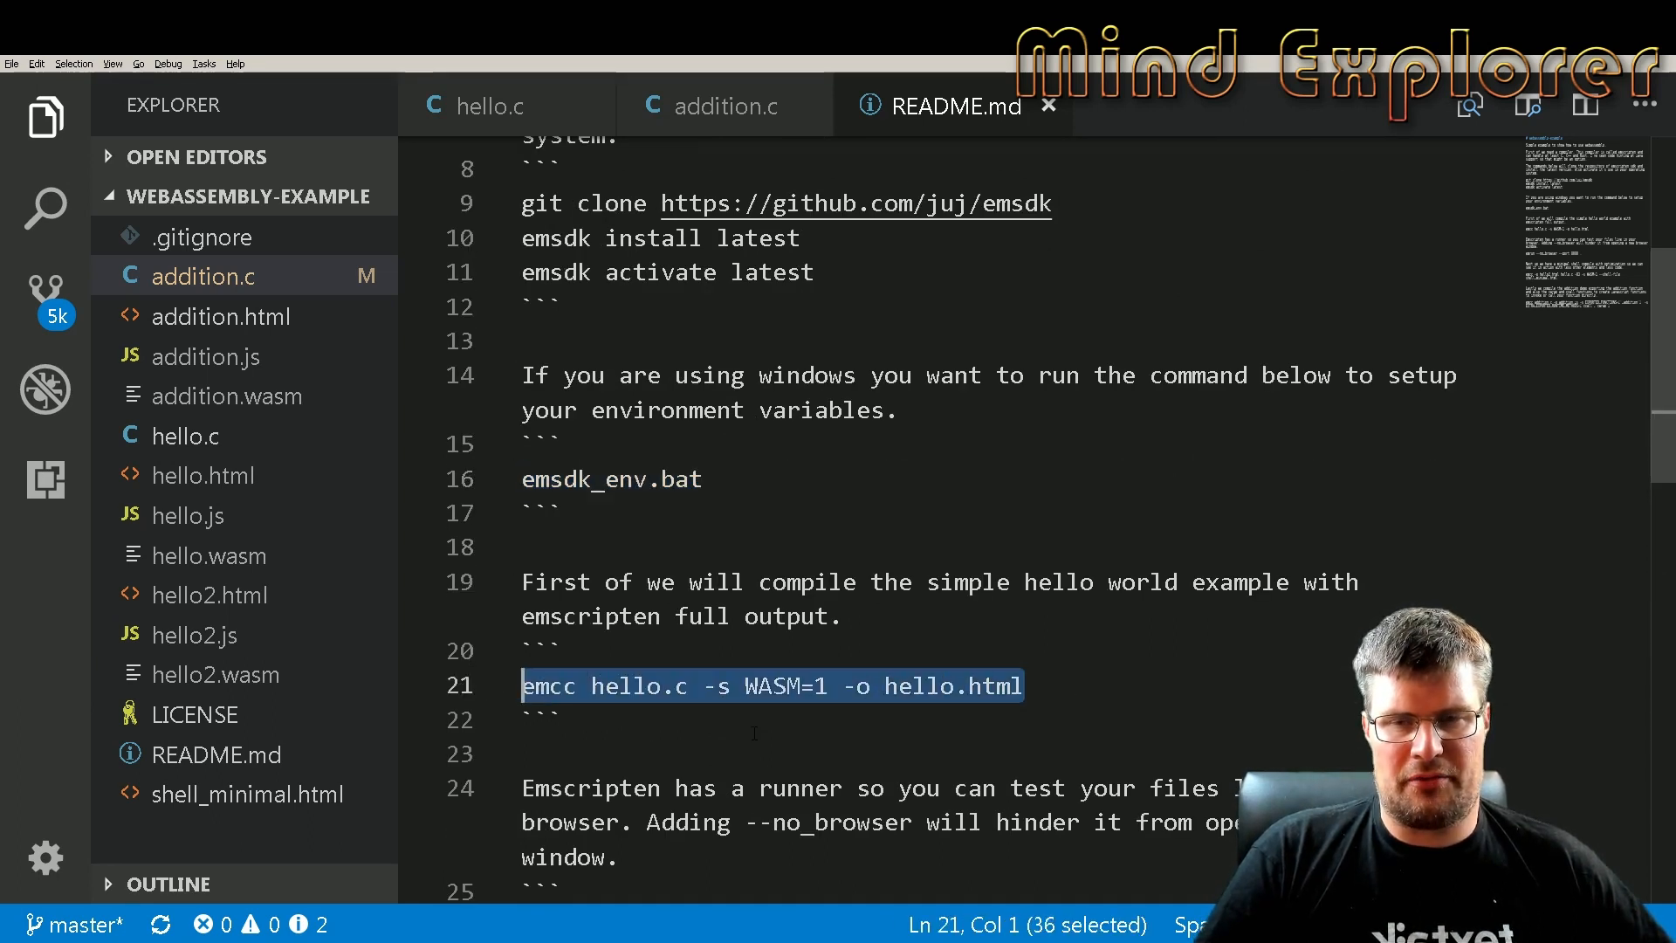
double_click(548, 685)
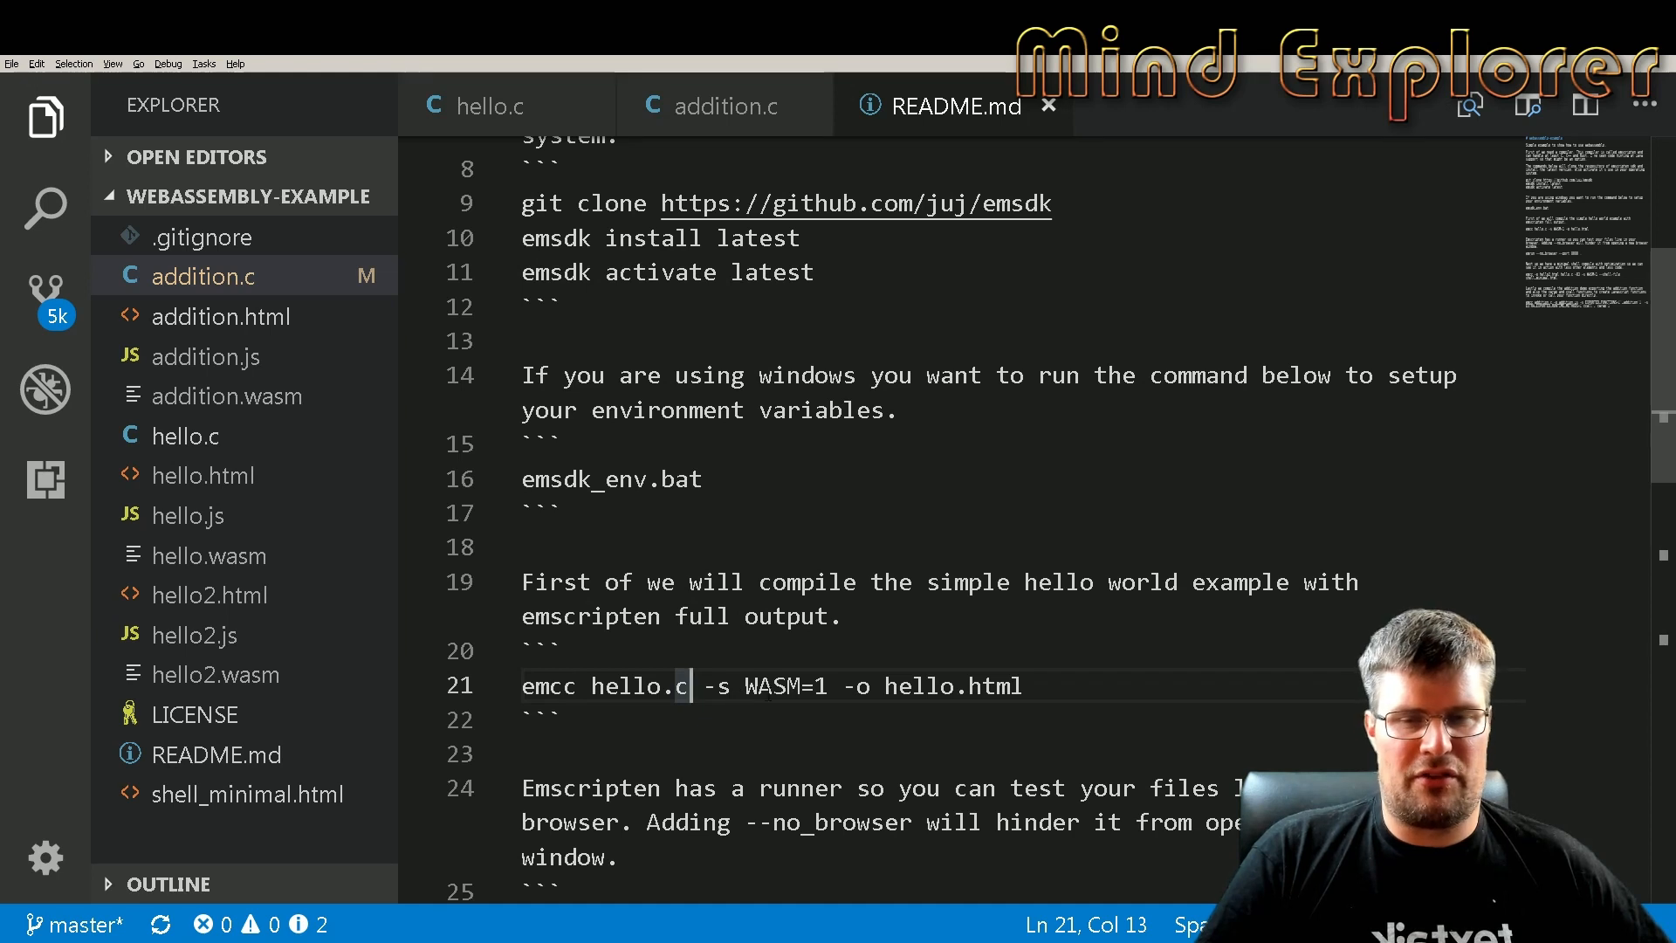
drag(706, 686, 837, 686)
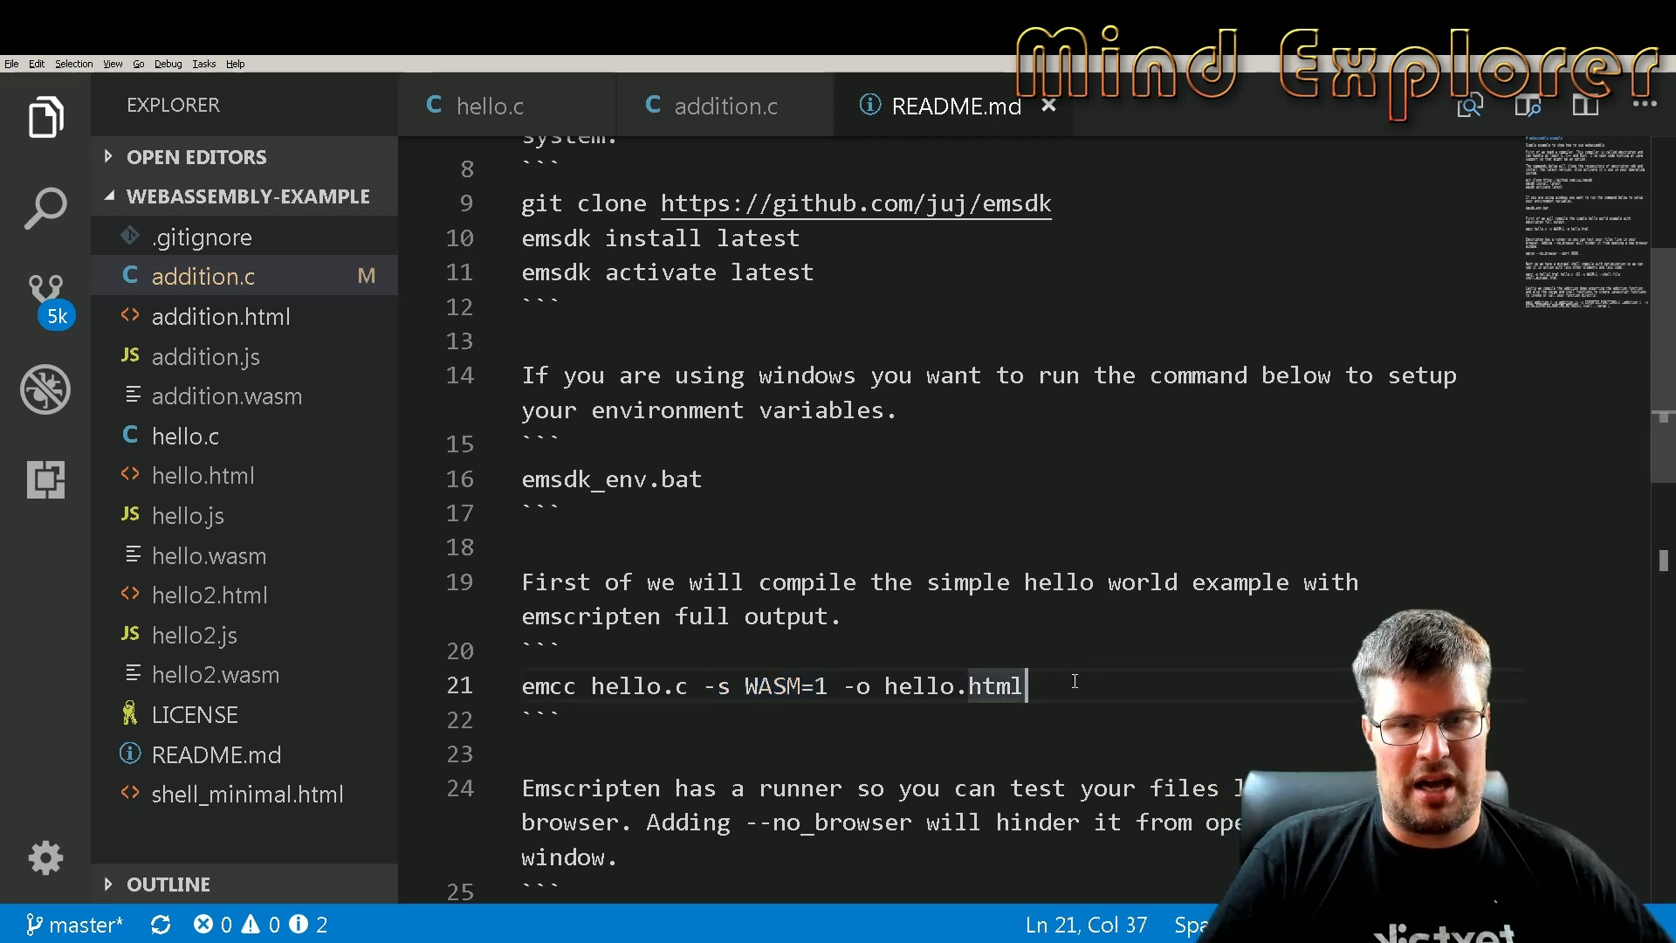
drag(1022, 686, 843, 686)
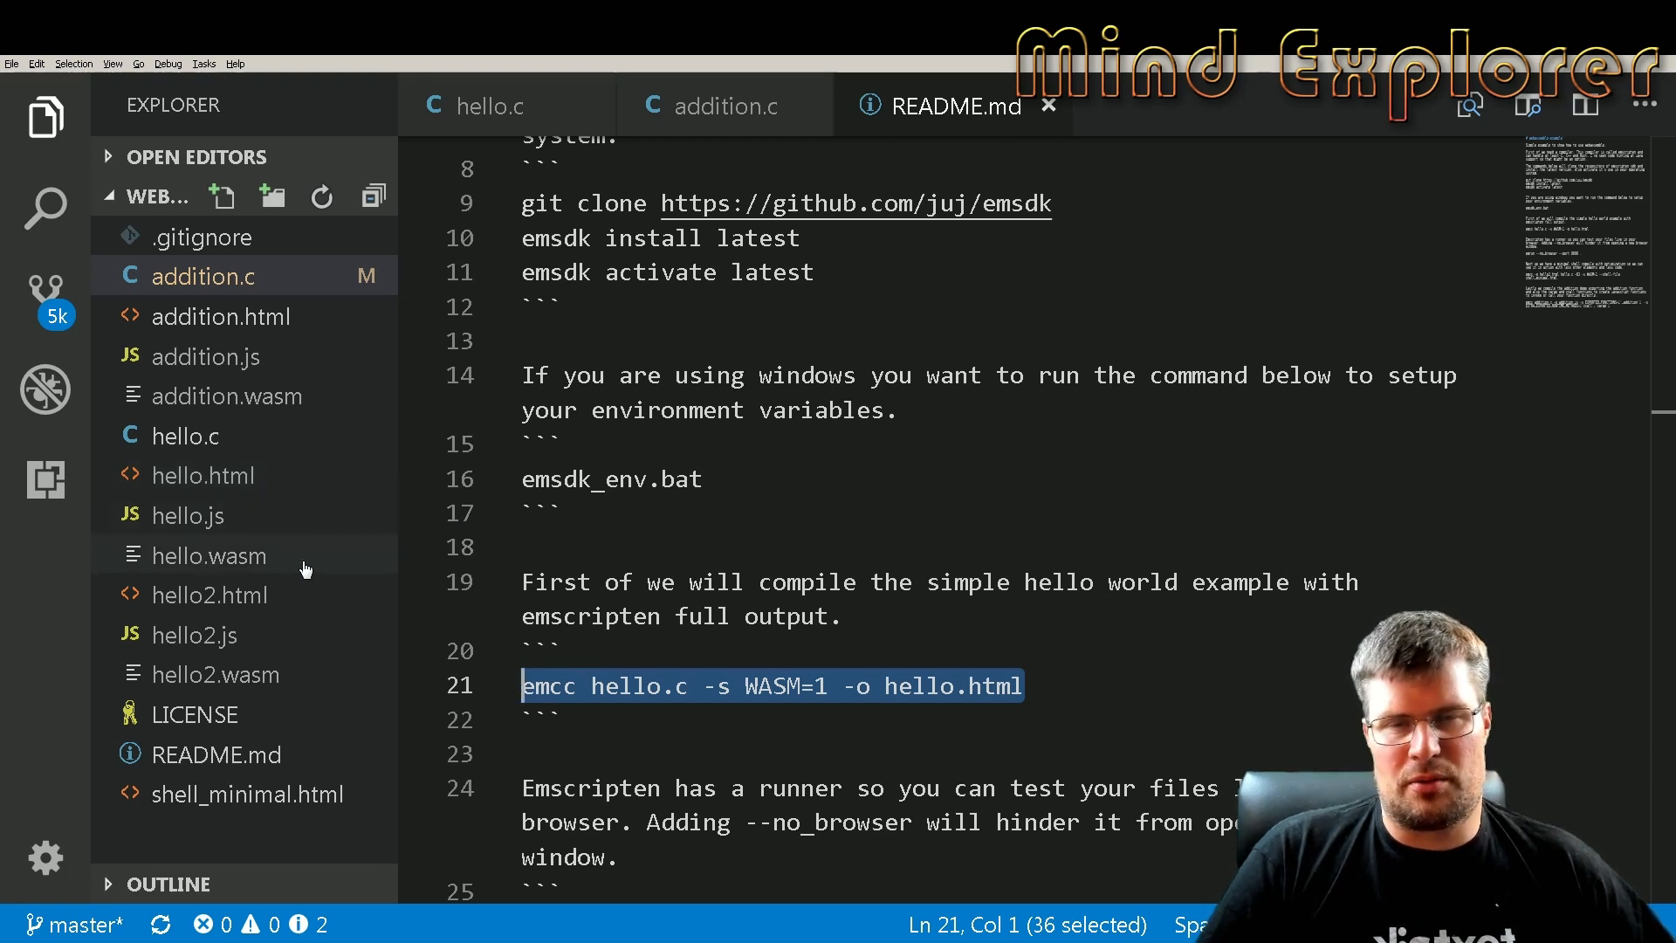
mouse_move(221, 515)
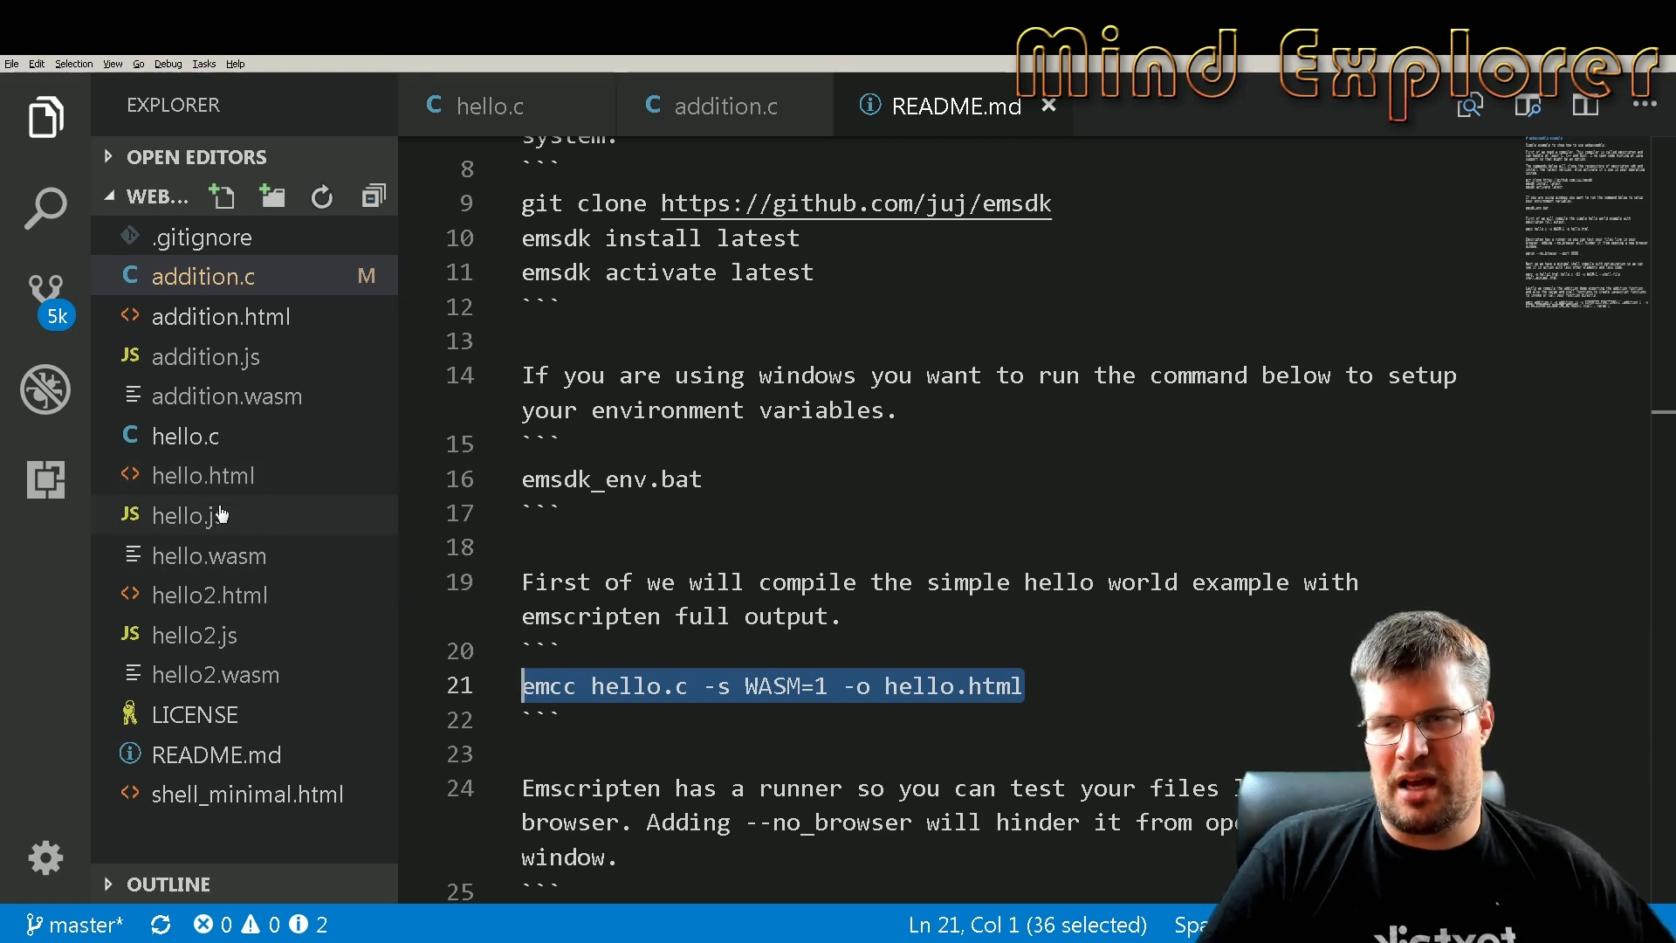
mouse_move(192, 515)
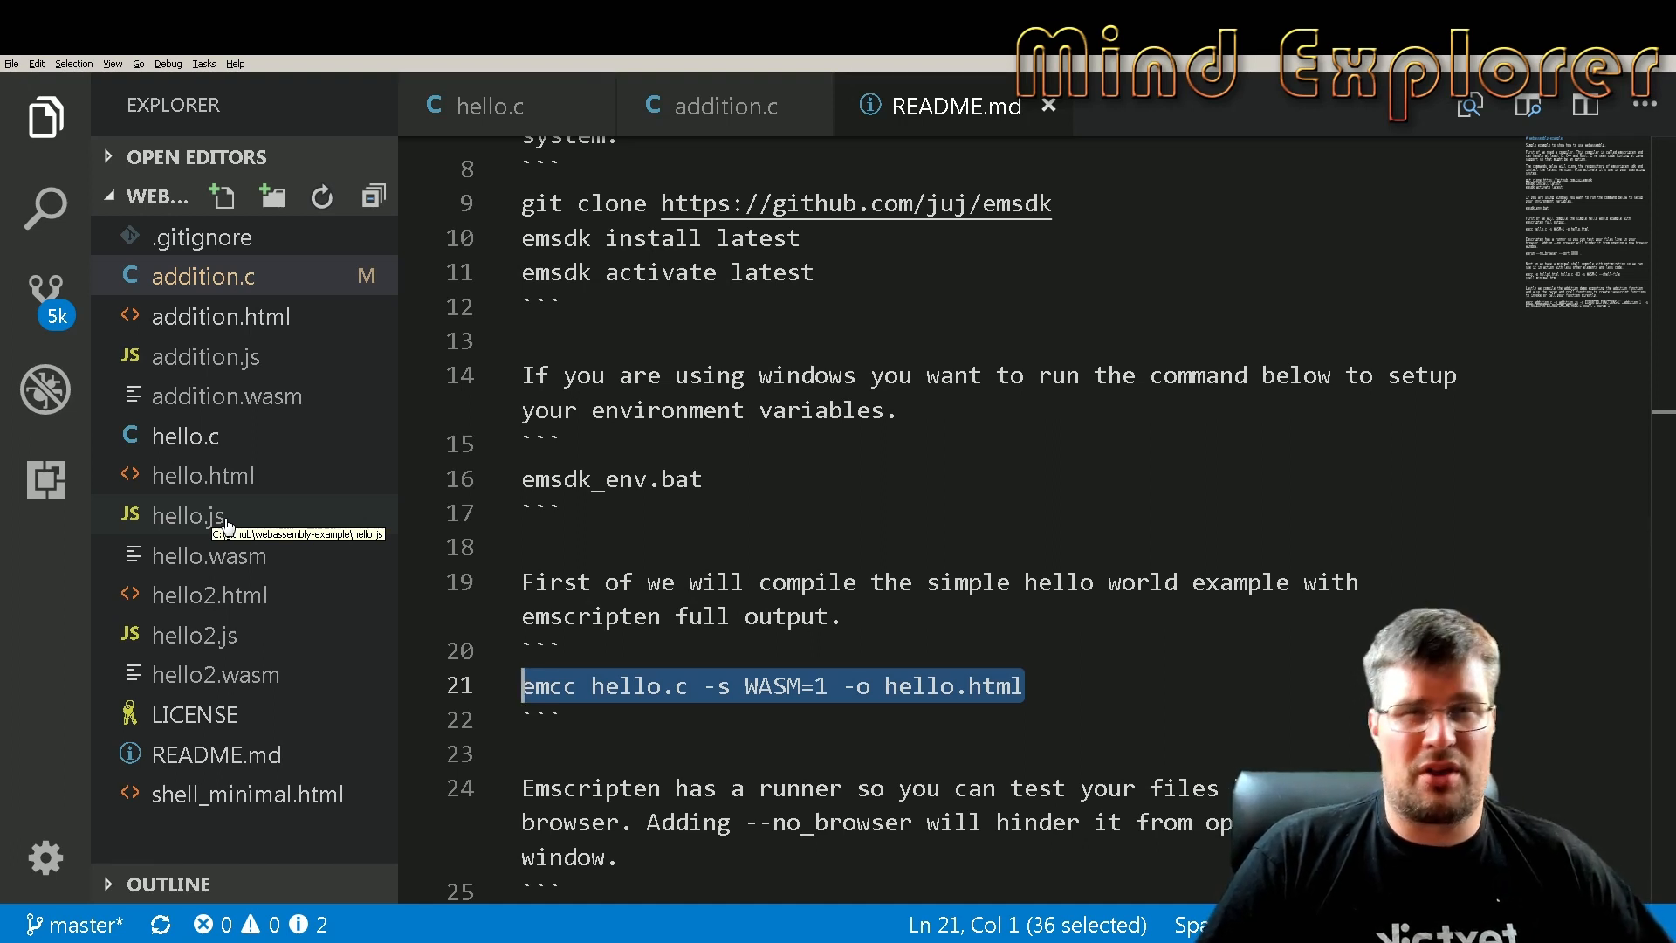
mouse_move(253, 491)
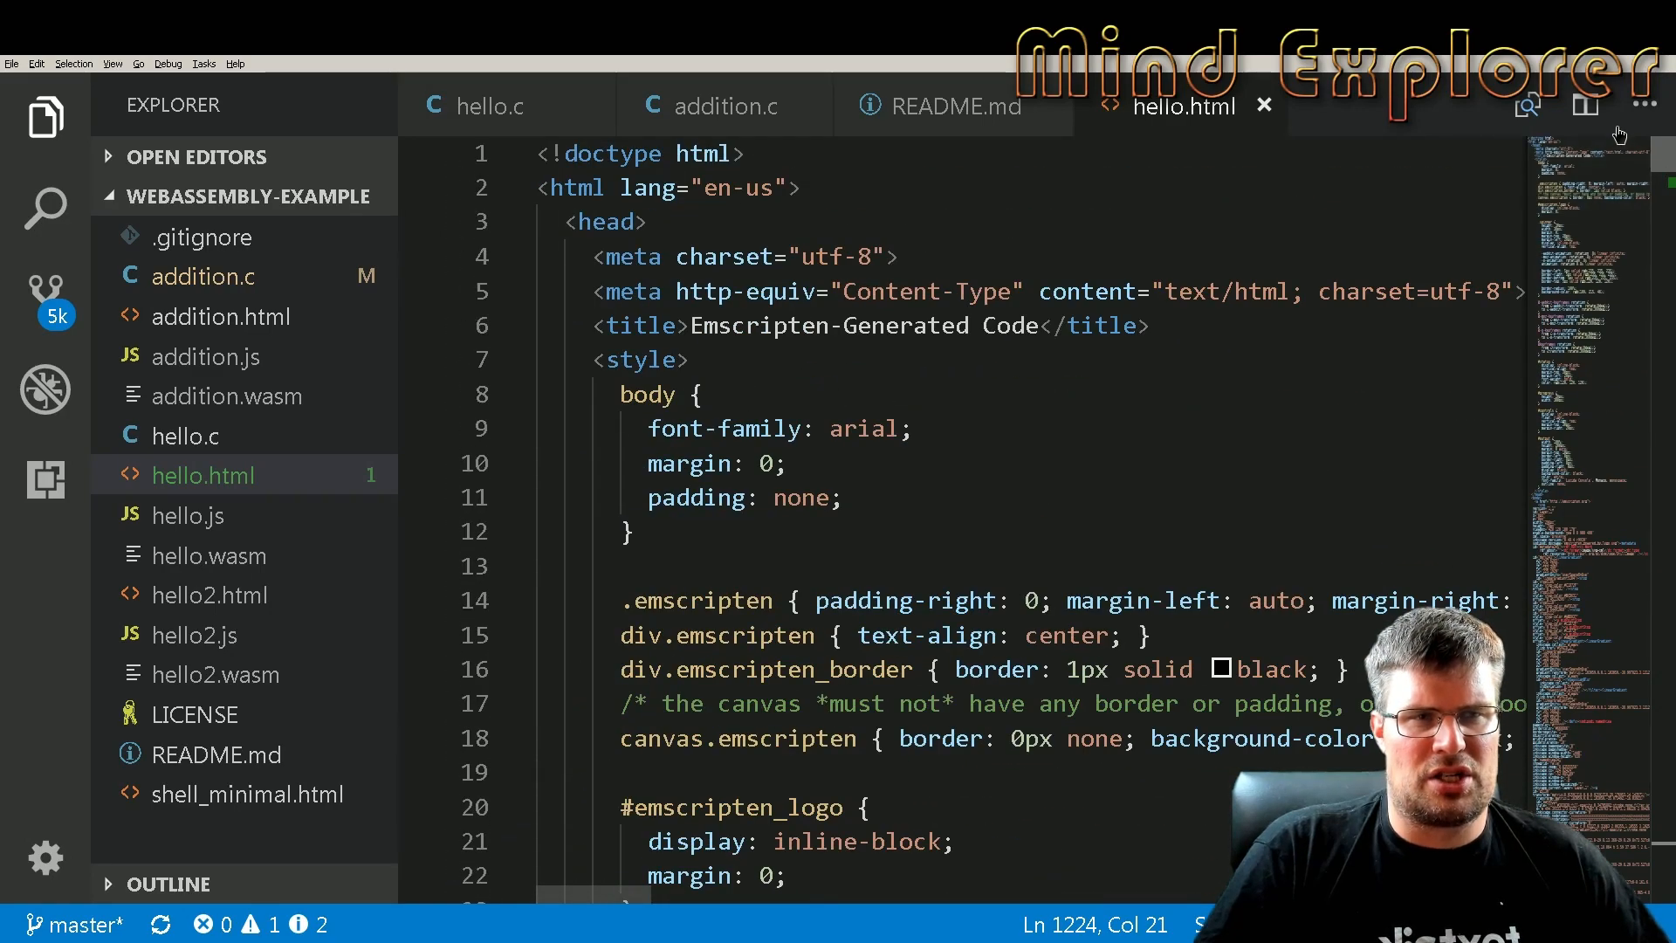
Scroll README.md to the emrun --no_browser --port 8080 command
scroll(down, 3)
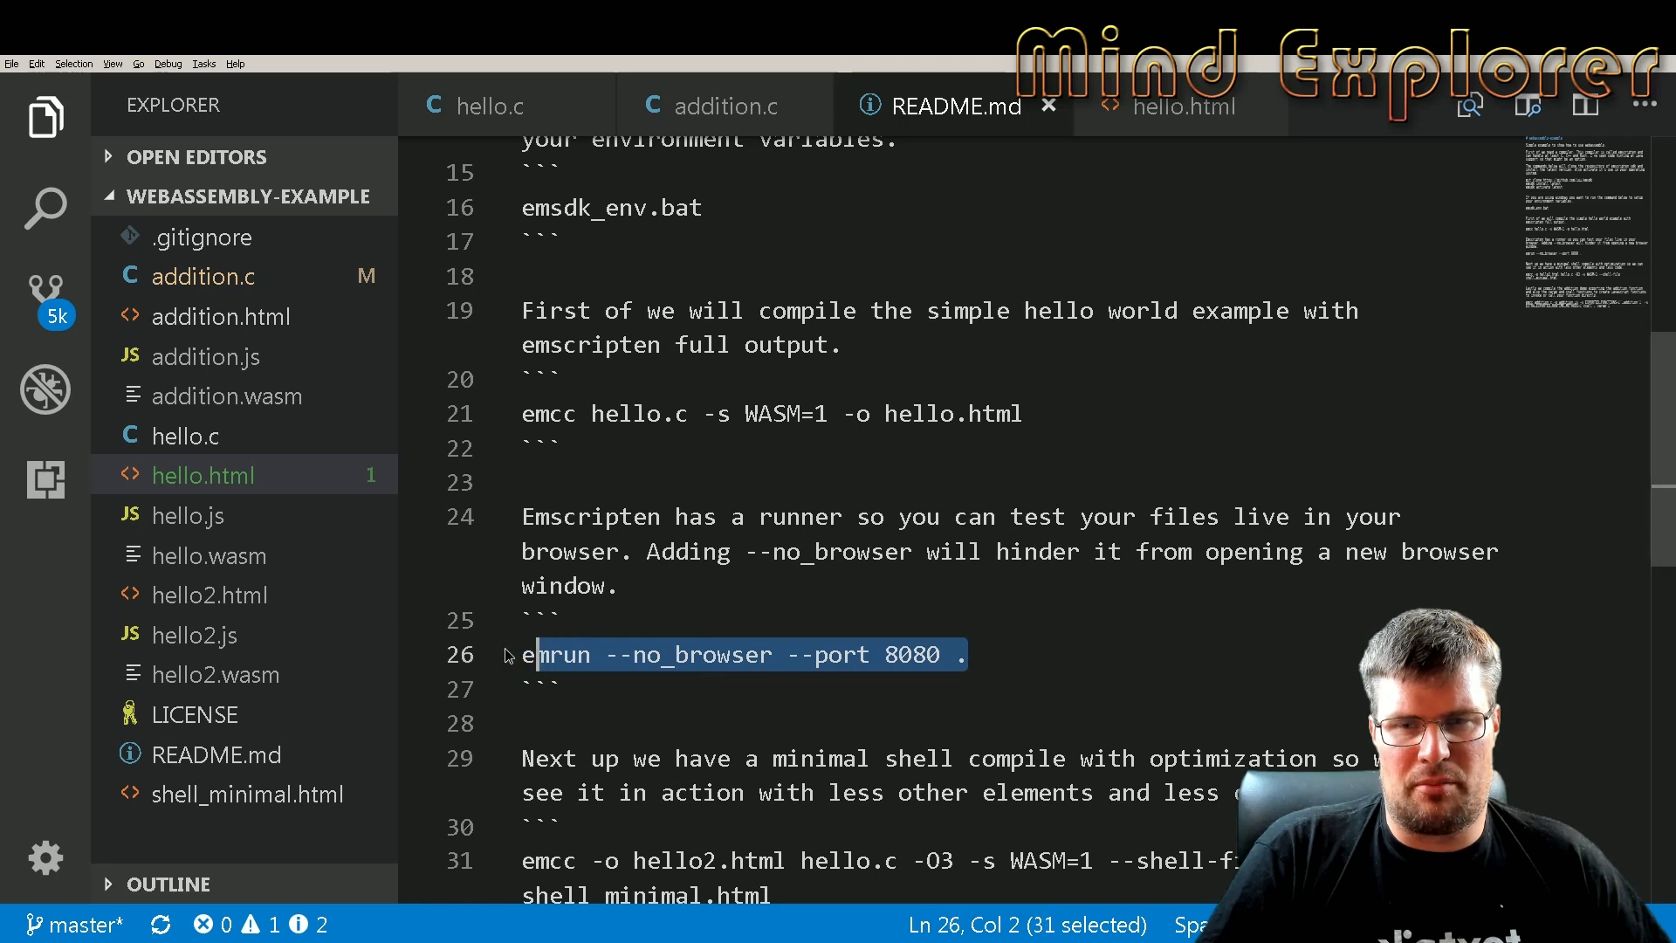
click(522, 654)
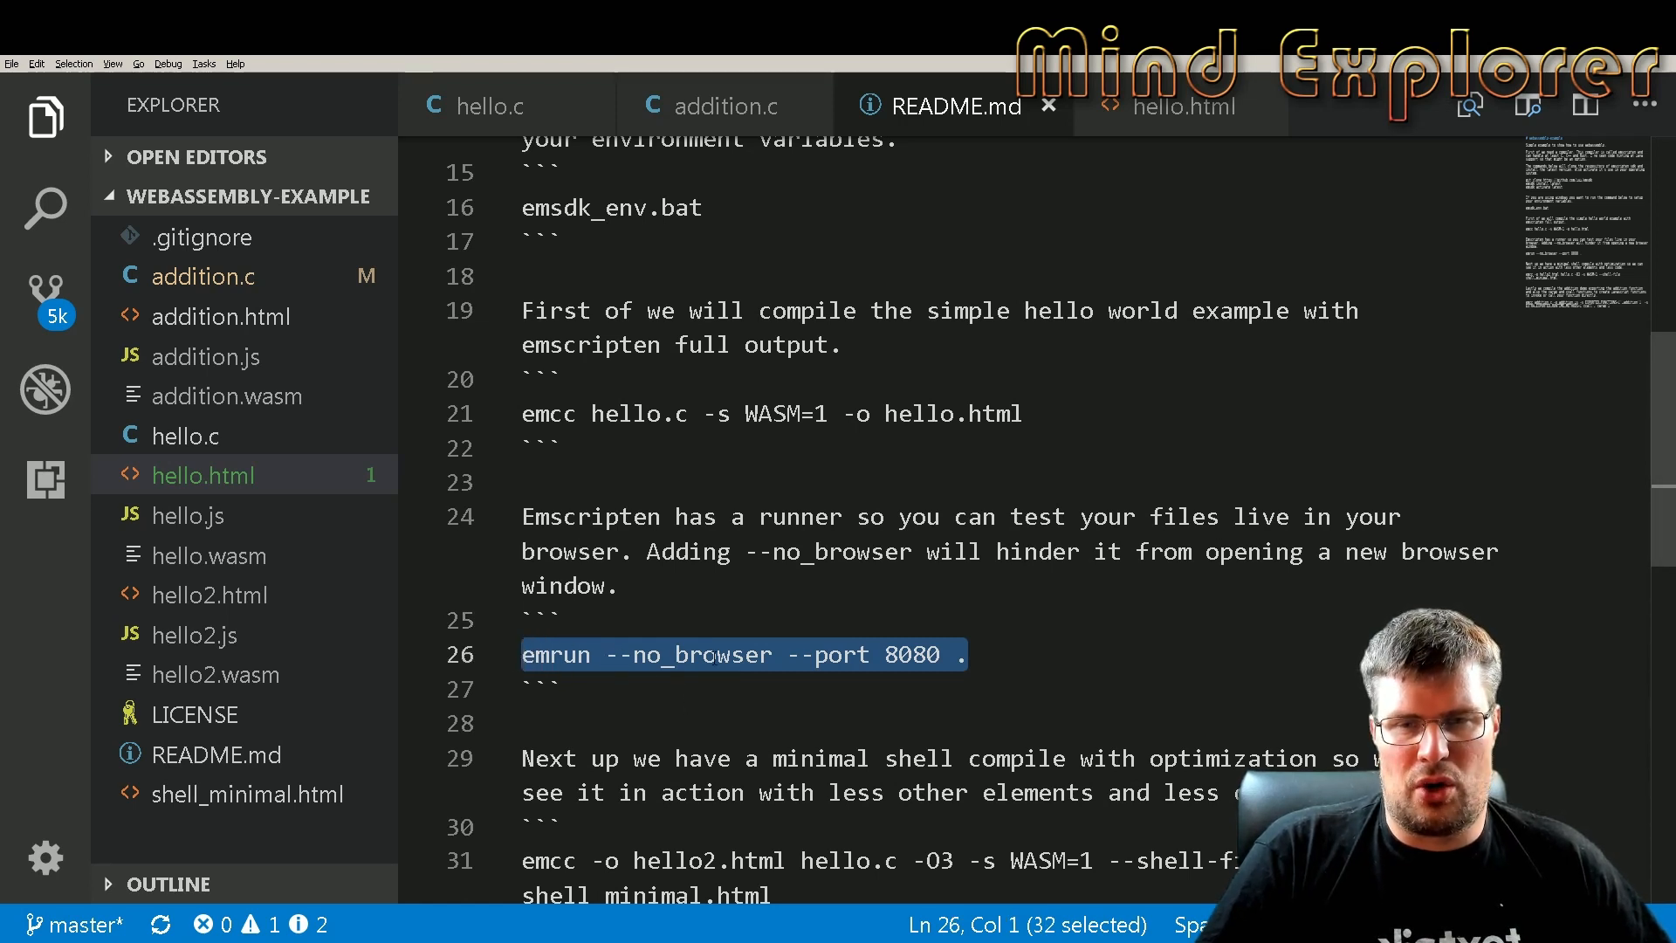
click(786, 654)
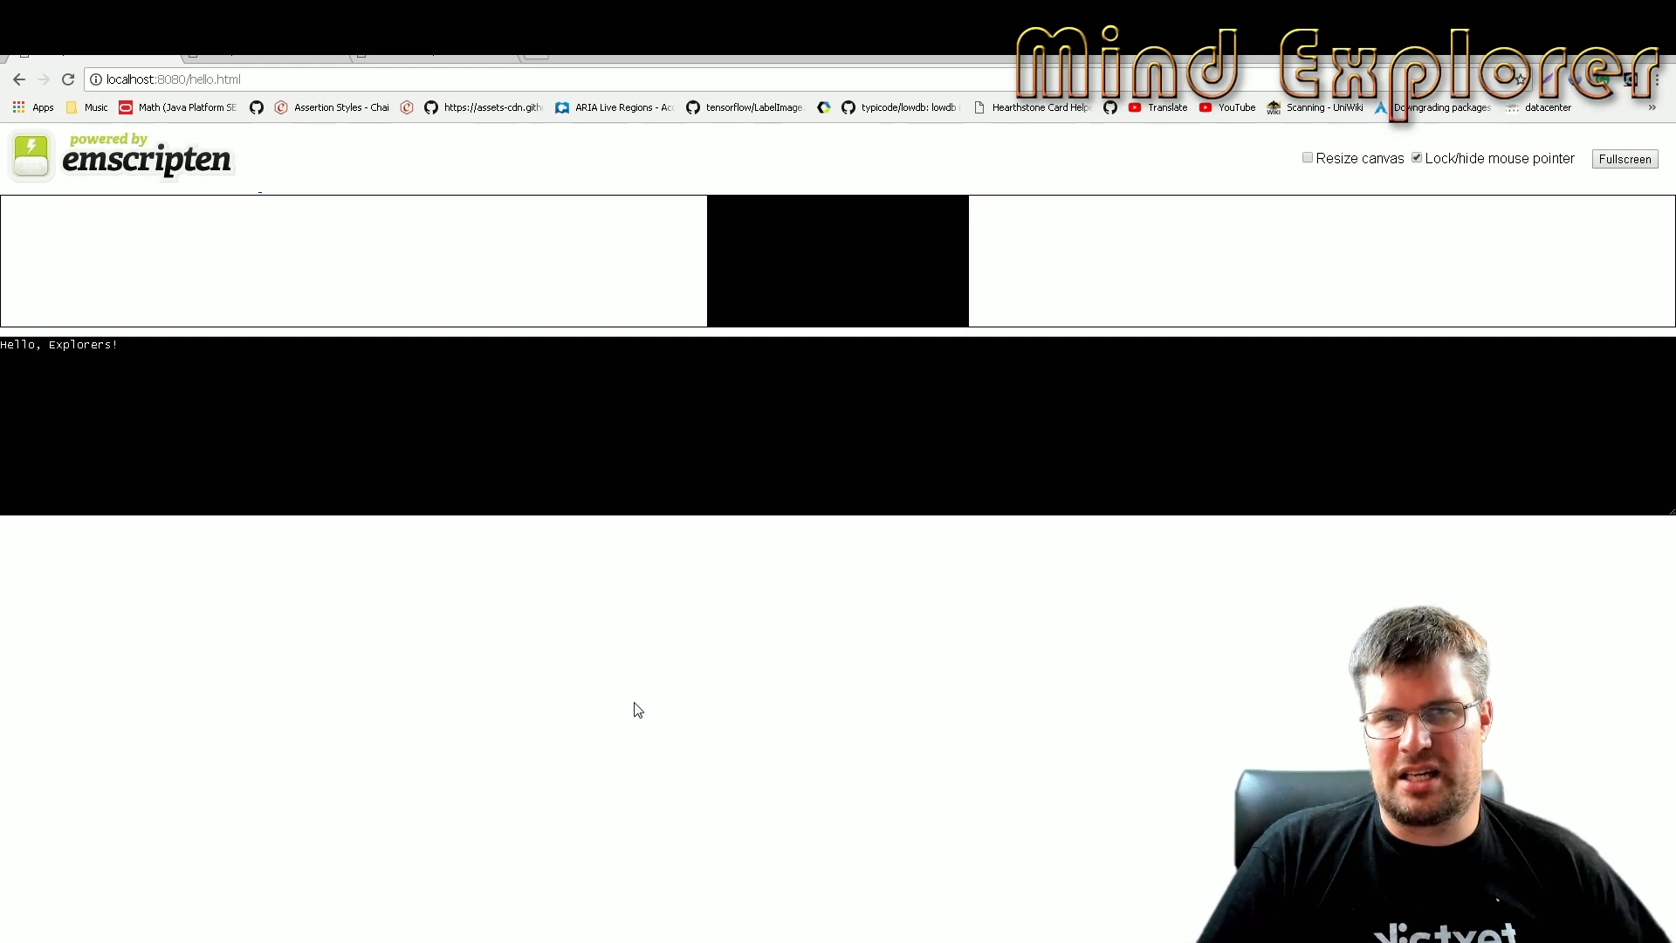
mouse_move(568, 568)
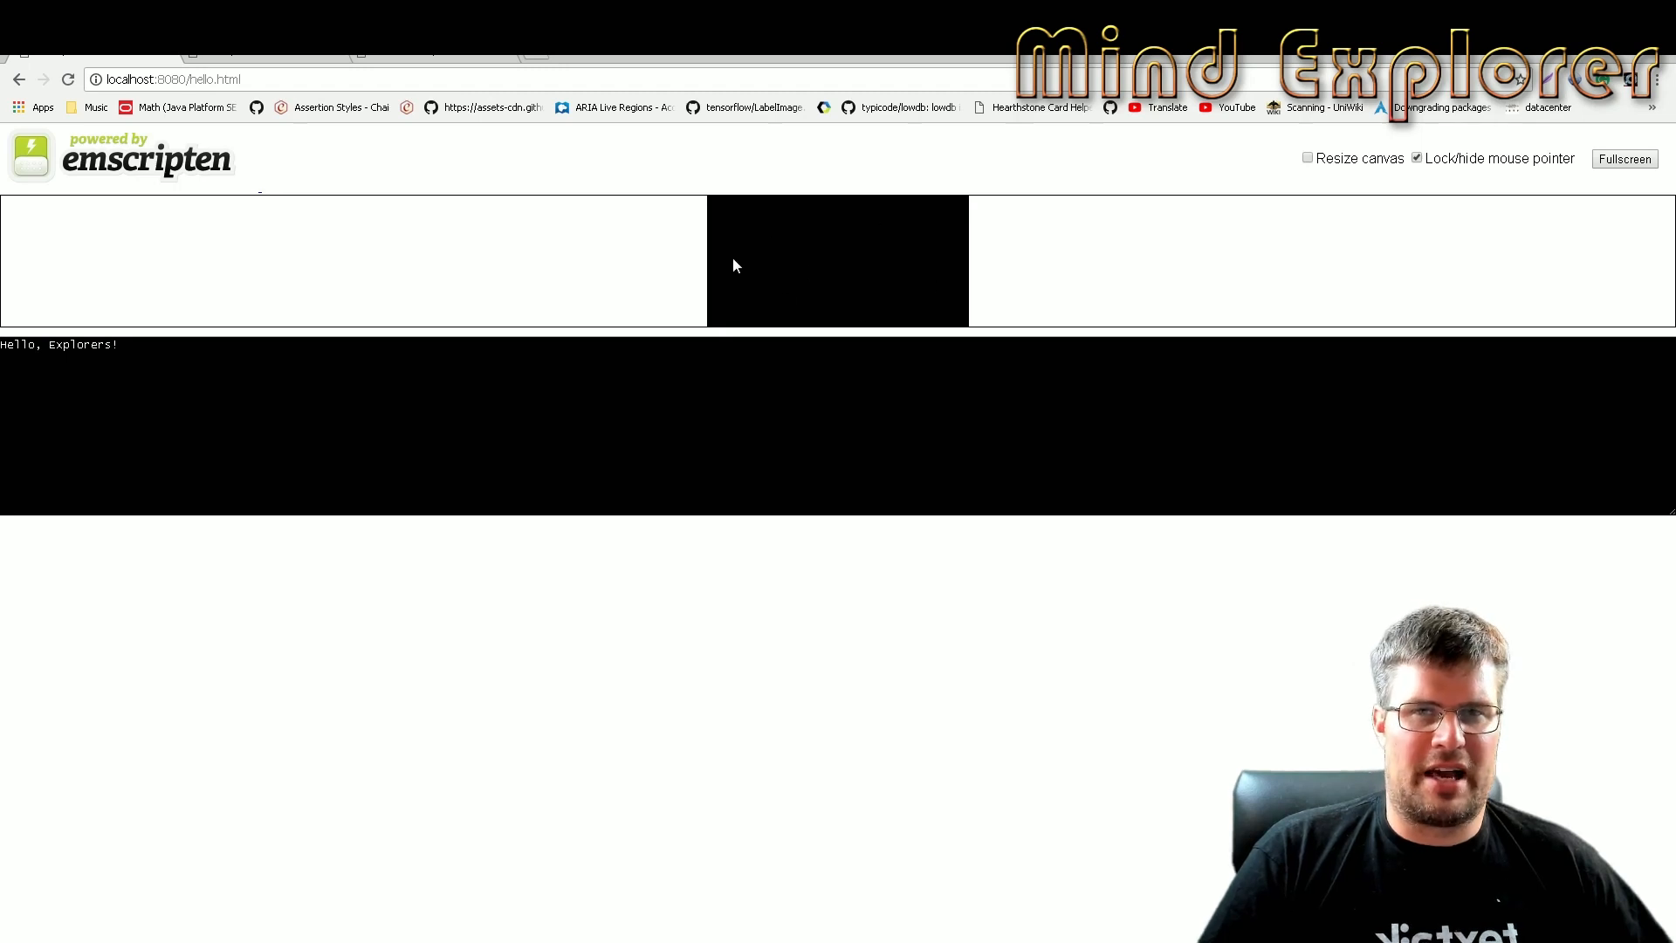
mouse_move(823, 257)
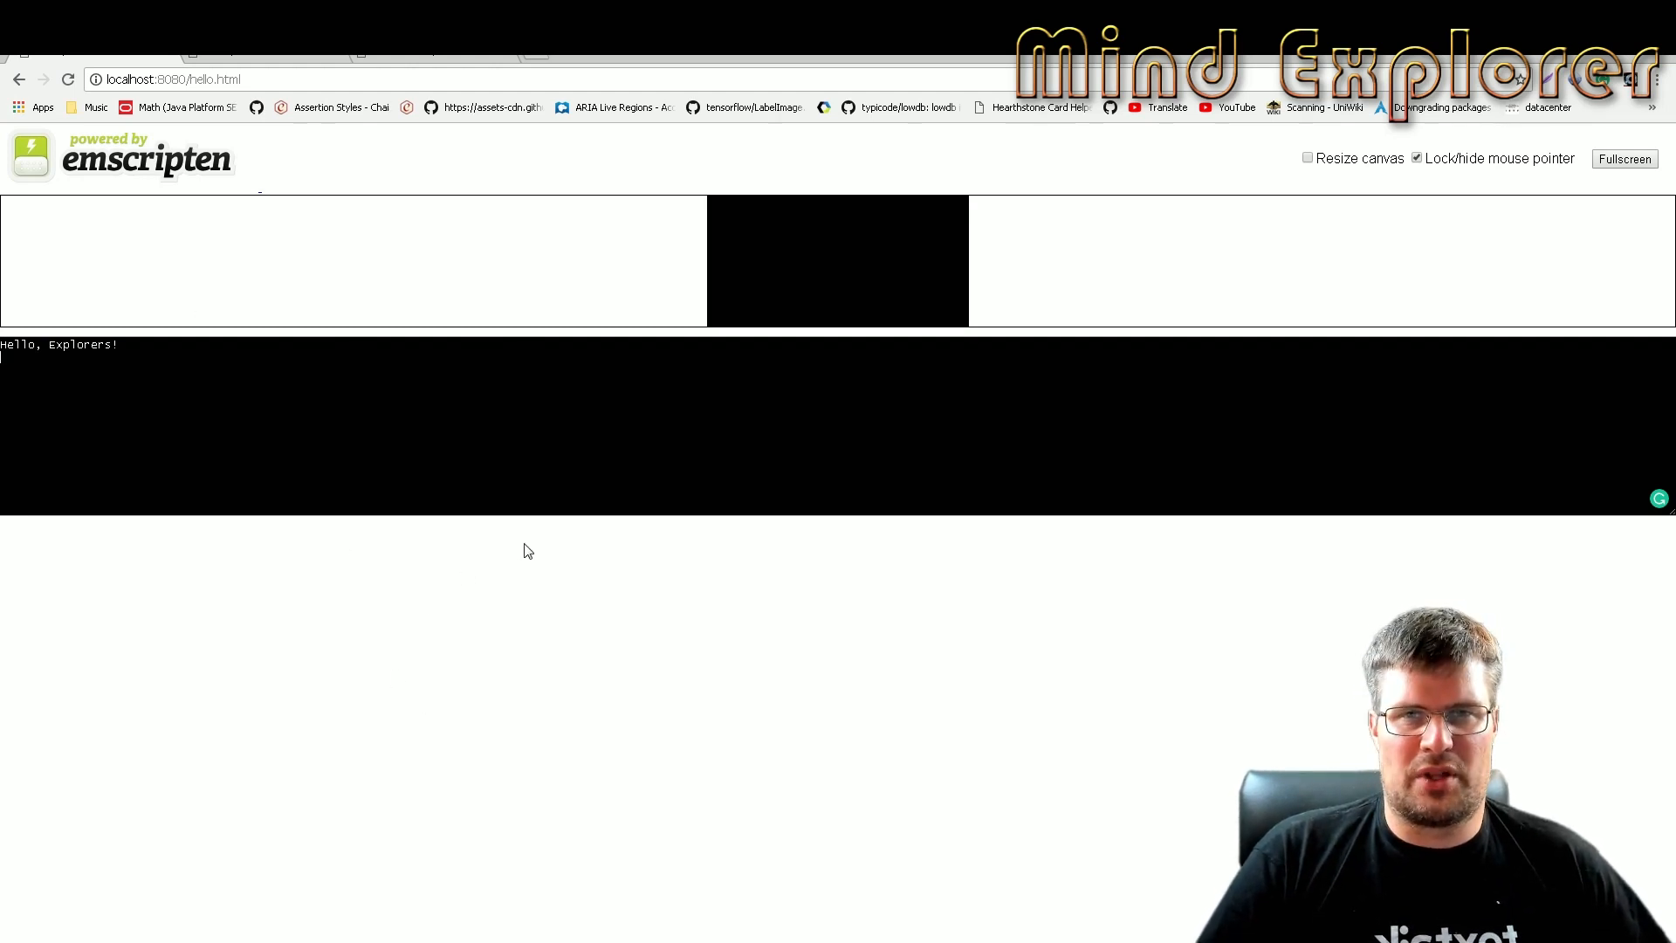
mouse_move(465, 305)
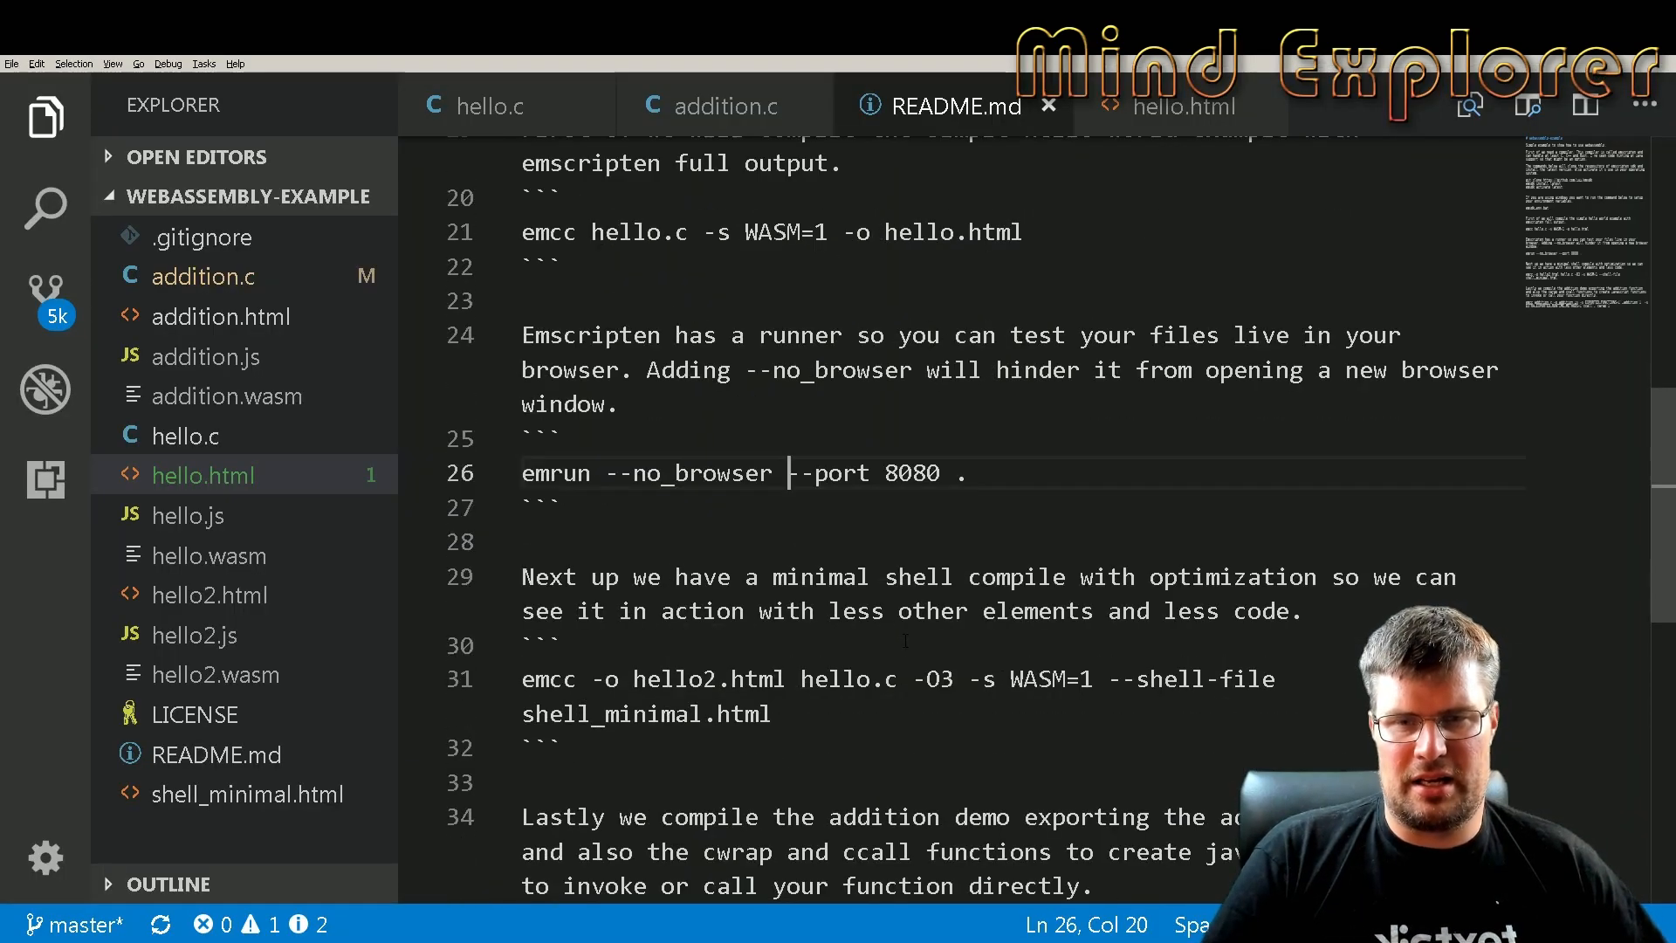
Highlight the minimal shell, optimized hello2 and addition demo emcc commands in README.md
drag(522, 679, 772, 714)
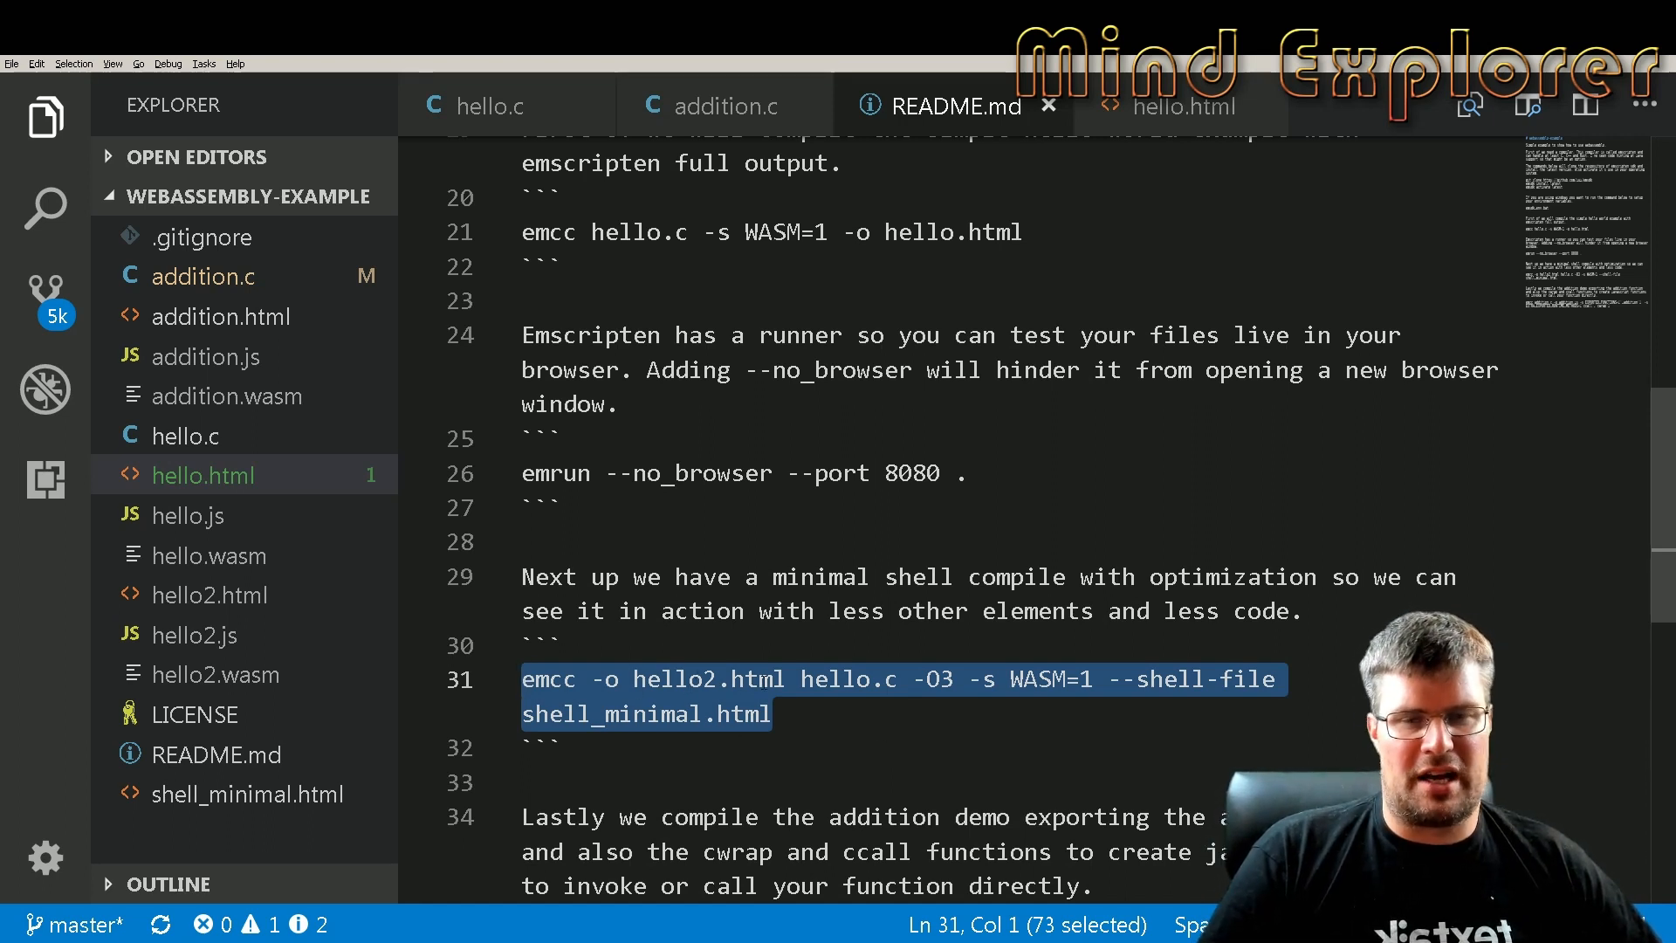
click(921, 679)
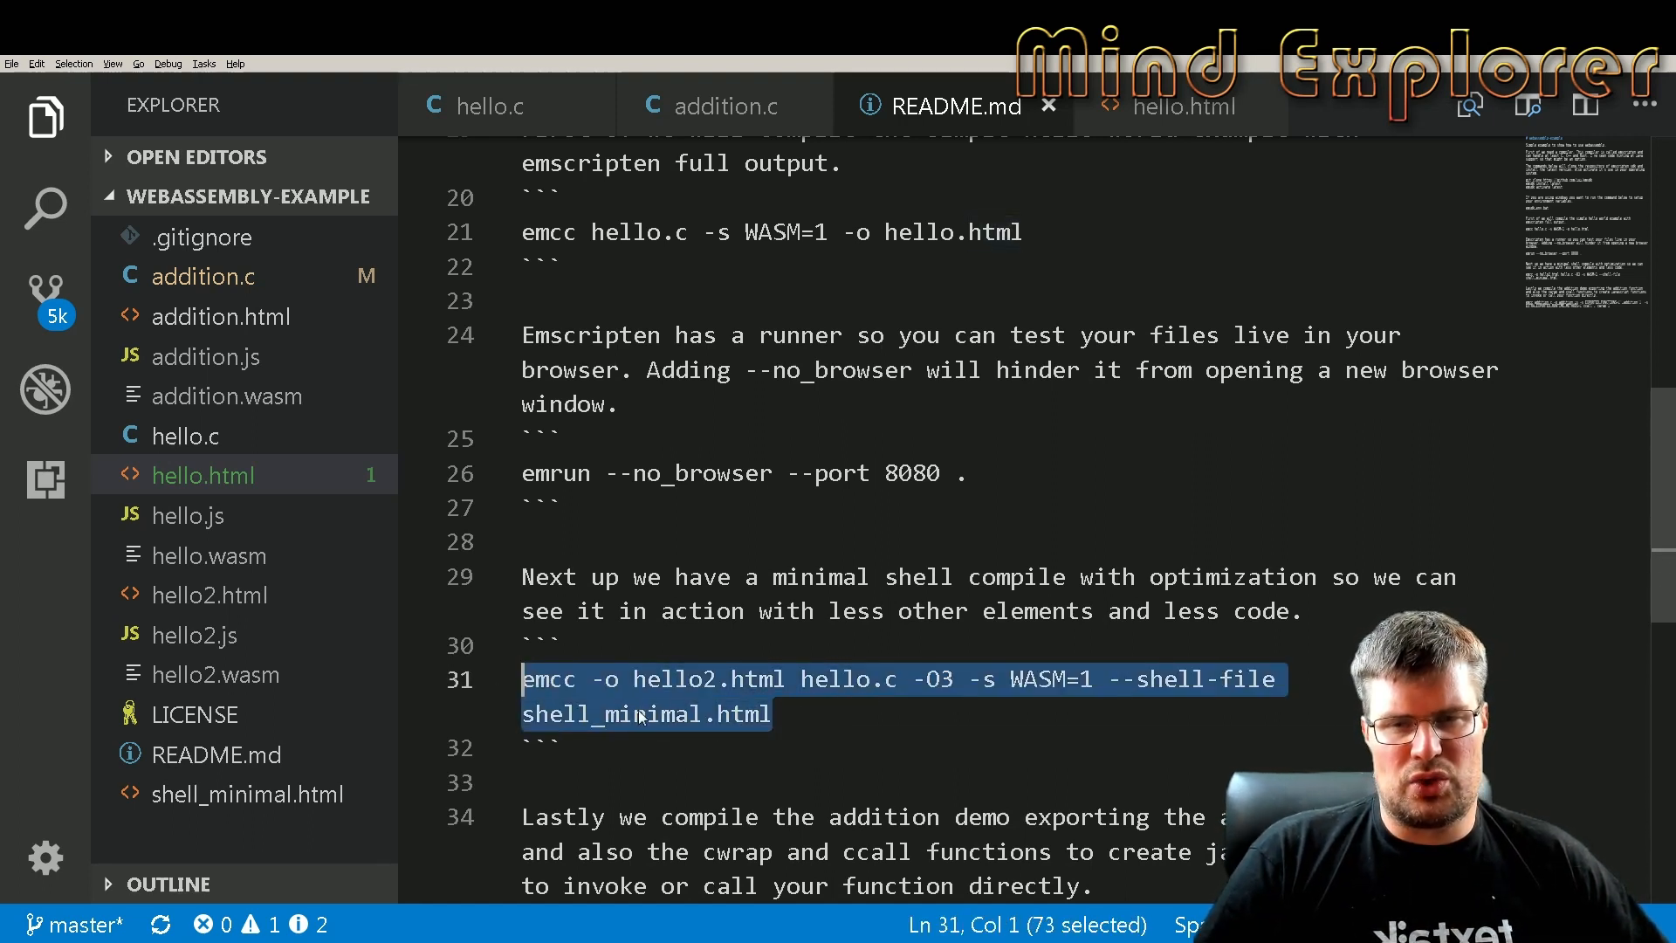
double_click(610, 714)
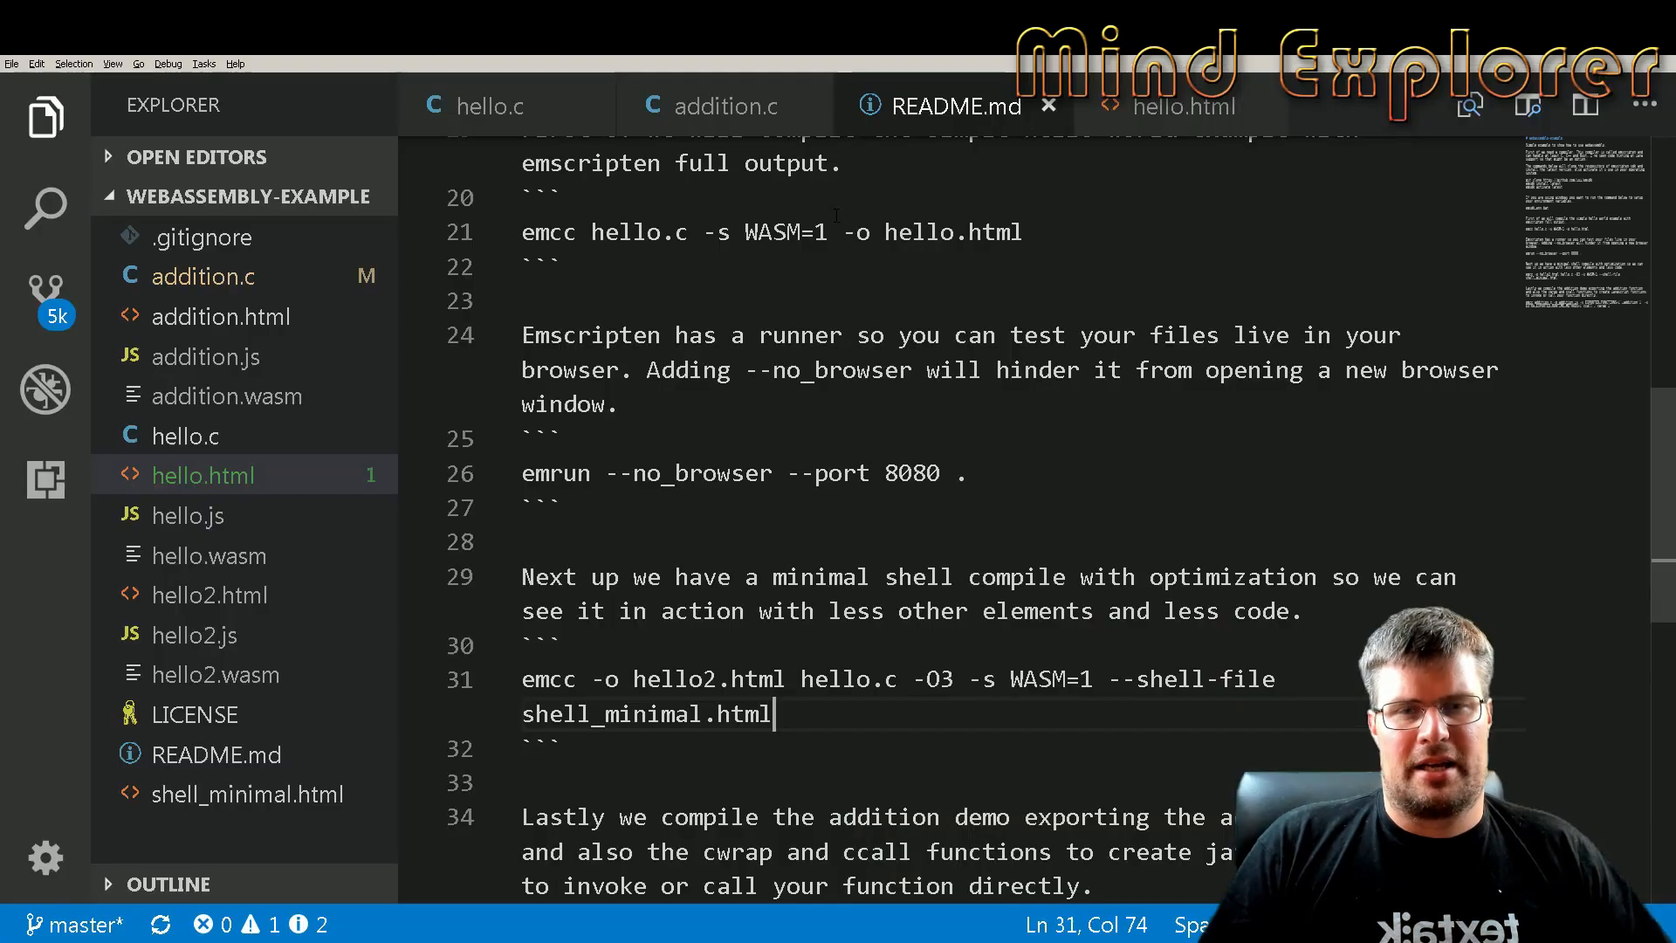
scroll(down, 3)
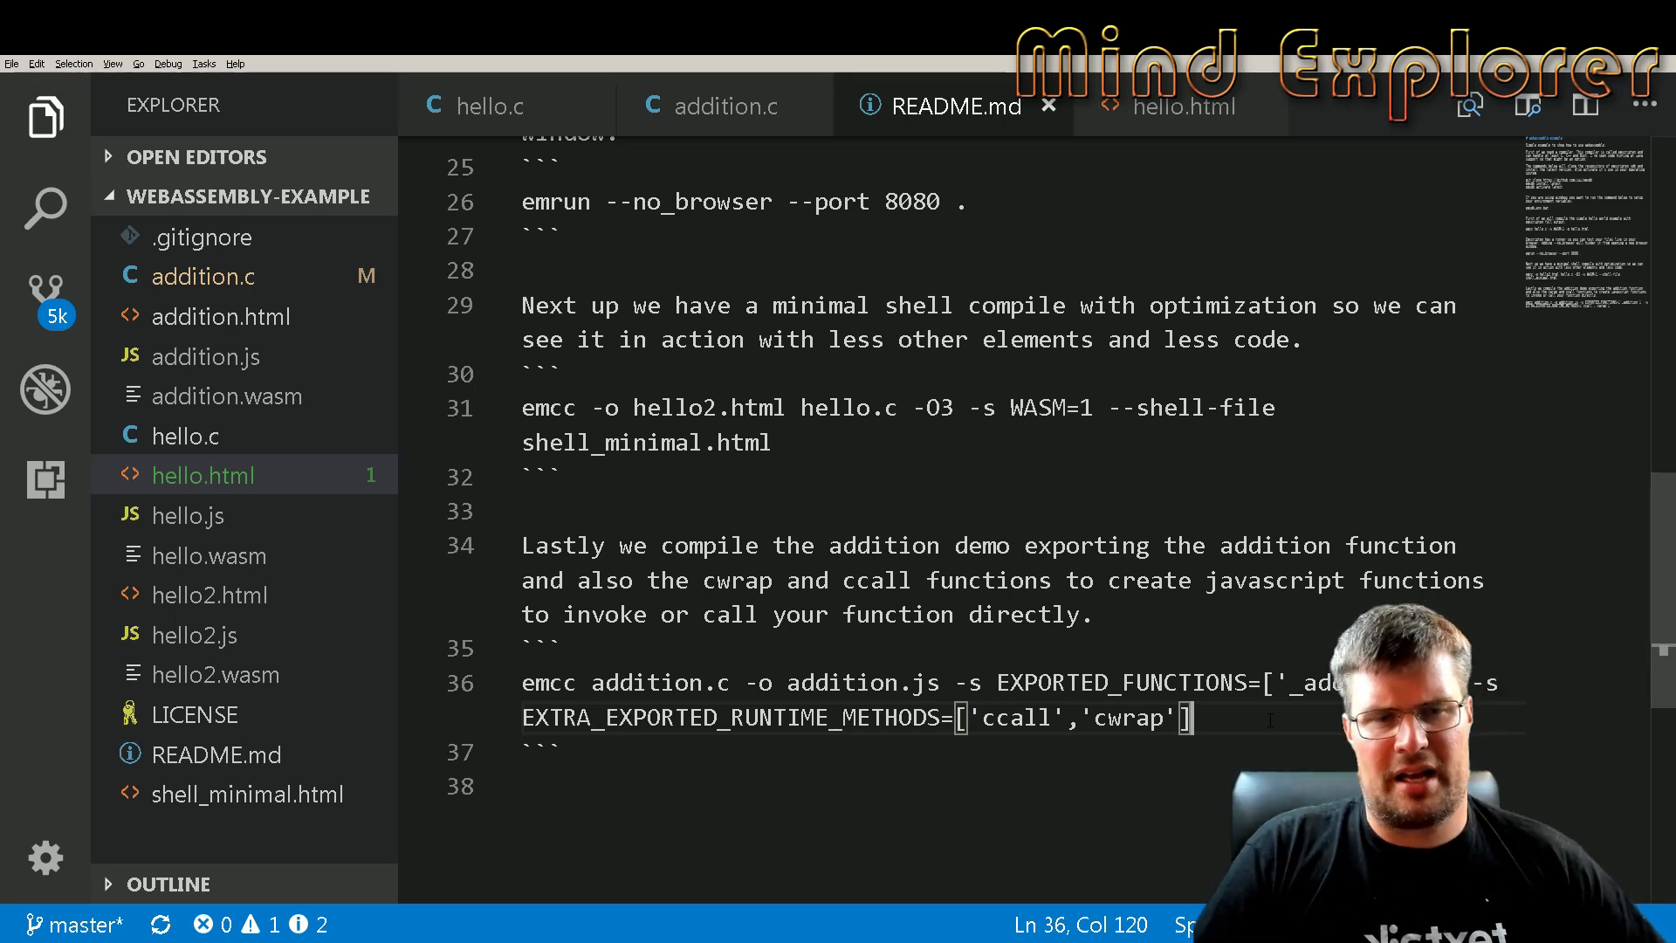
drag(1190, 718, 522, 682)
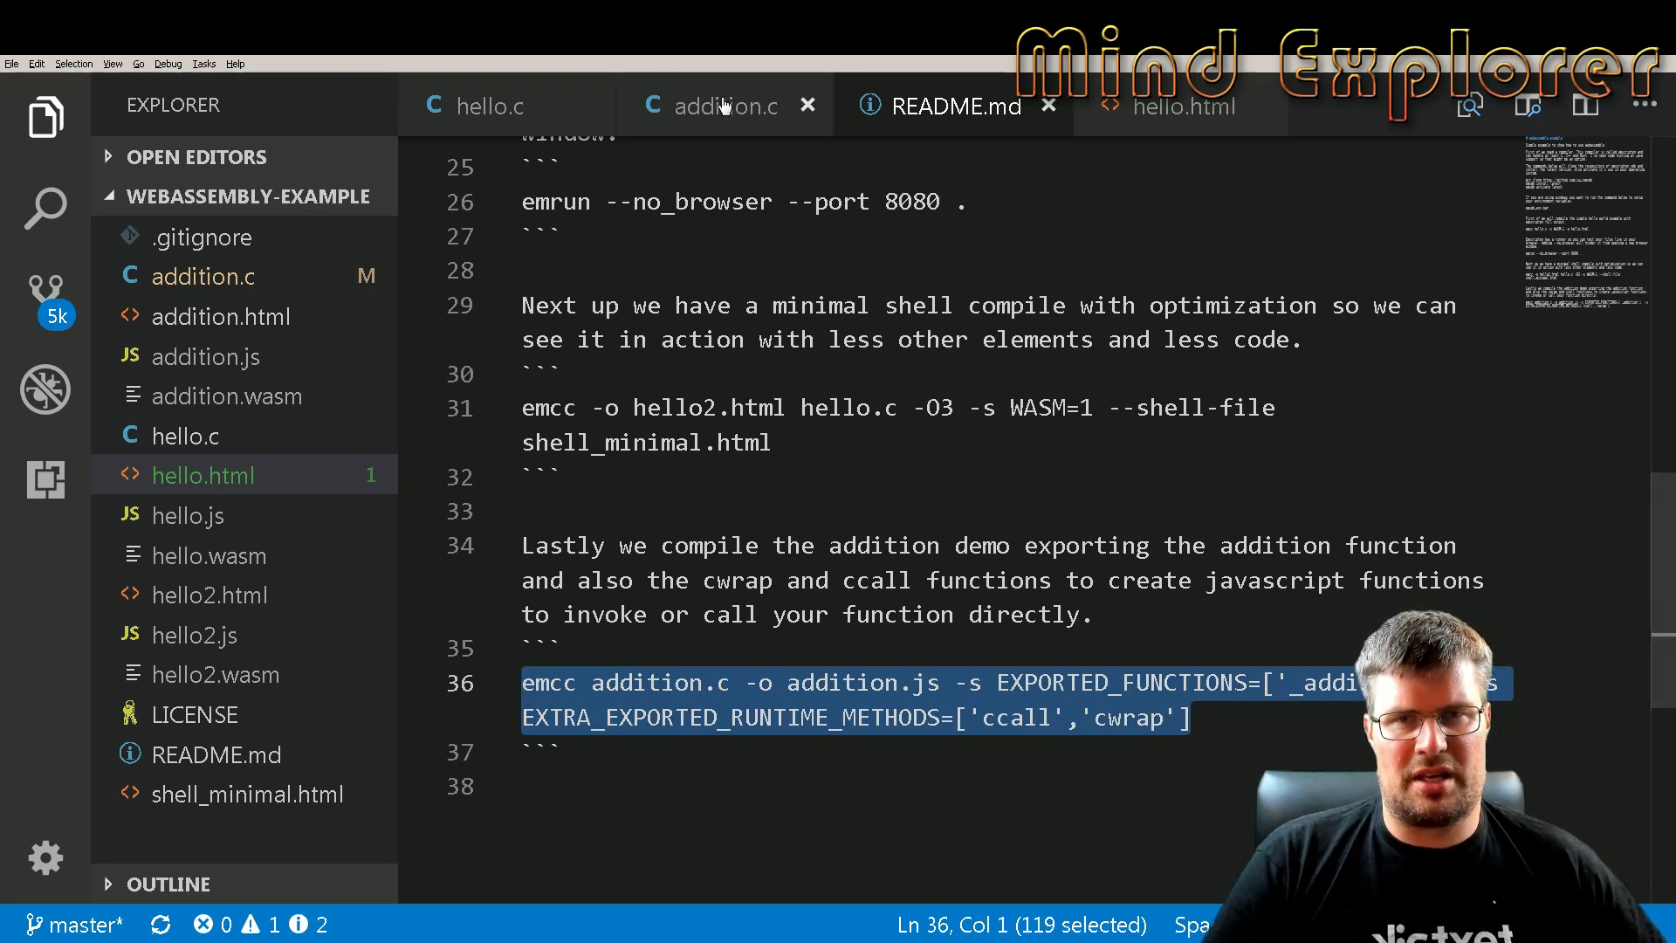
Glance at addition.c, then pick out WASM=1, addition.js and EXPORTED_FUNCTIONS _addition
click(718, 106)
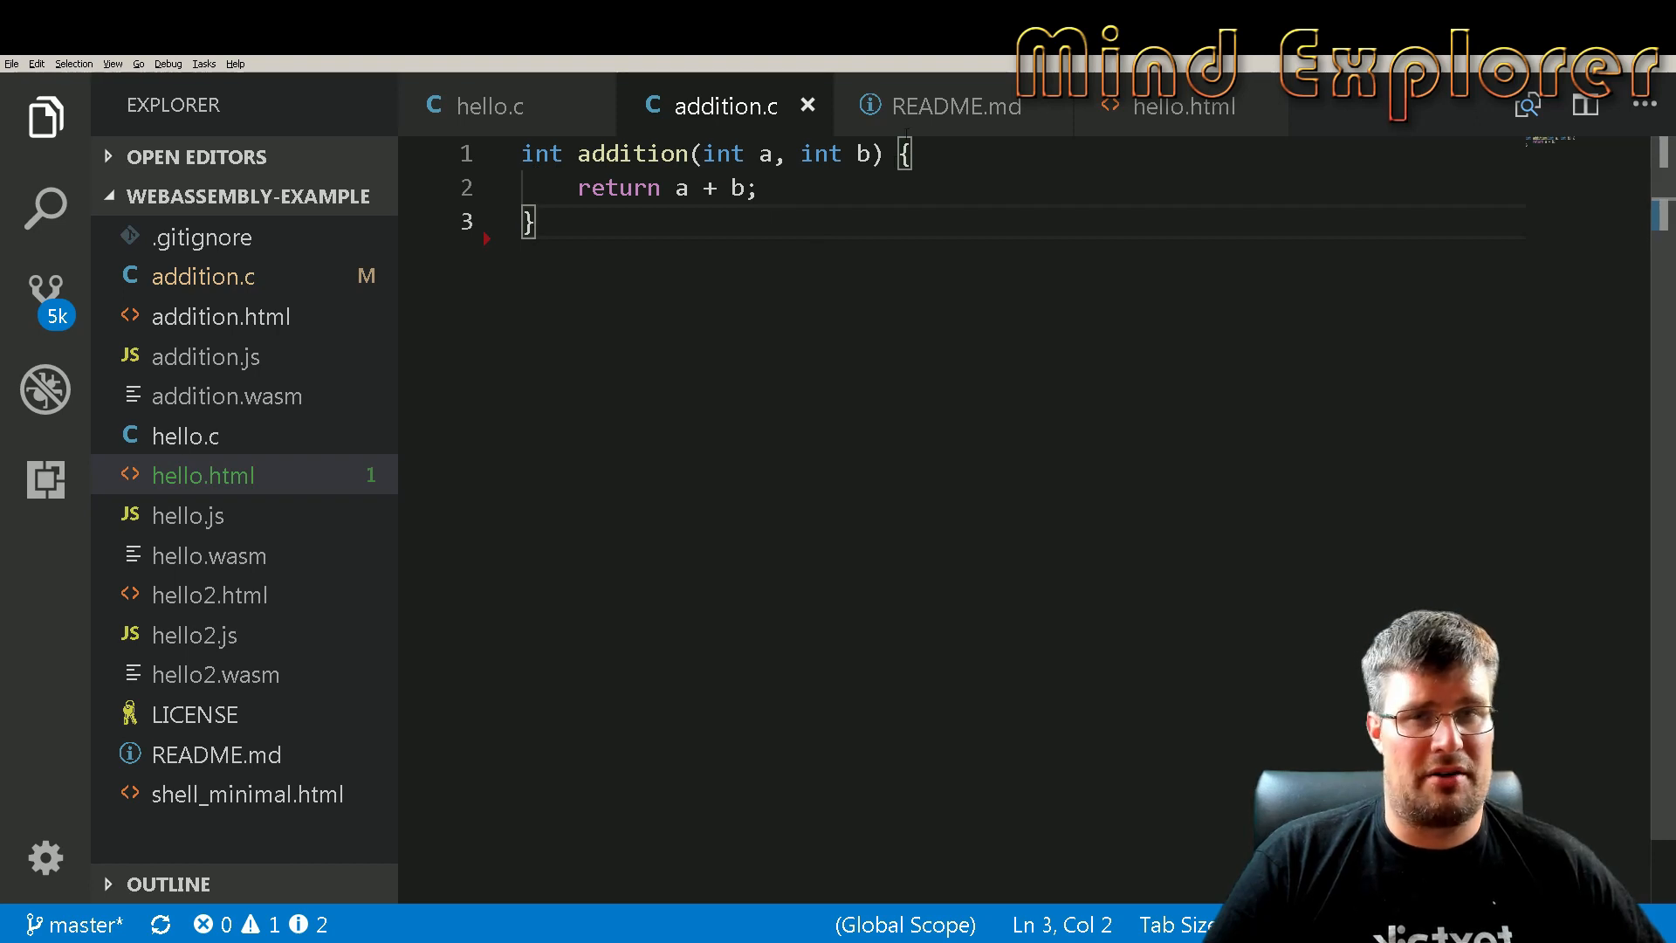
click(955, 106)
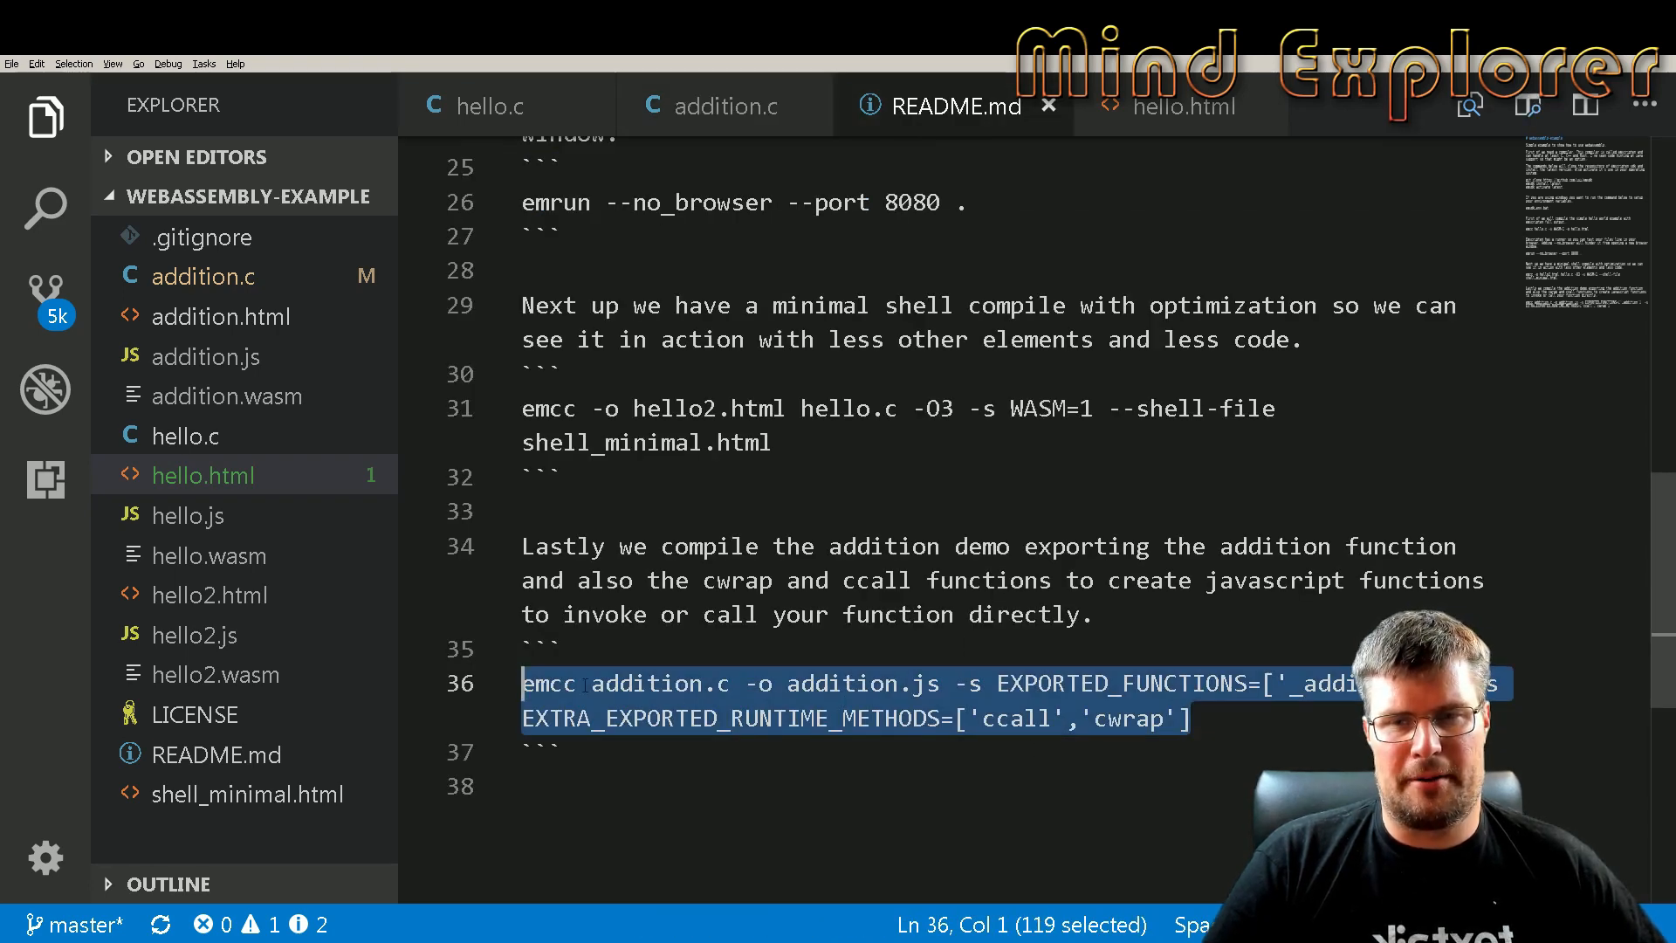
double_click(842, 683)
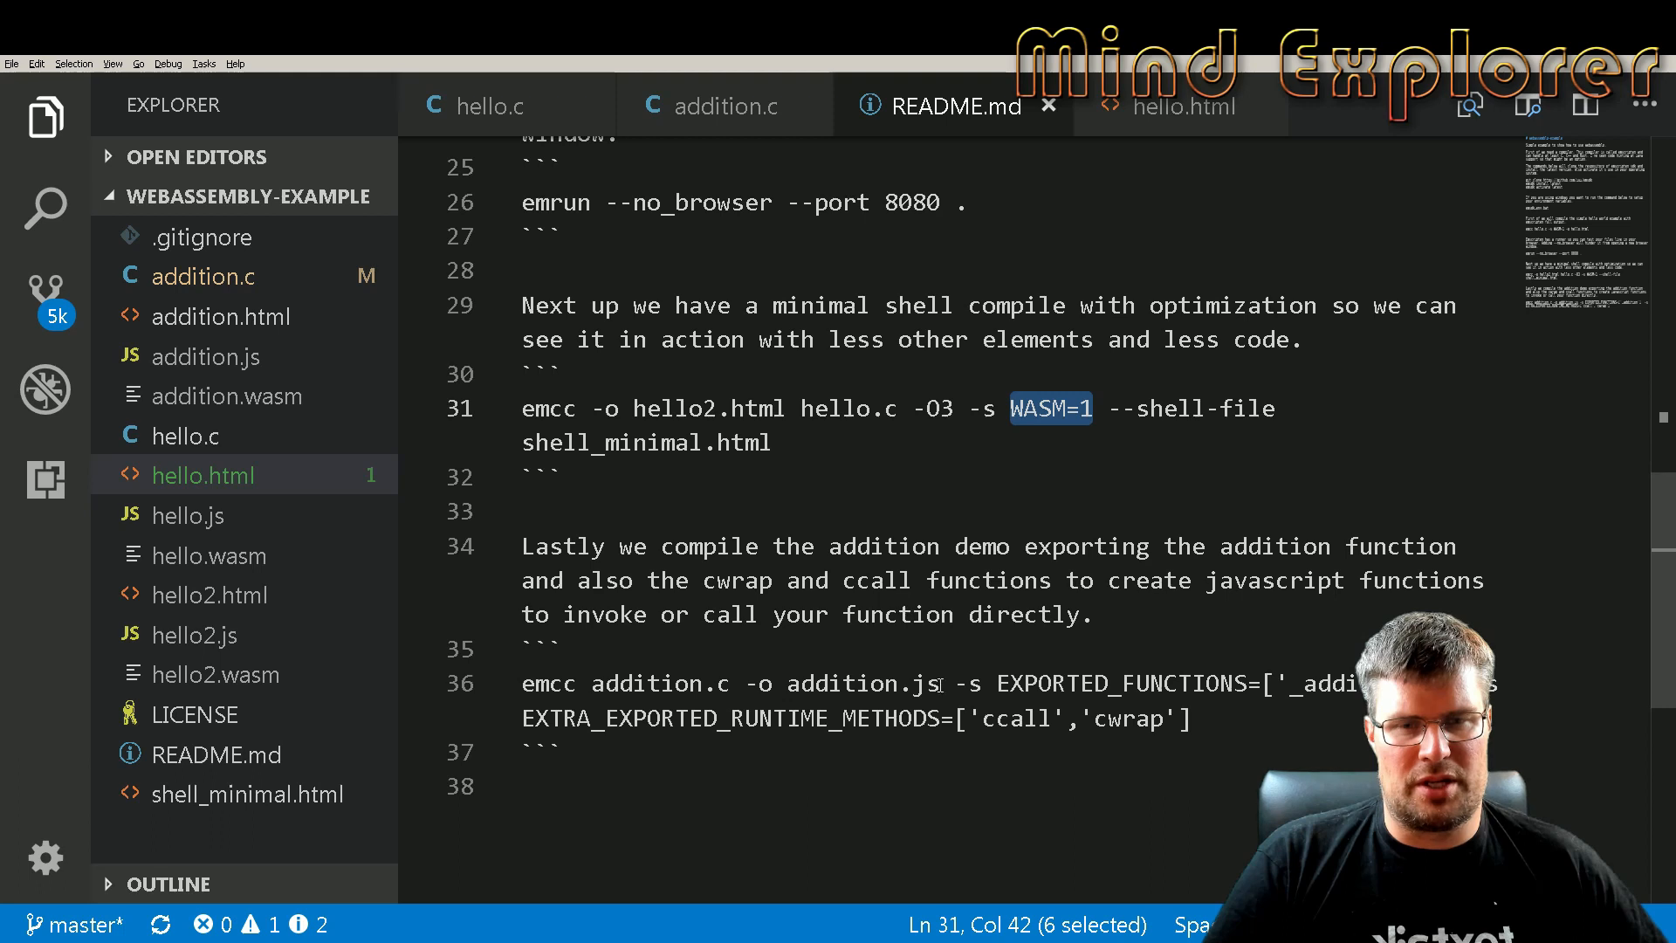
double_click(862, 683)
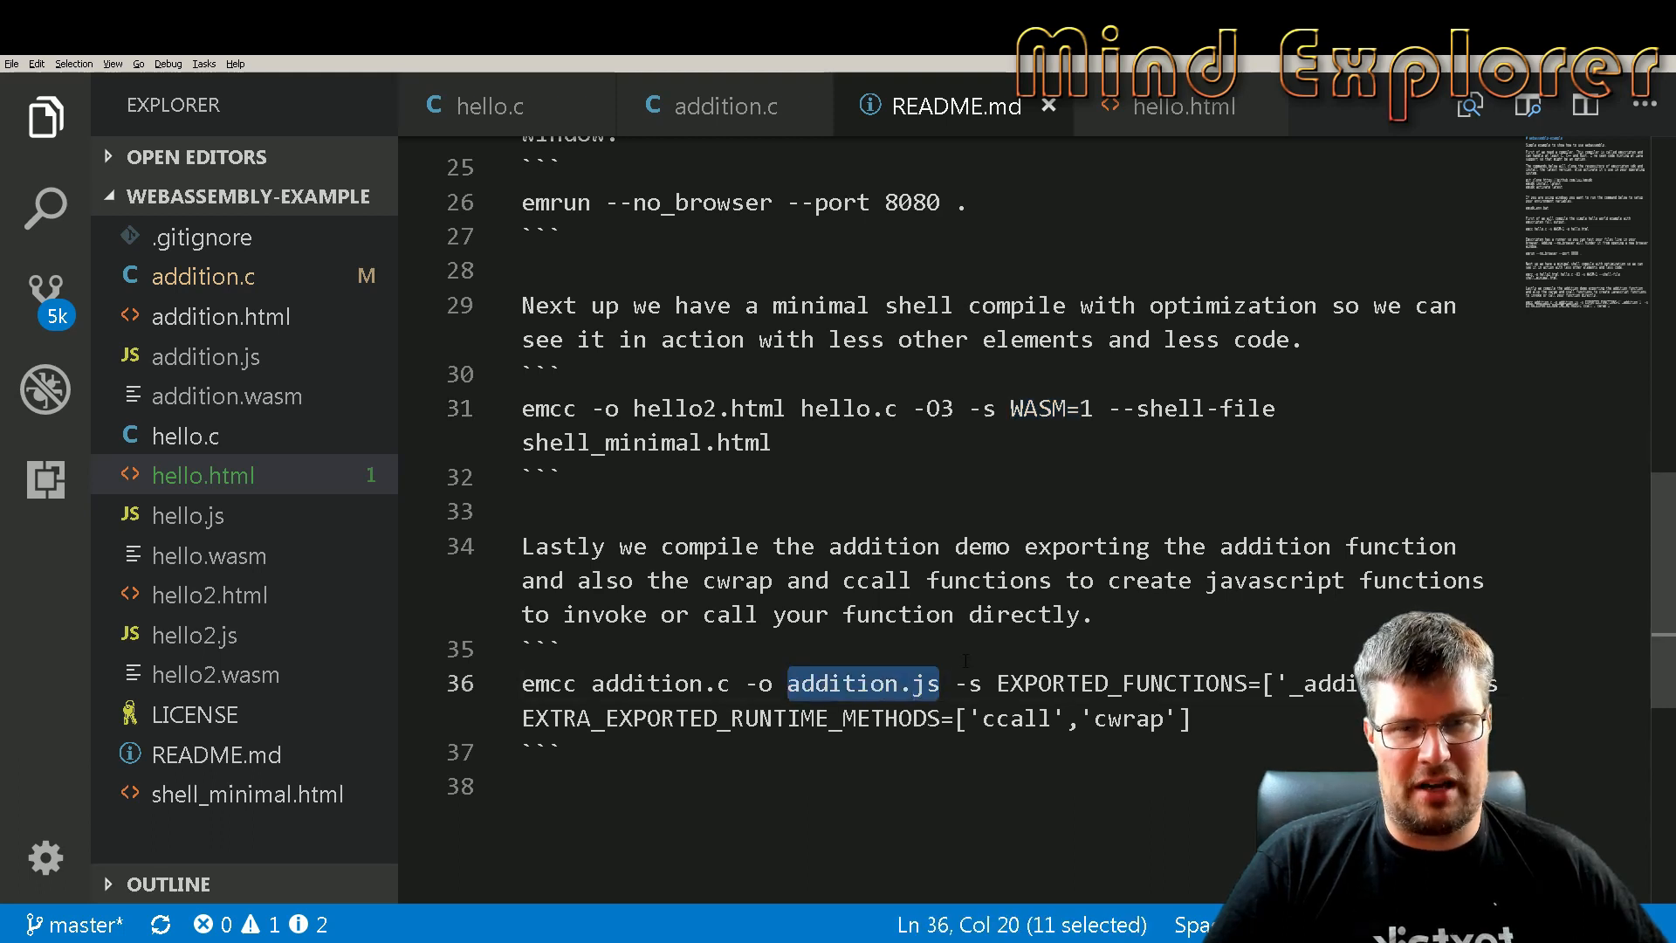
double_click(972, 682)
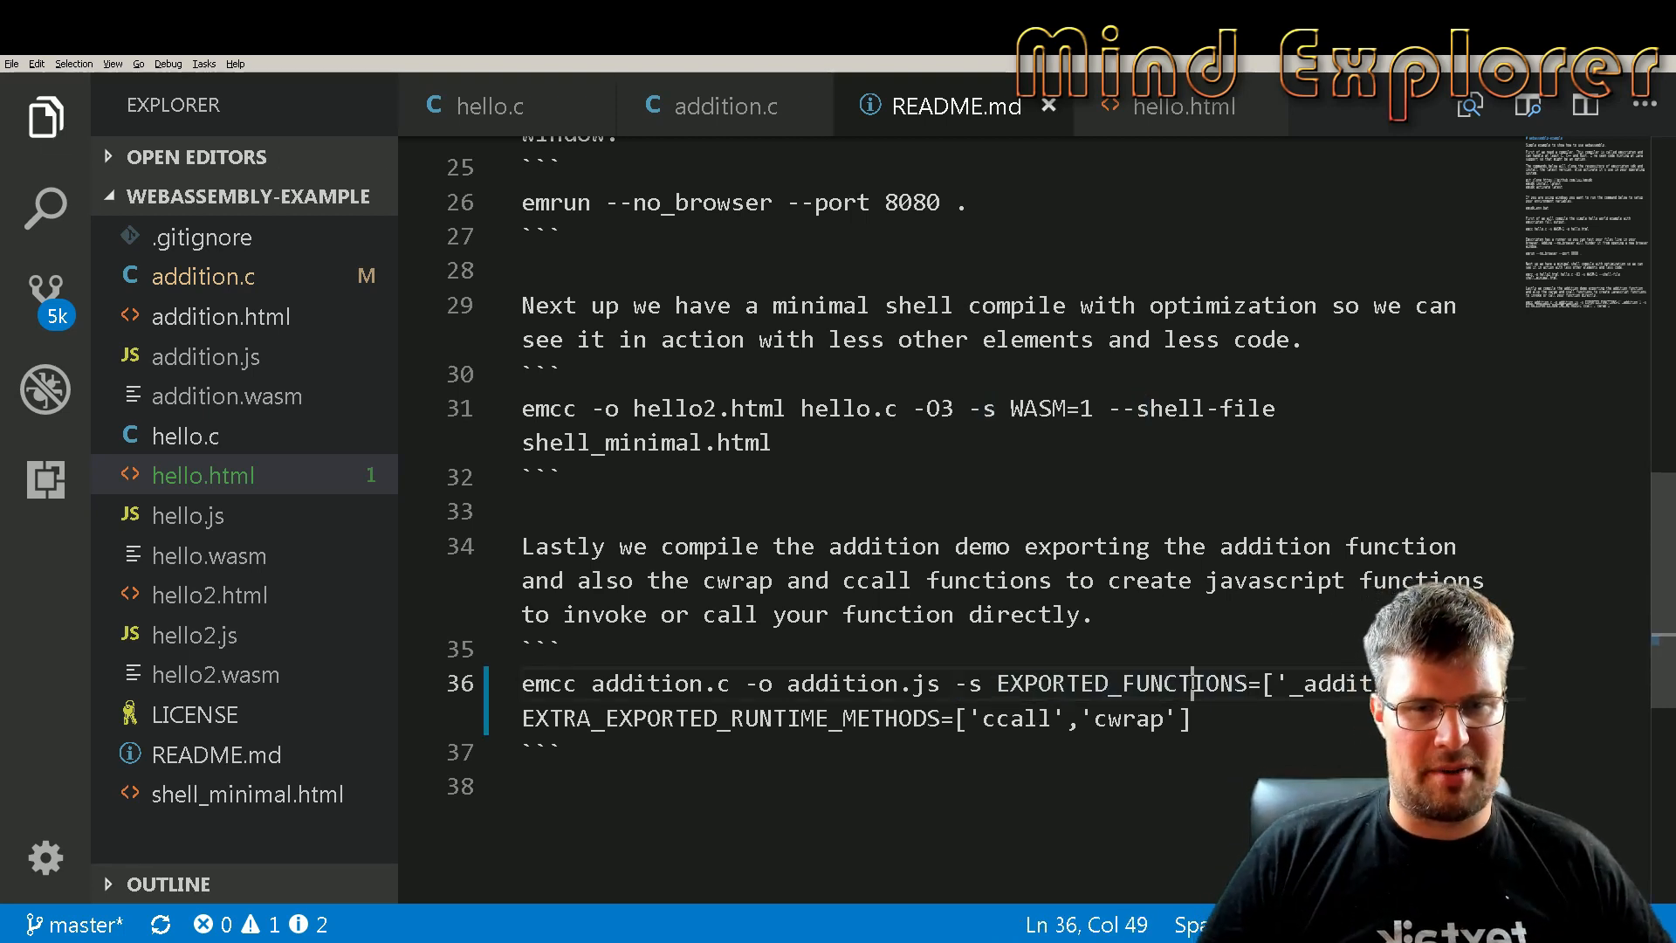
double_click(1119, 682)
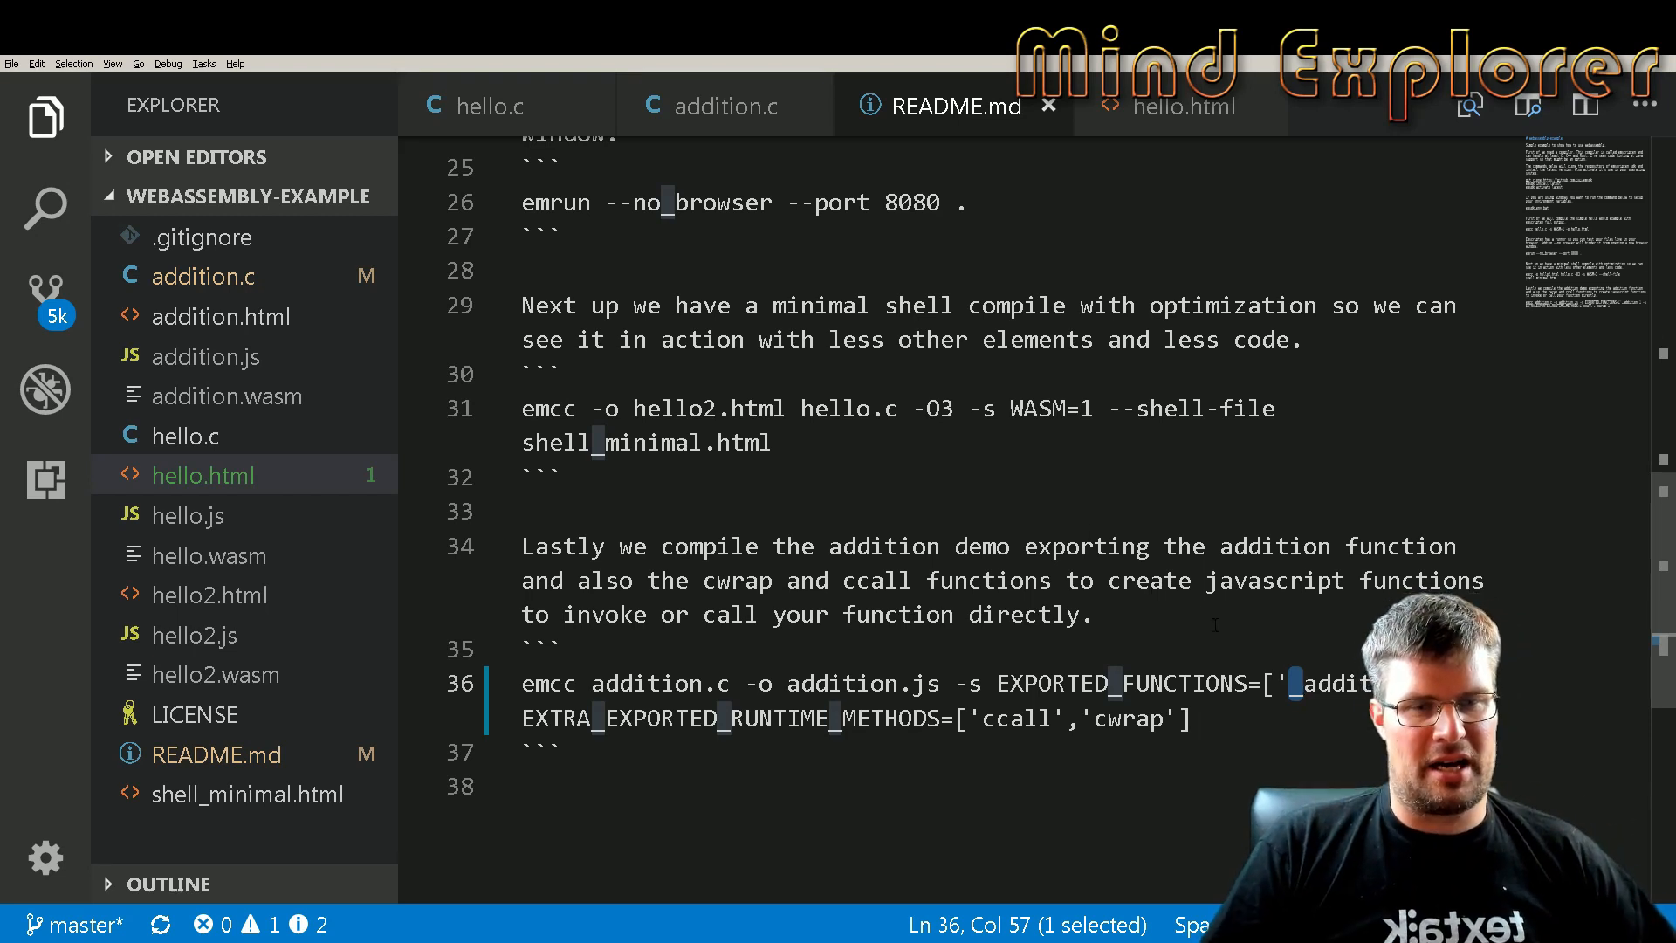
drag(1293, 683, 1384, 682)
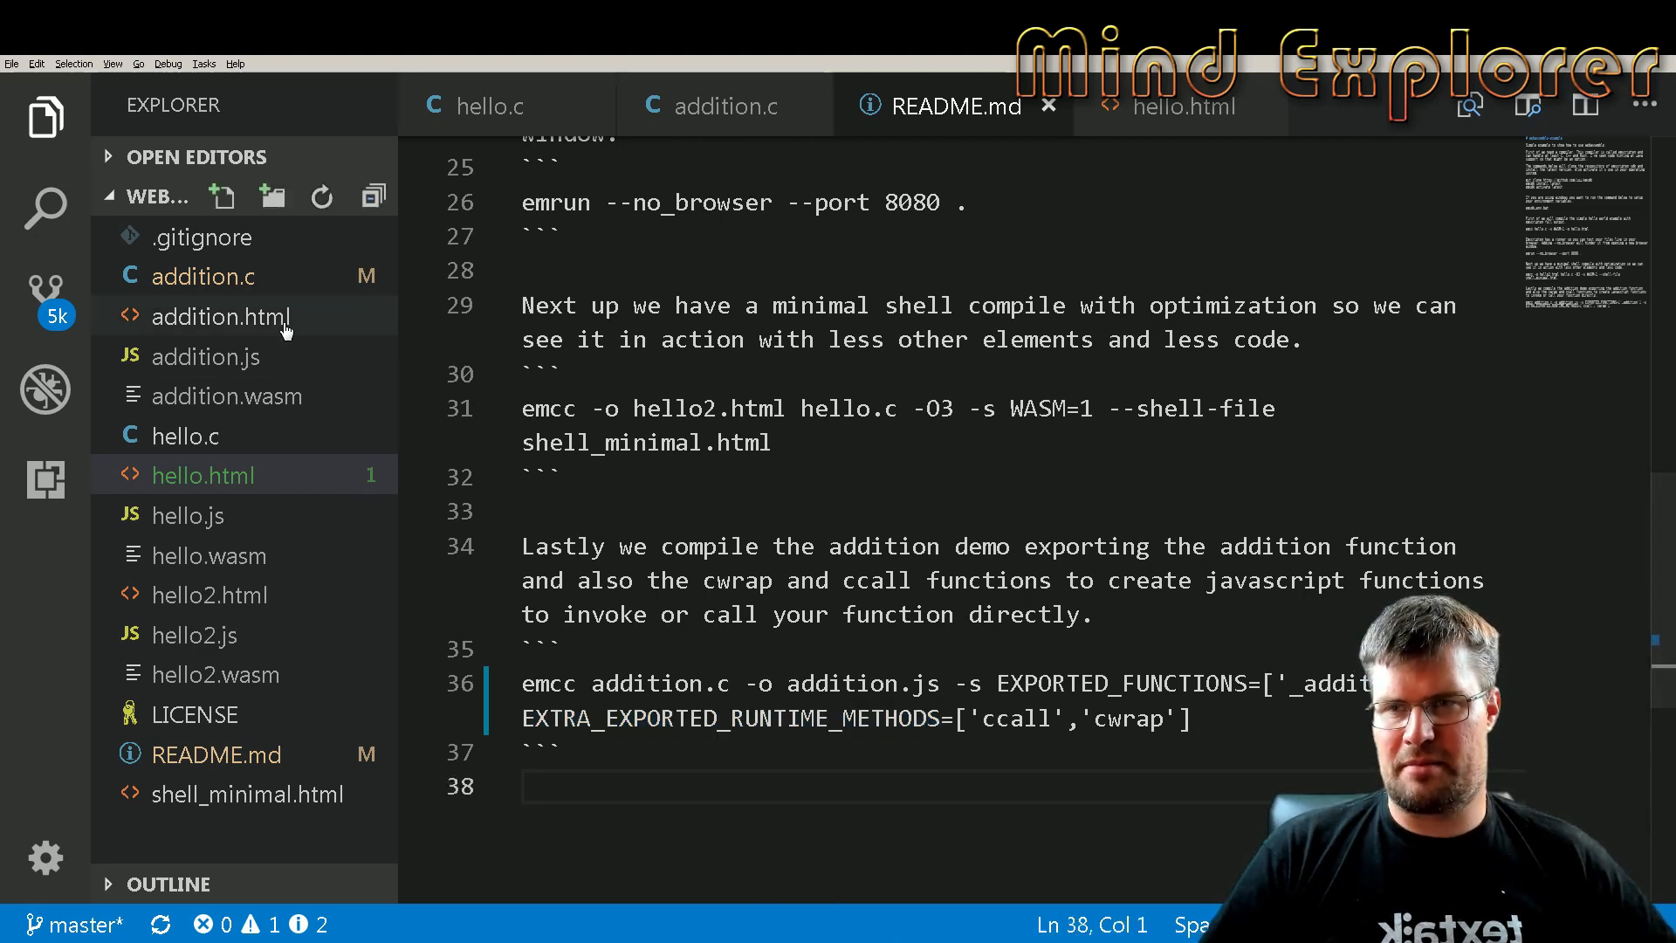
View addition.html's script loading addition.js and its full Module.cwrap argument list
click(222, 316)
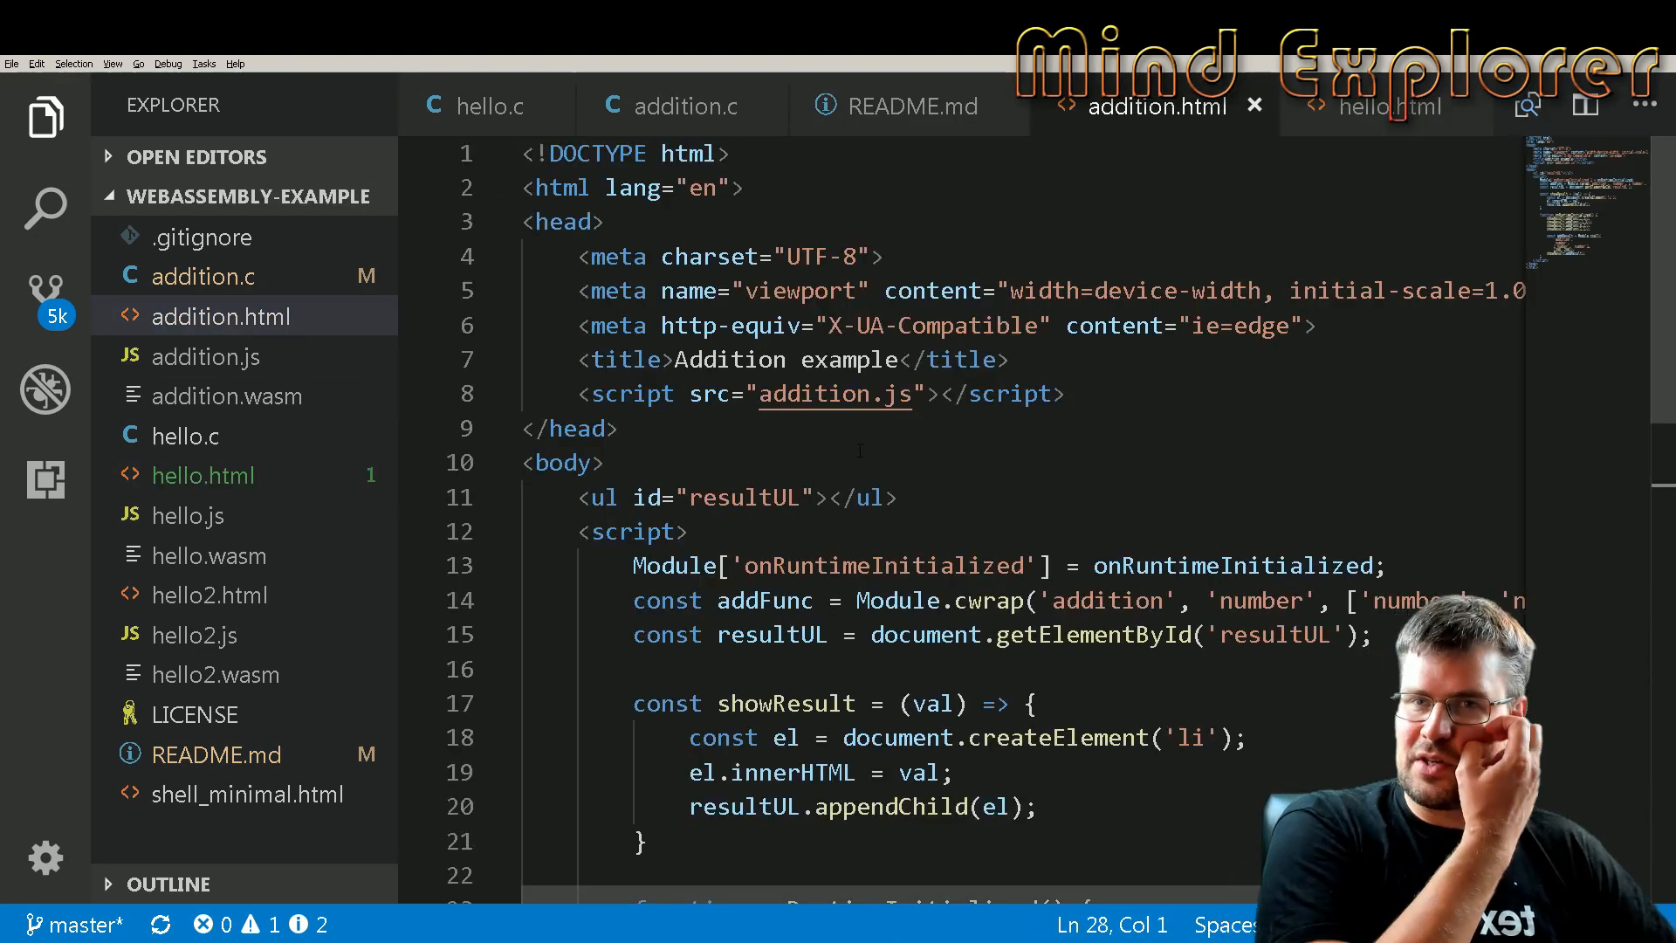
drag(523, 153, 617, 429)
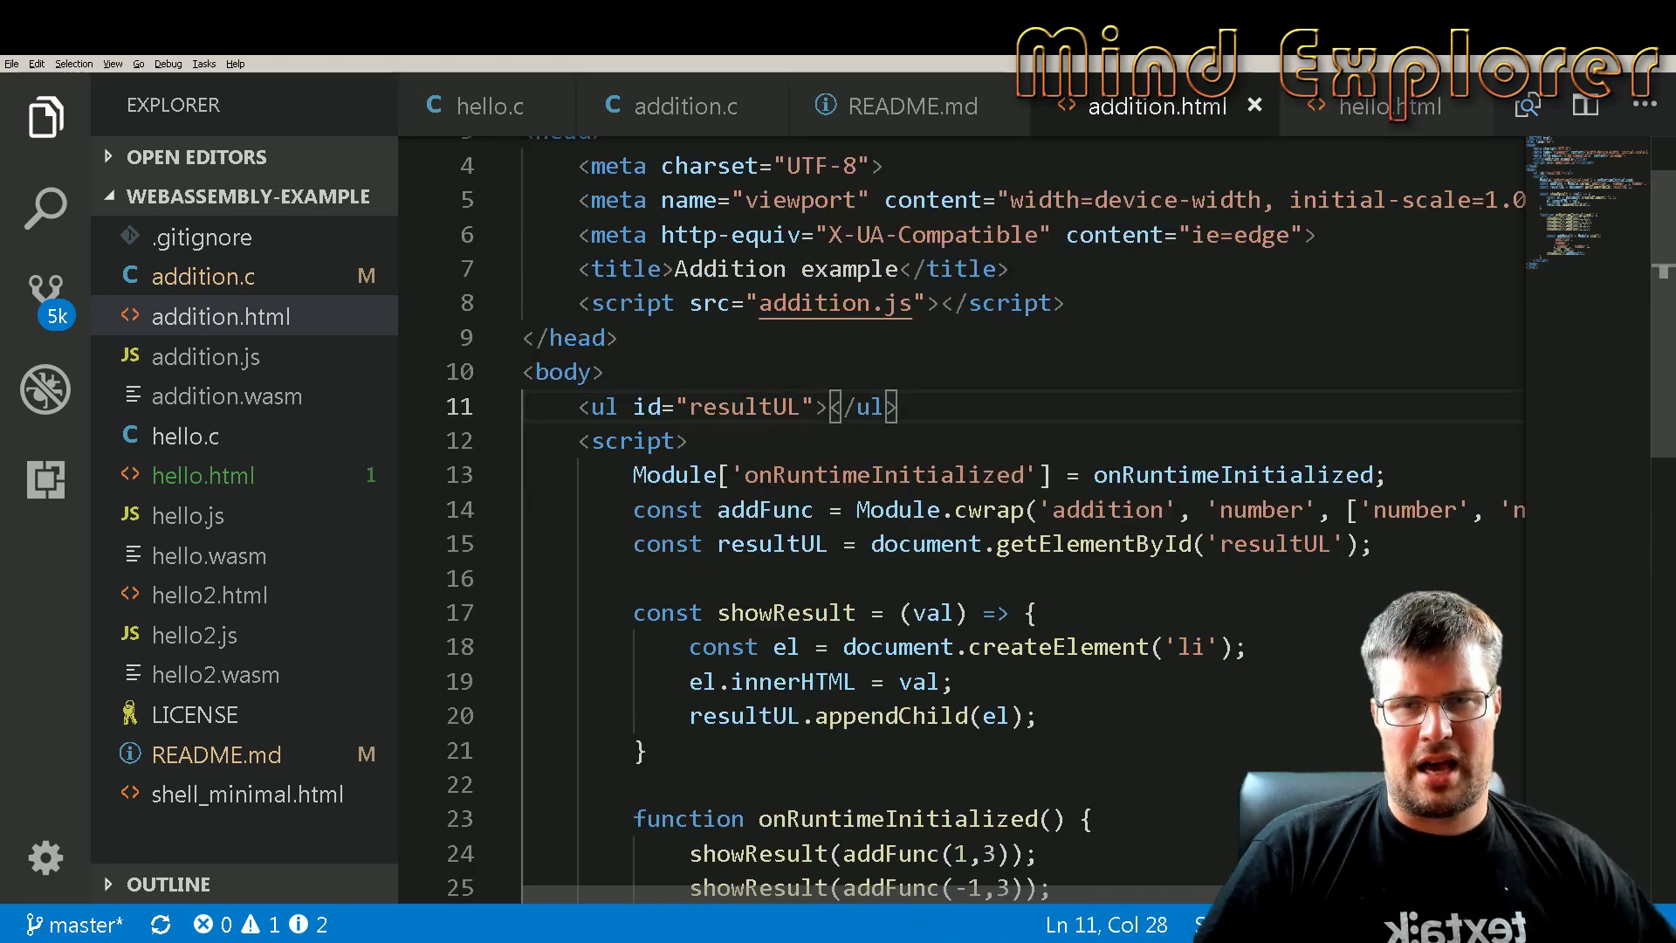
drag(633, 474, 1387, 475)
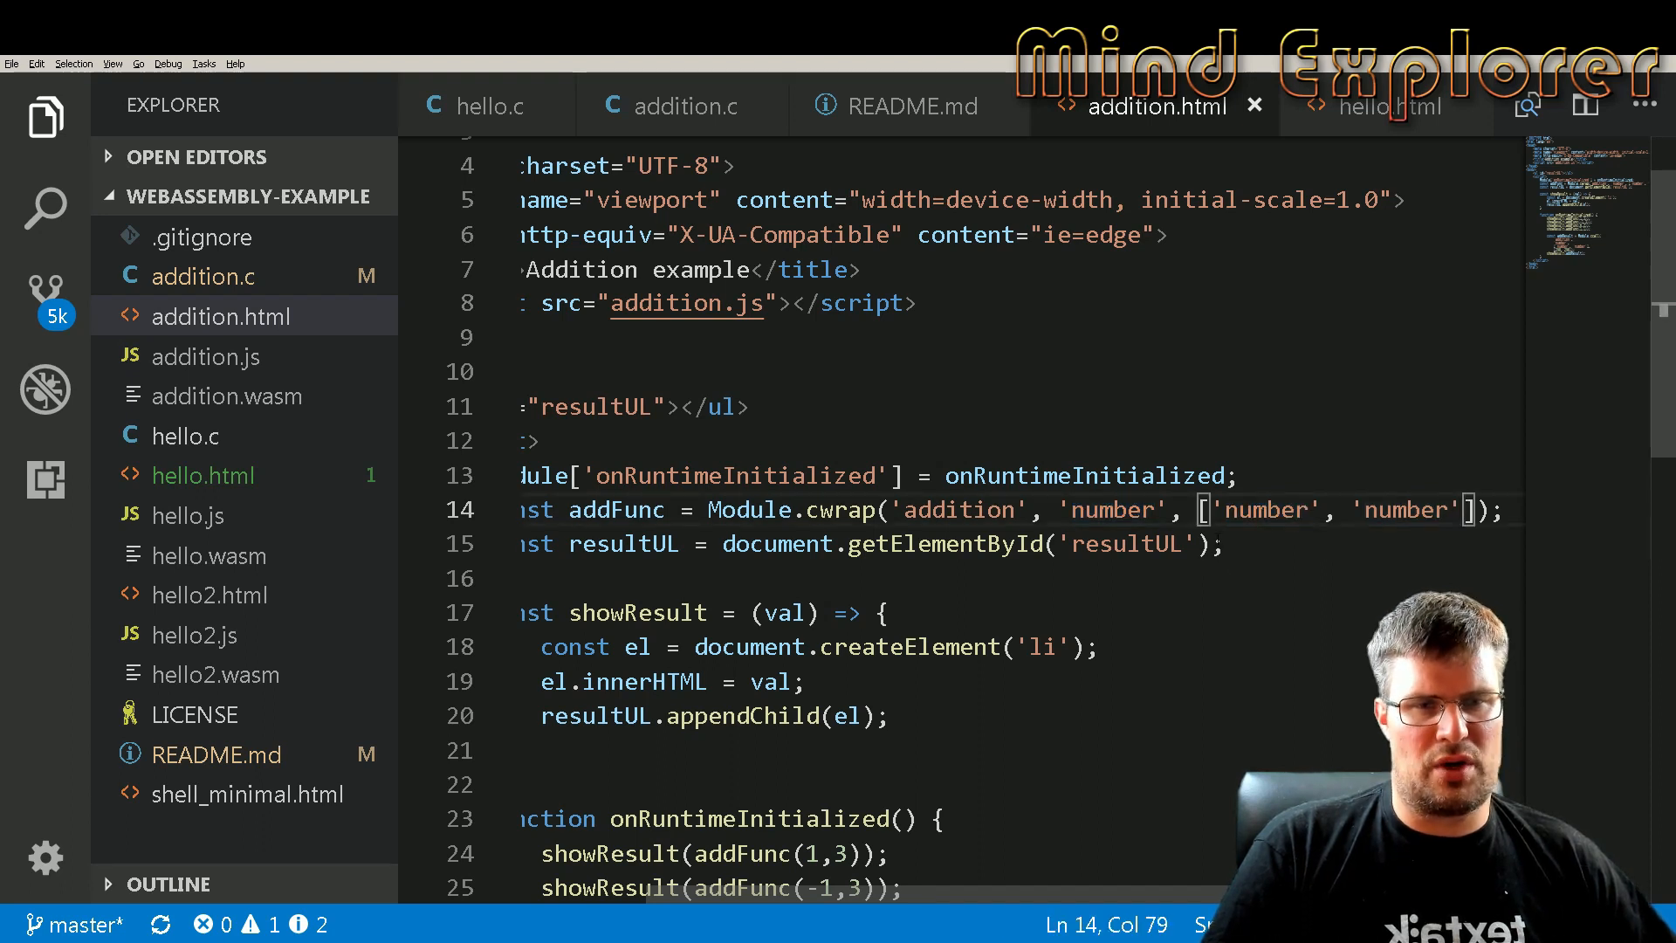
drag(1205, 510, 1454, 510)
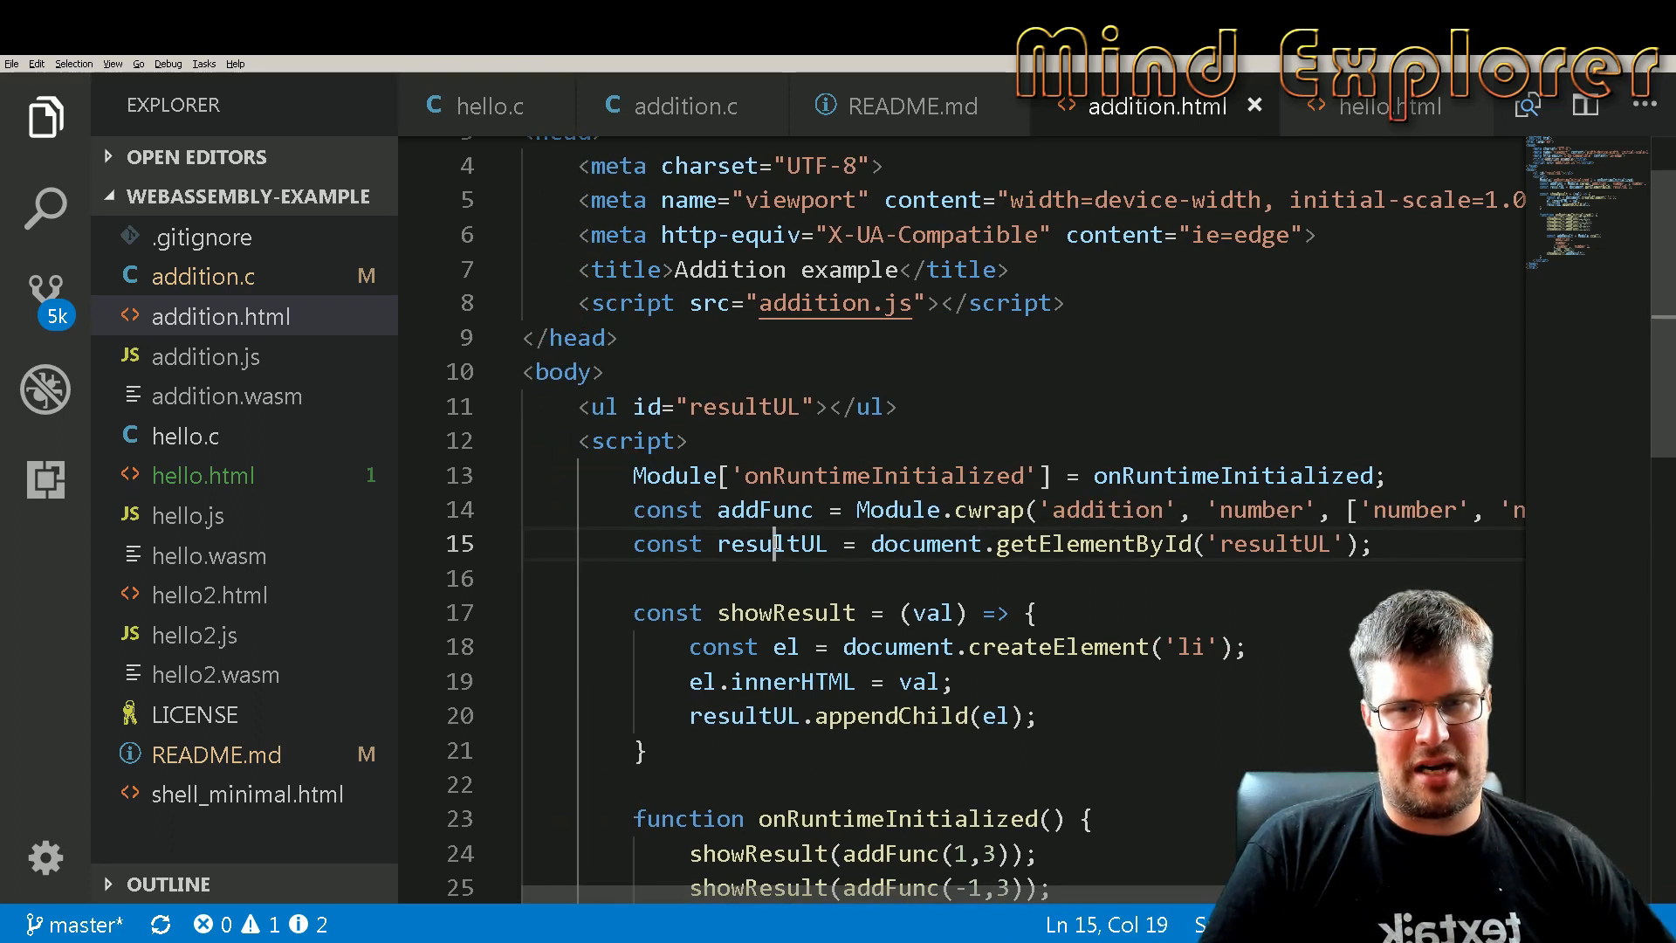
double_click(772, 543)
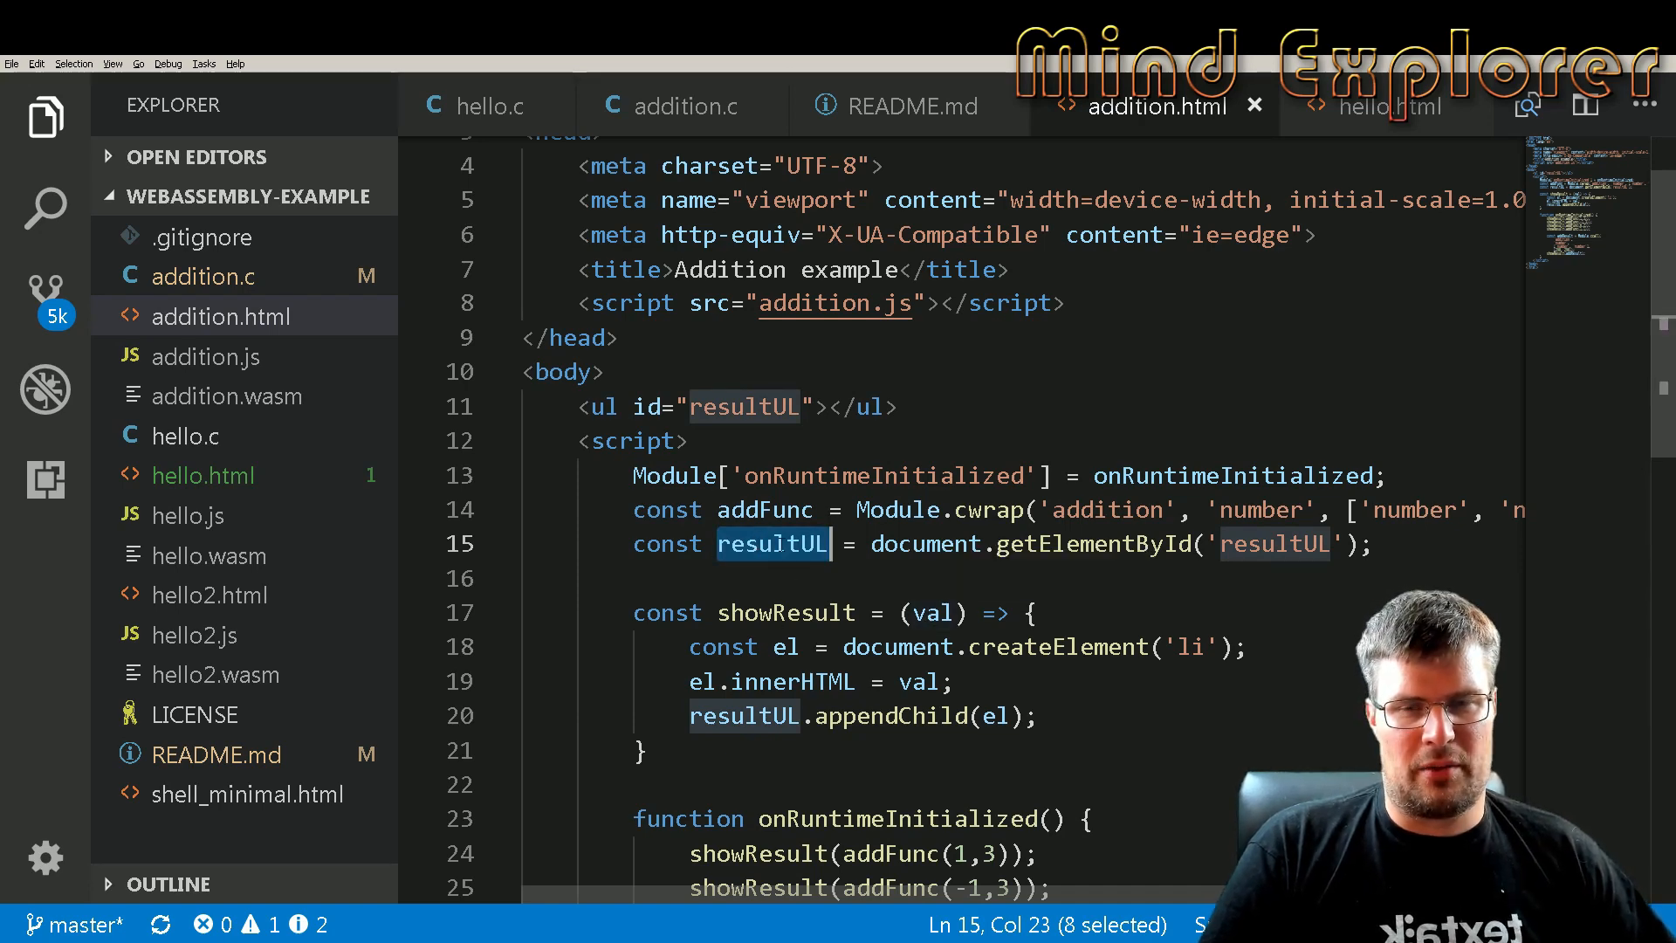
scroll(down, 3)
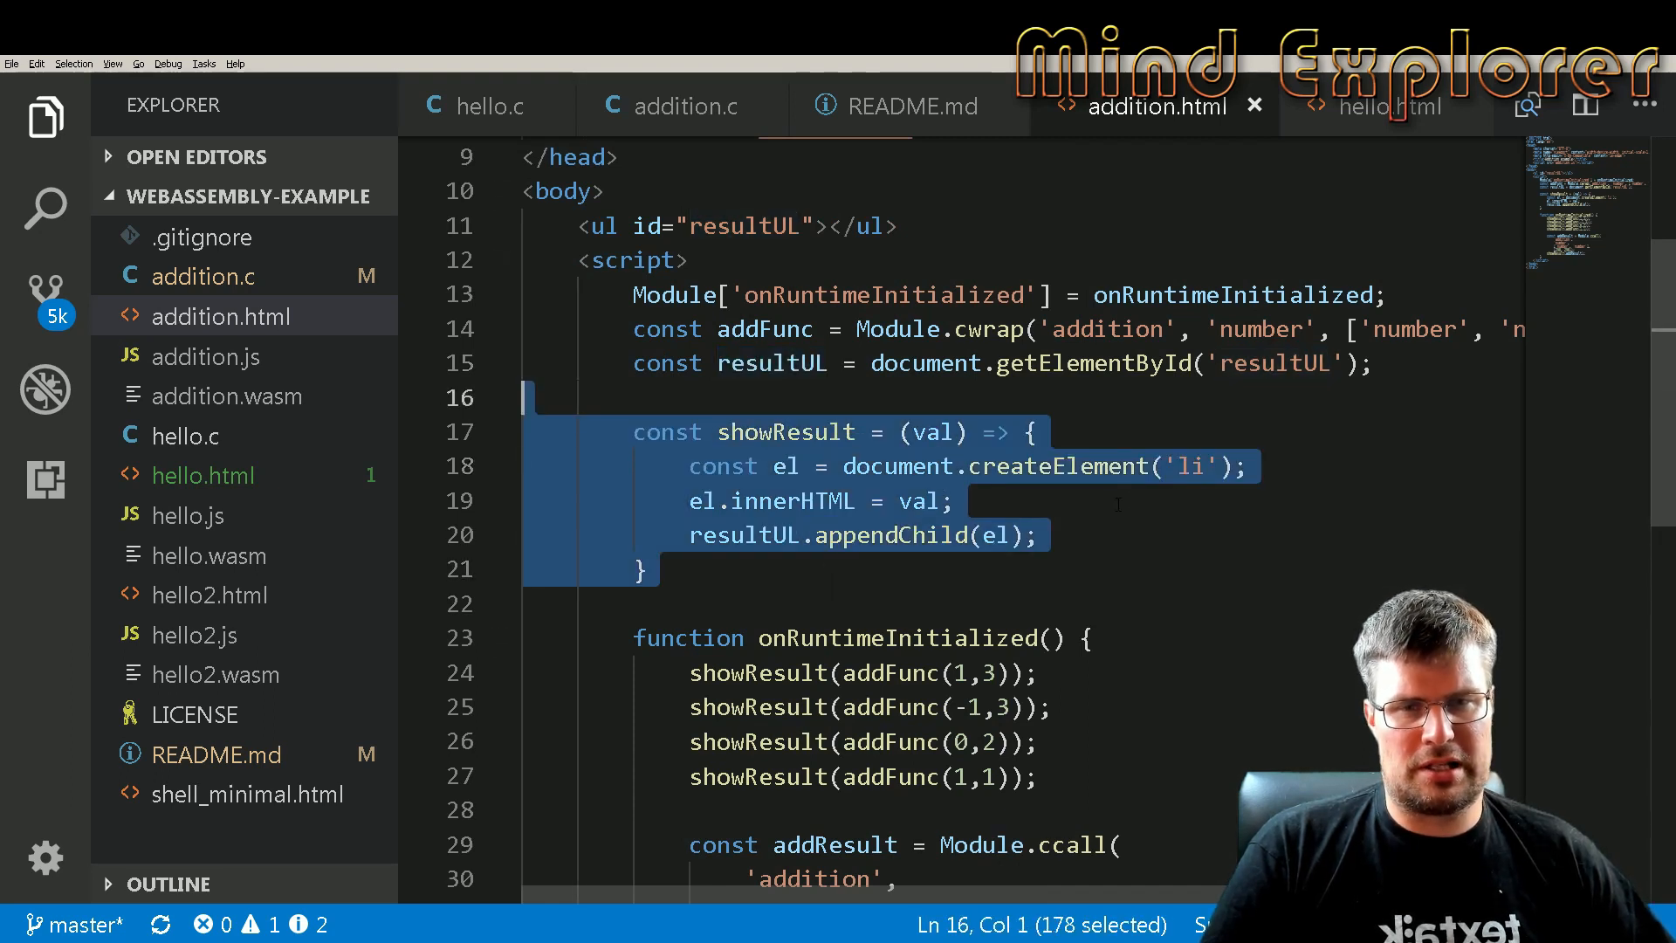
double_click(935, 432)
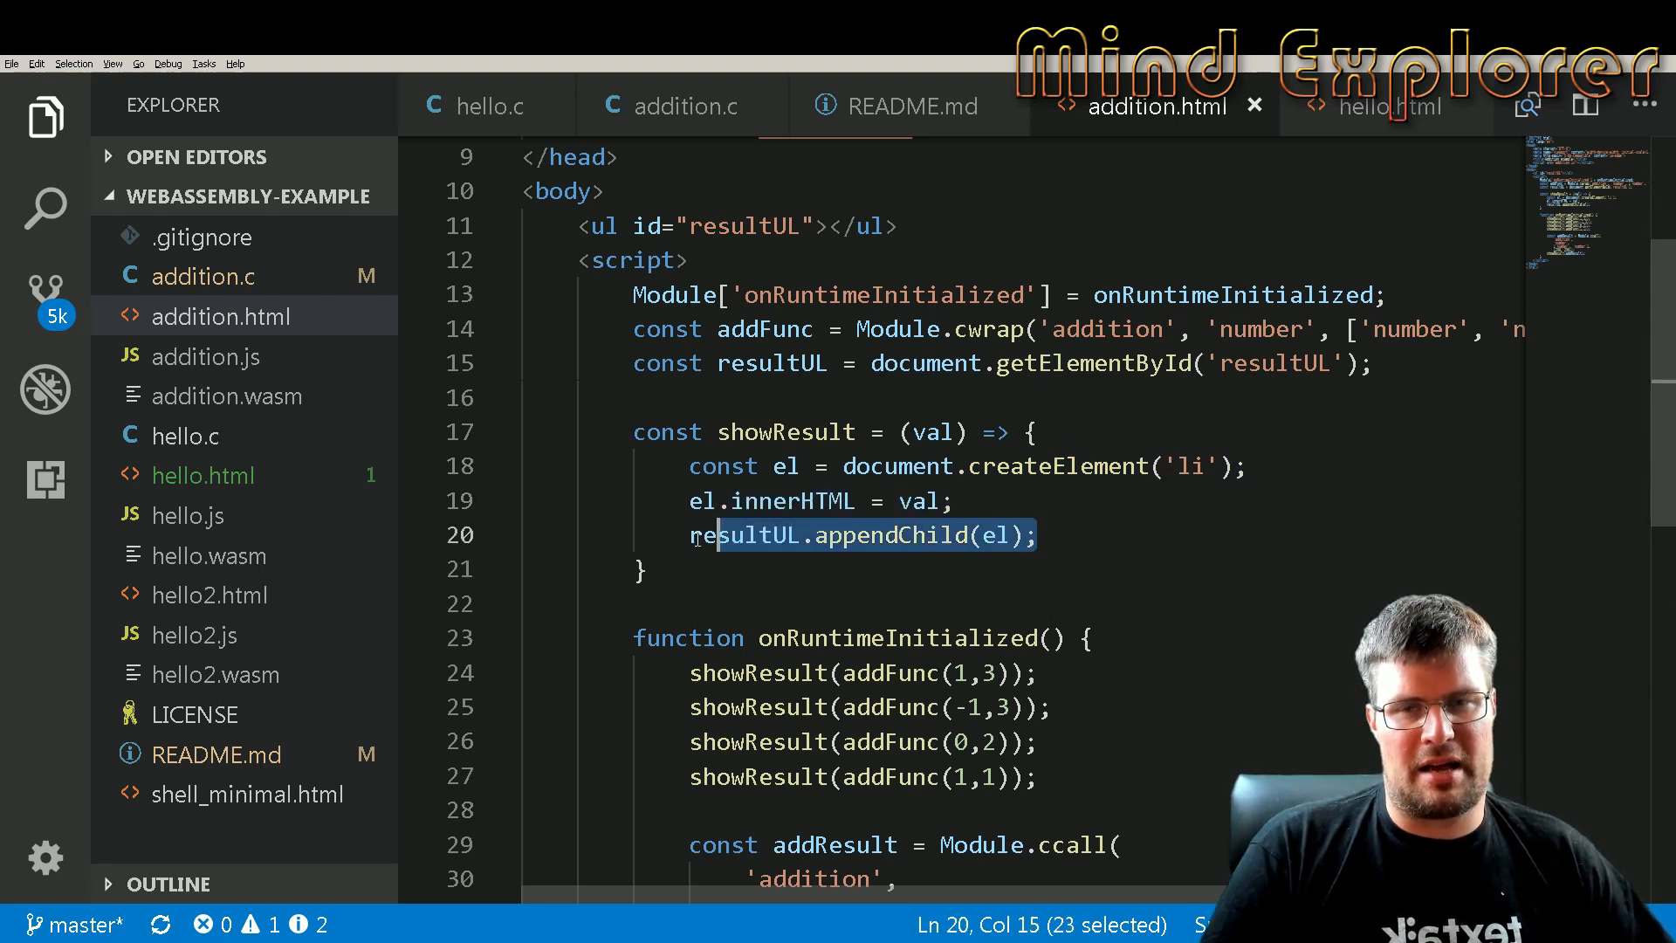
click(898, 225)
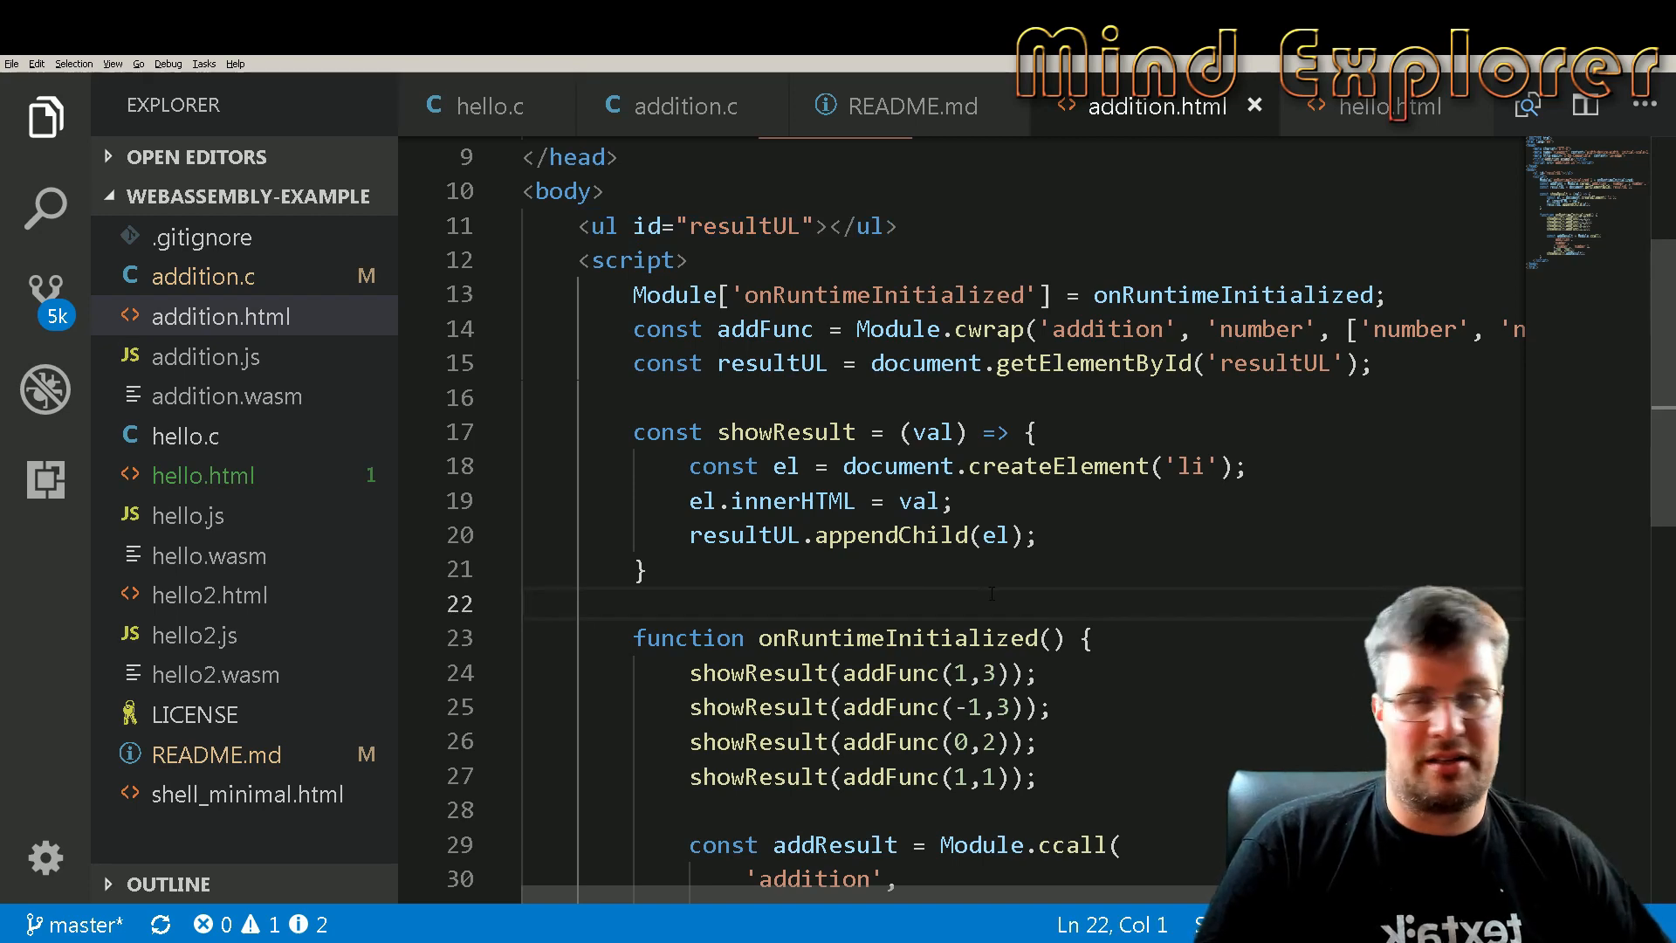
scroll(down, 3)
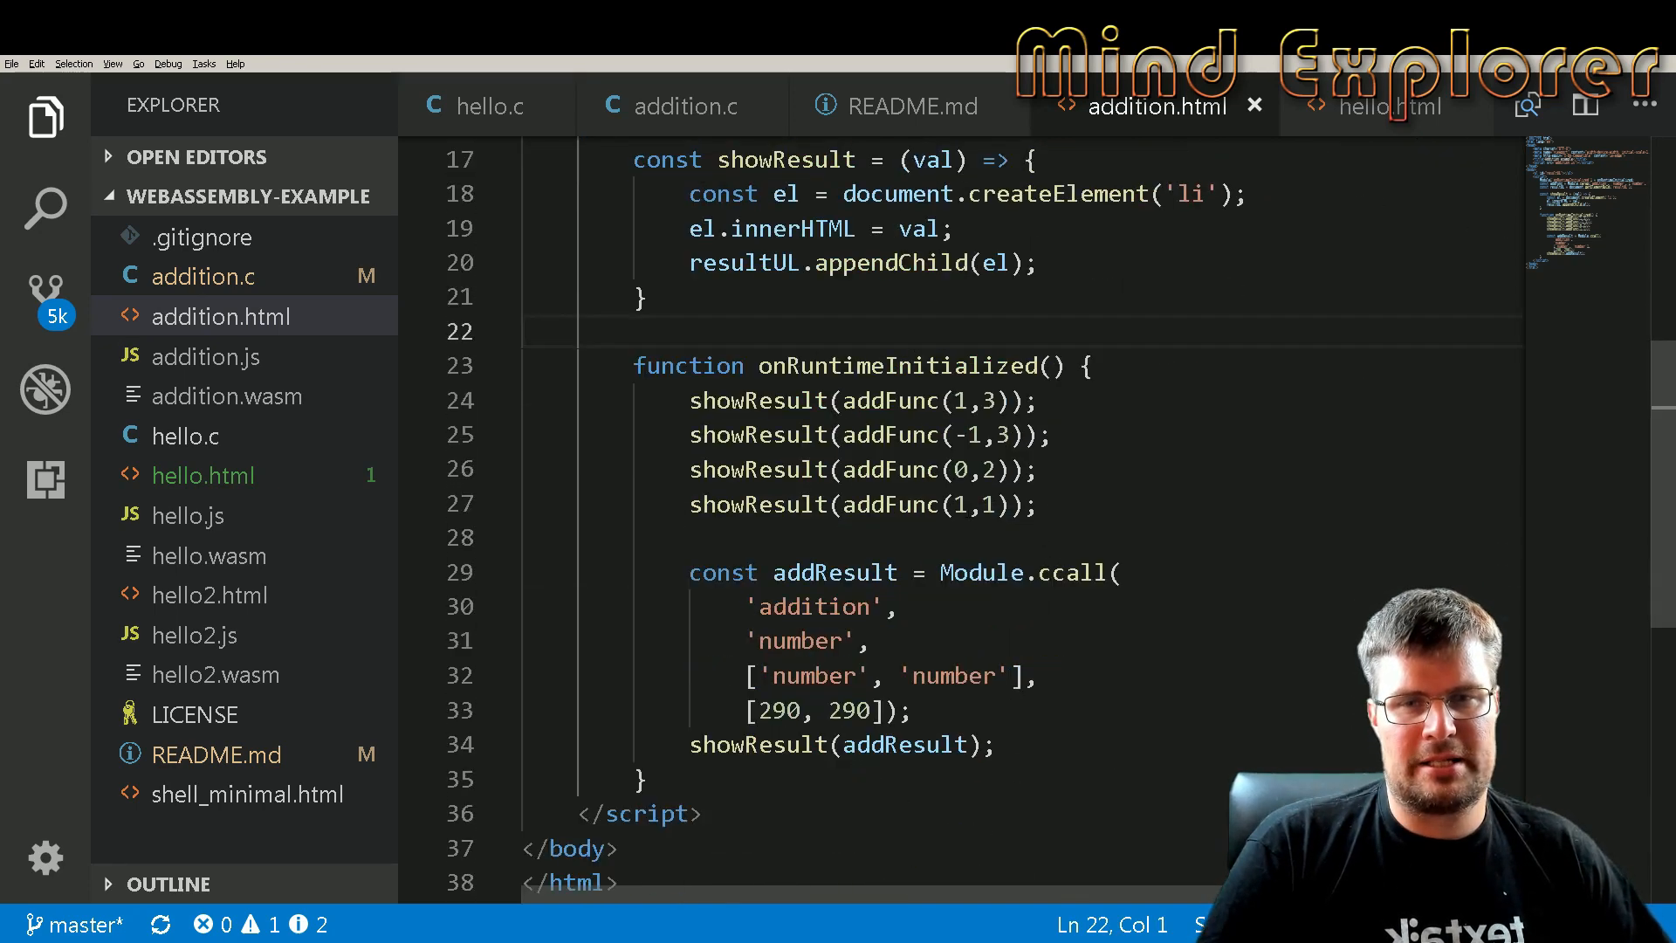
double_click(896, 547)
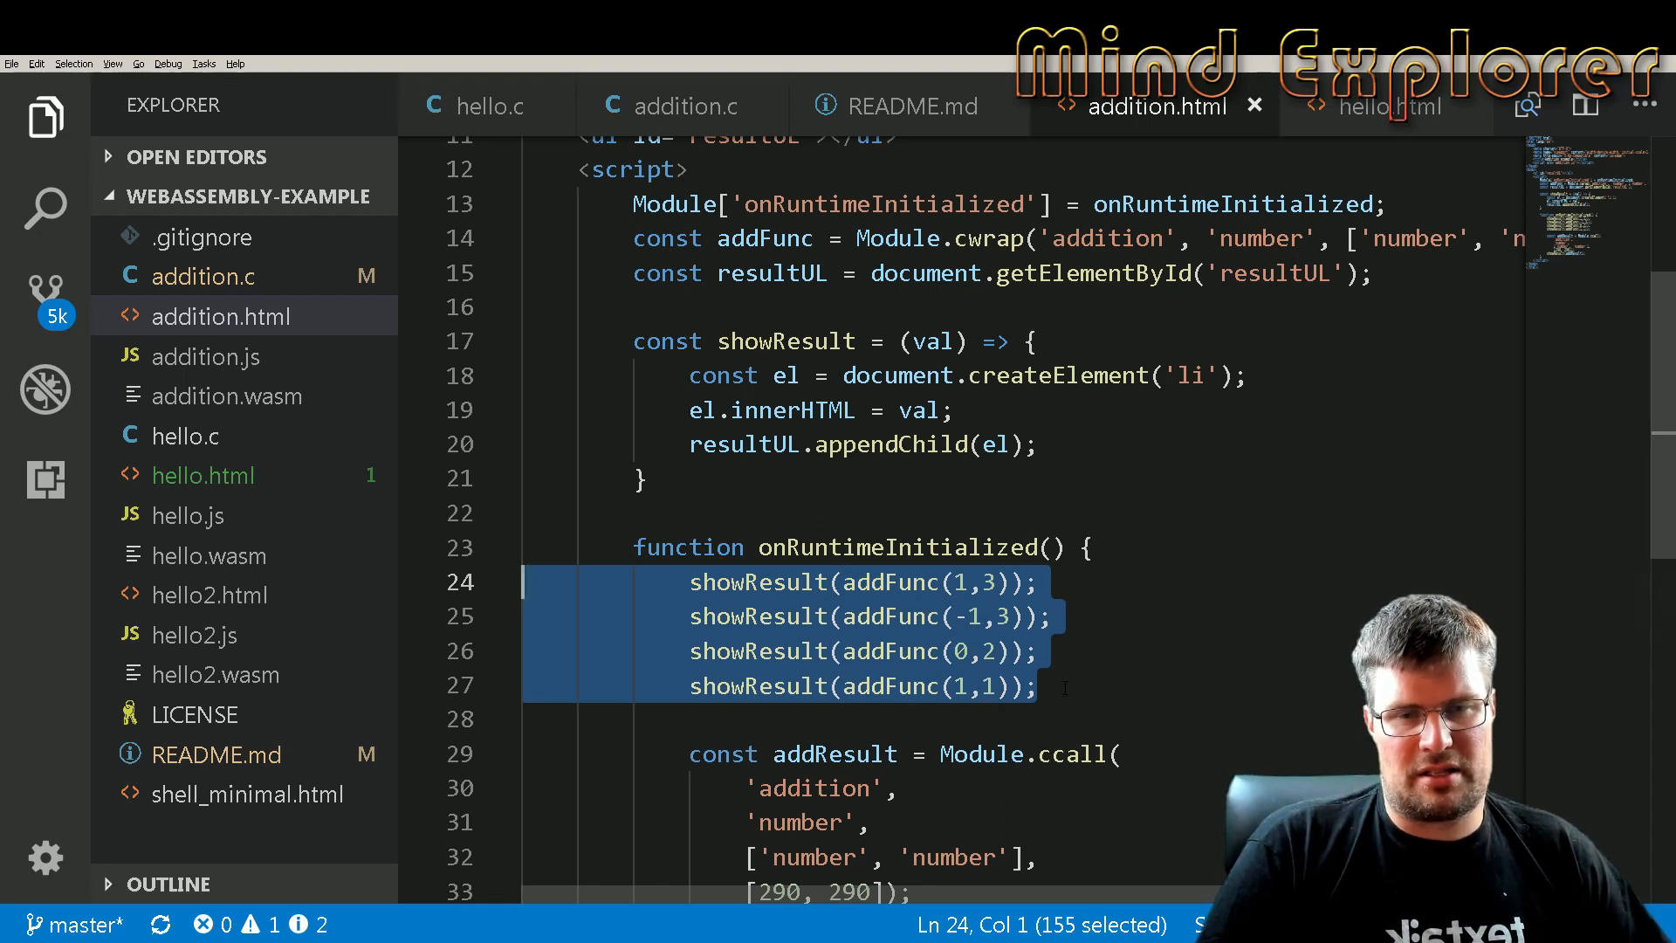
click(890, 651)
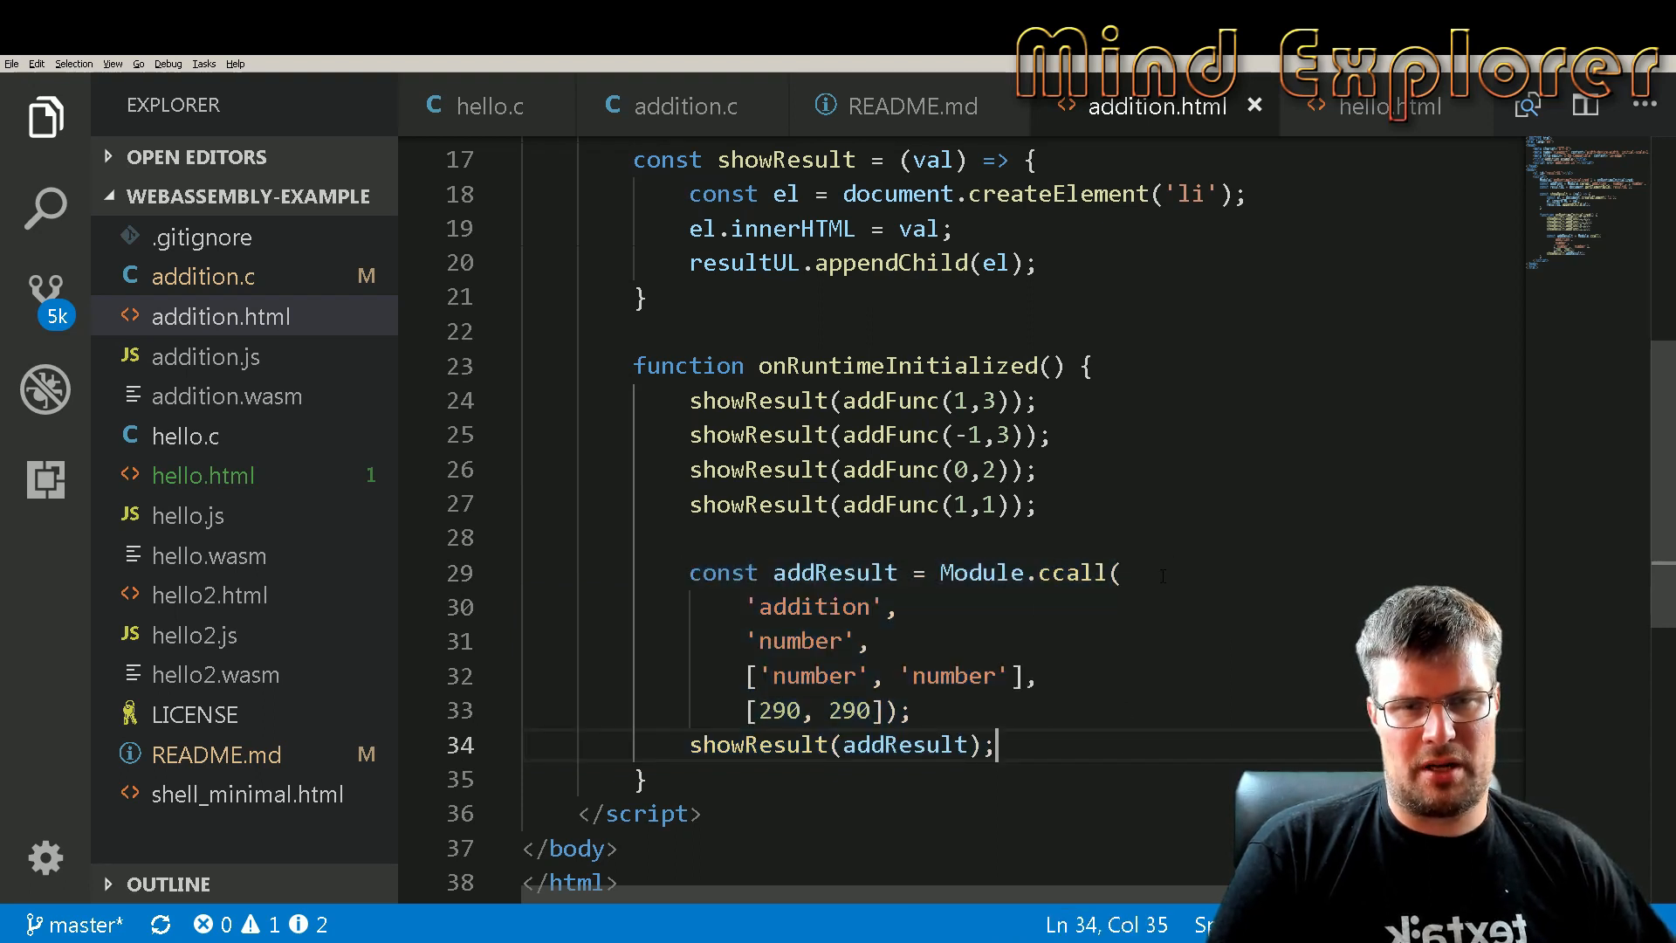
double_click(1074, 572)
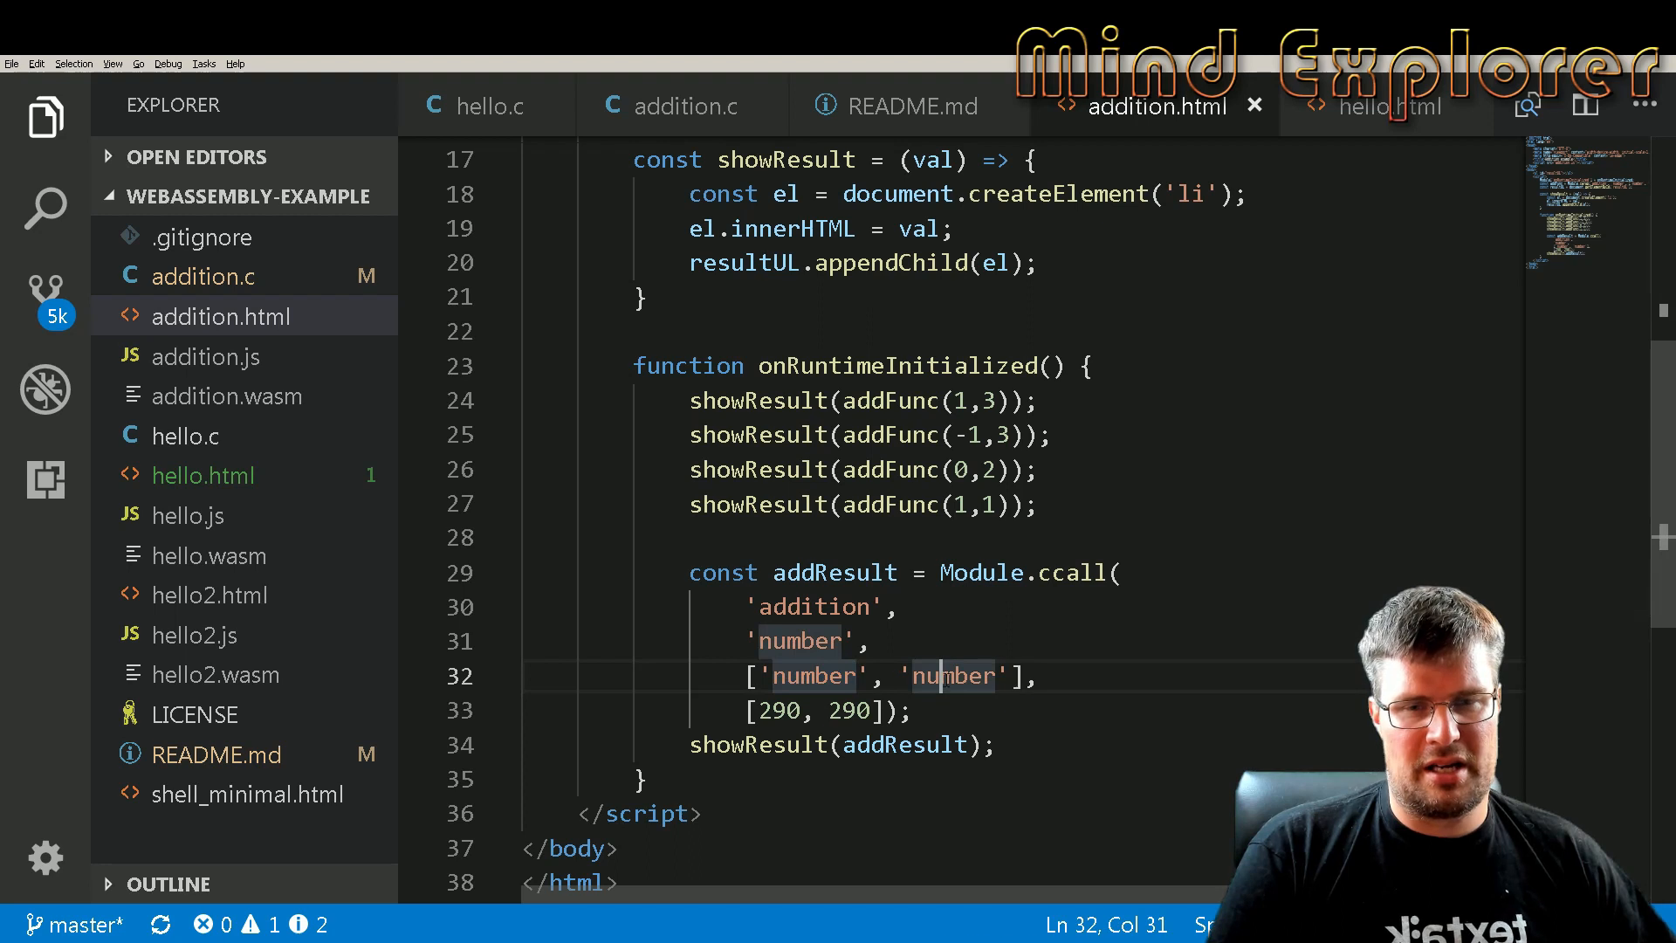
double_click(949, 675)
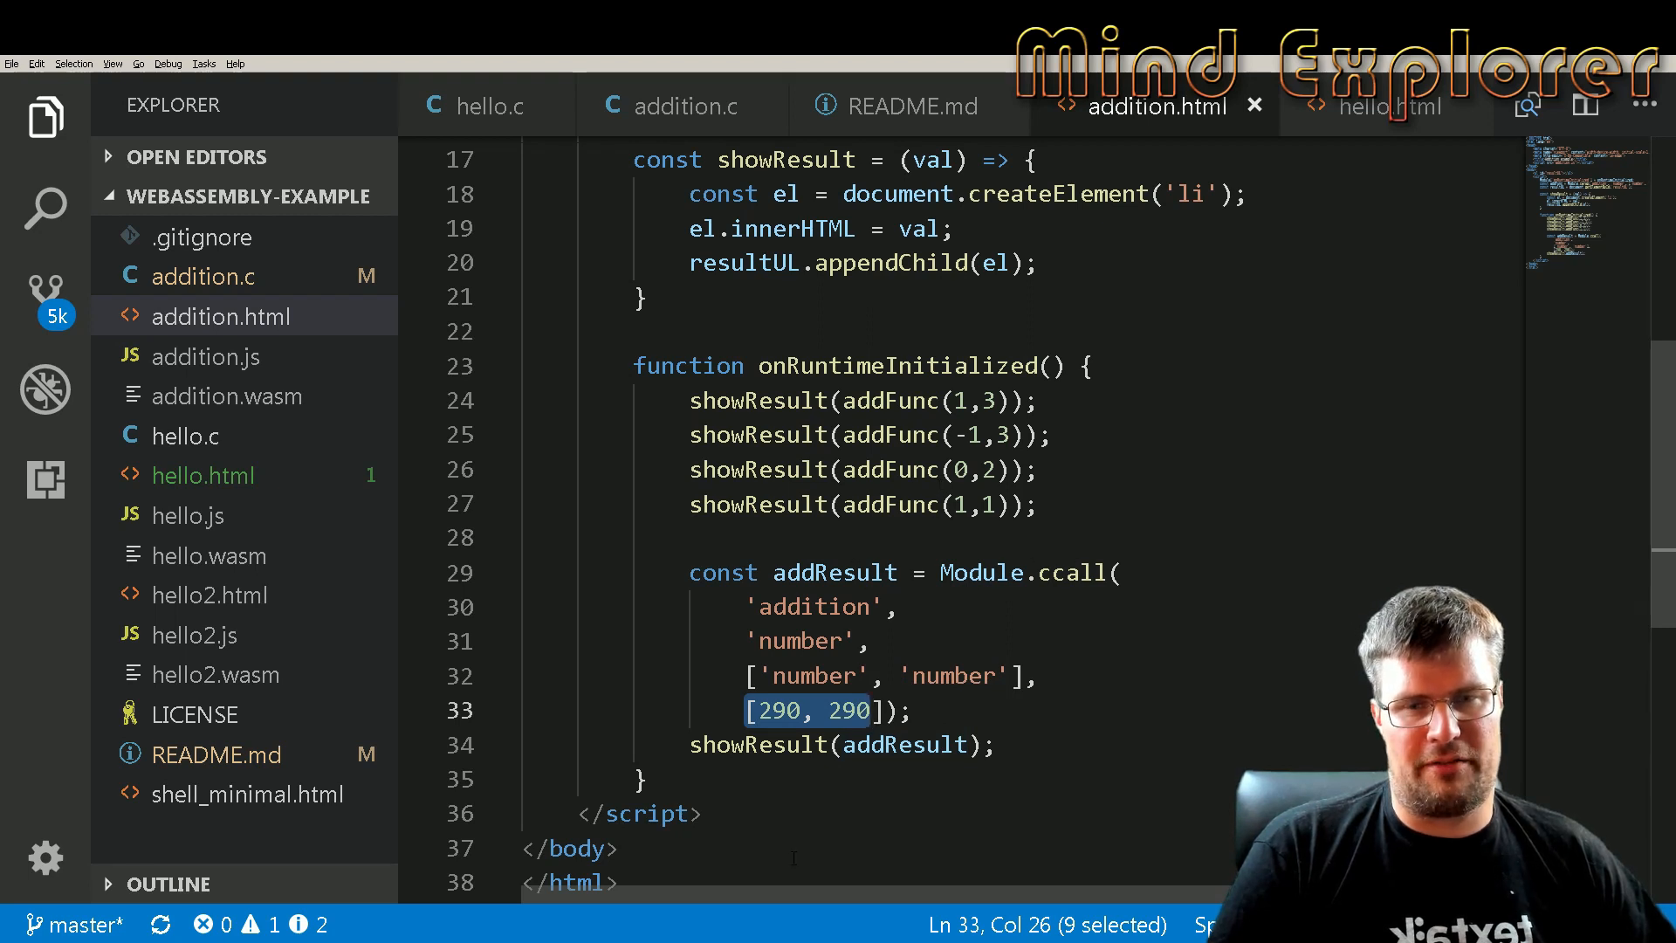
double_click(833, 572)
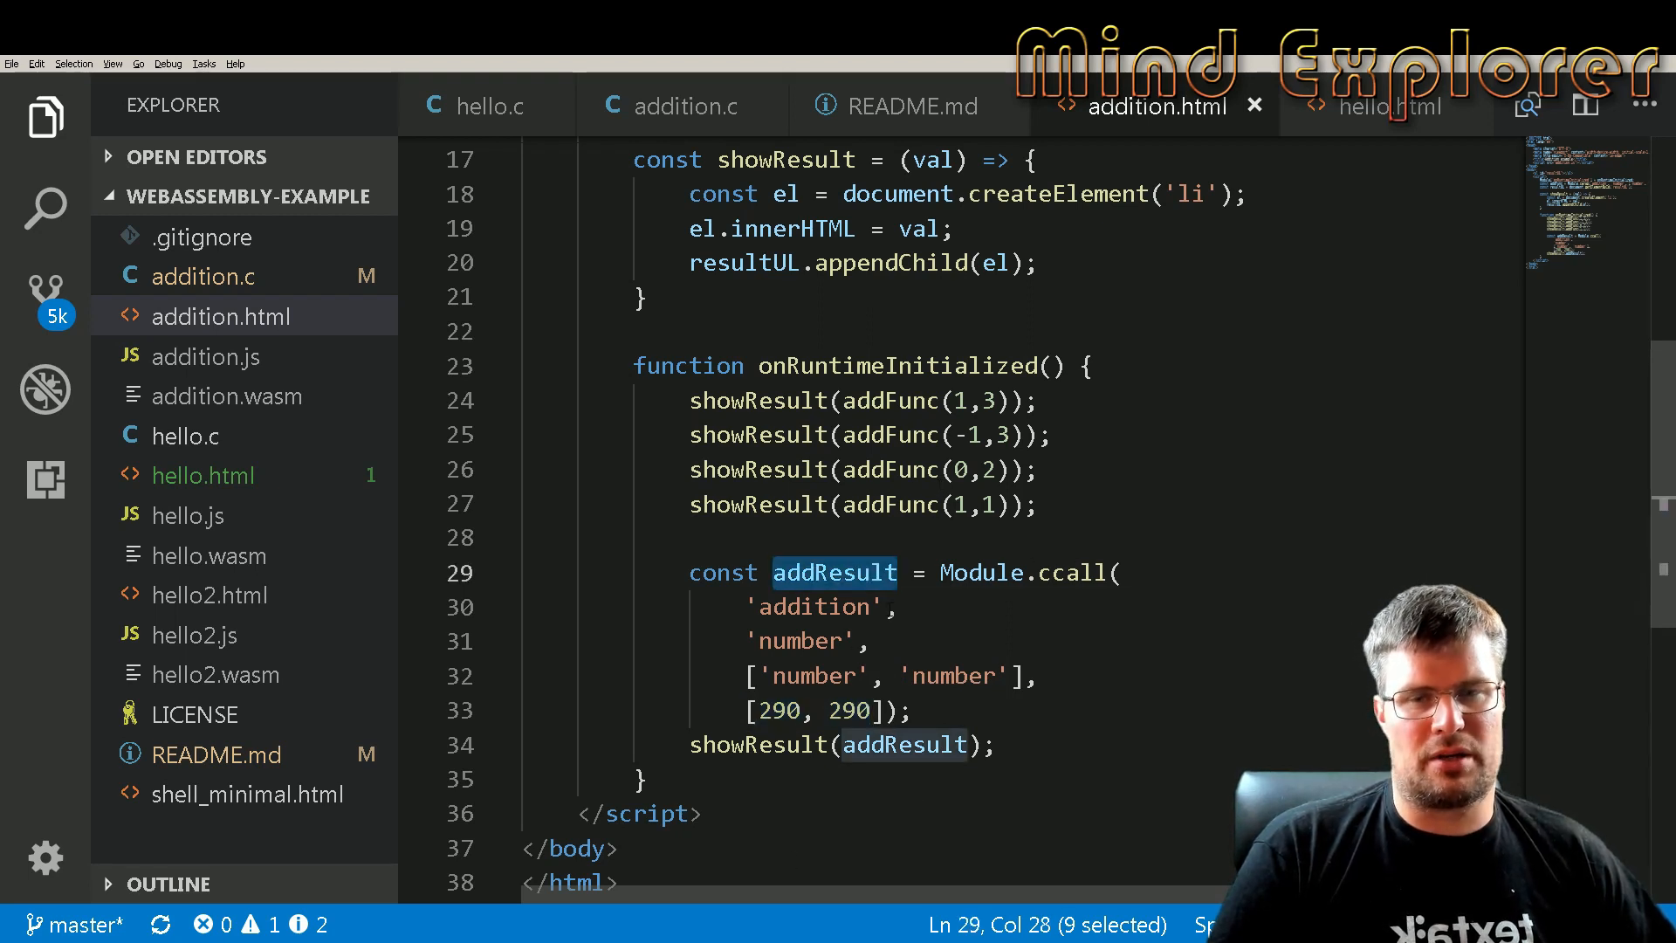